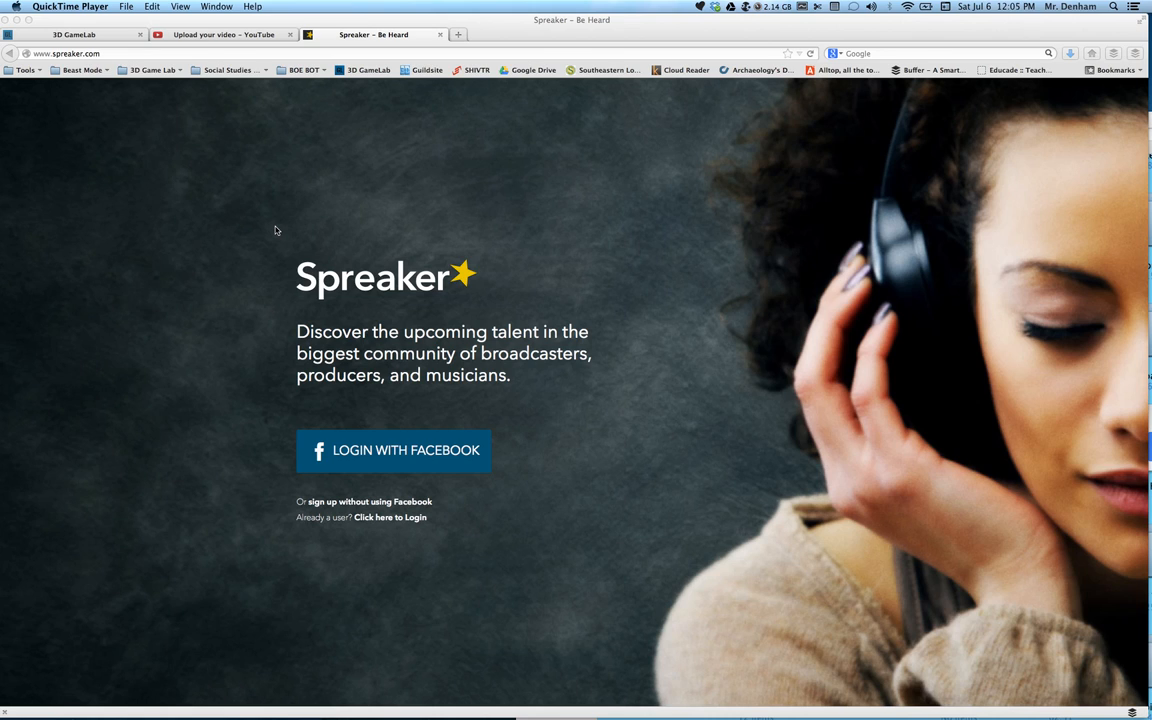
{"action": "mouse_move", "coordinate": [263, 314]}
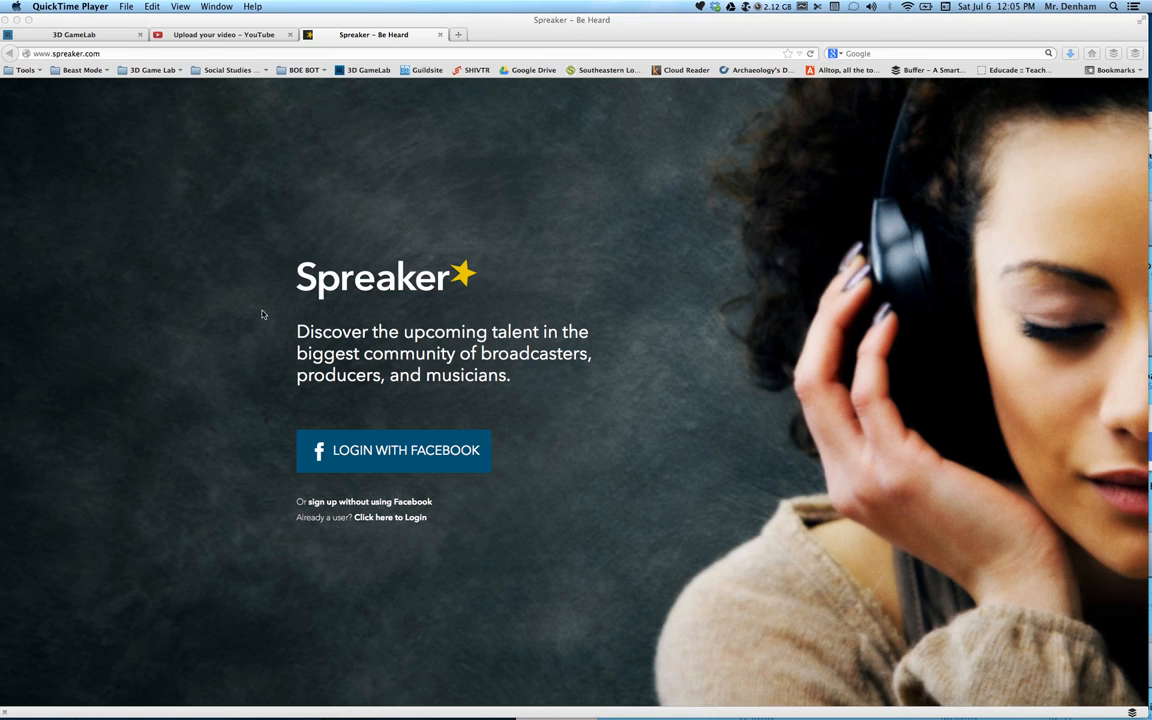
{"action": "mouse_move", "coordinate": [118, 62]}
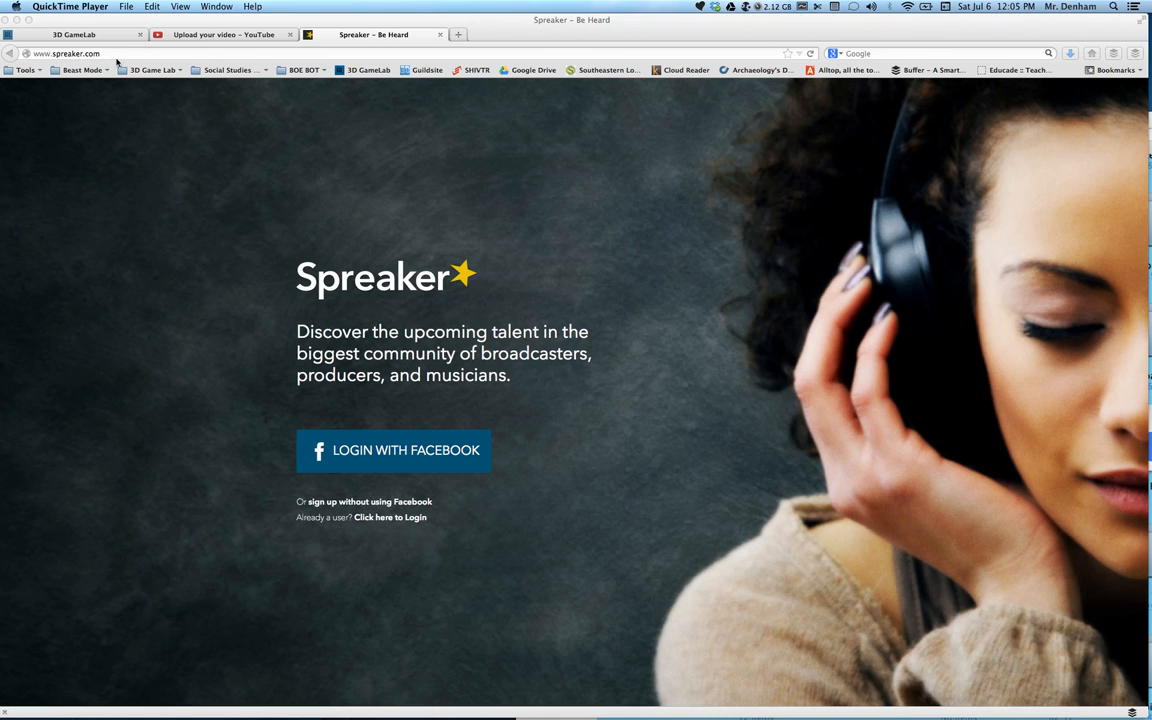
{"action": "mouse_move", "coordinate": [352, 249]}
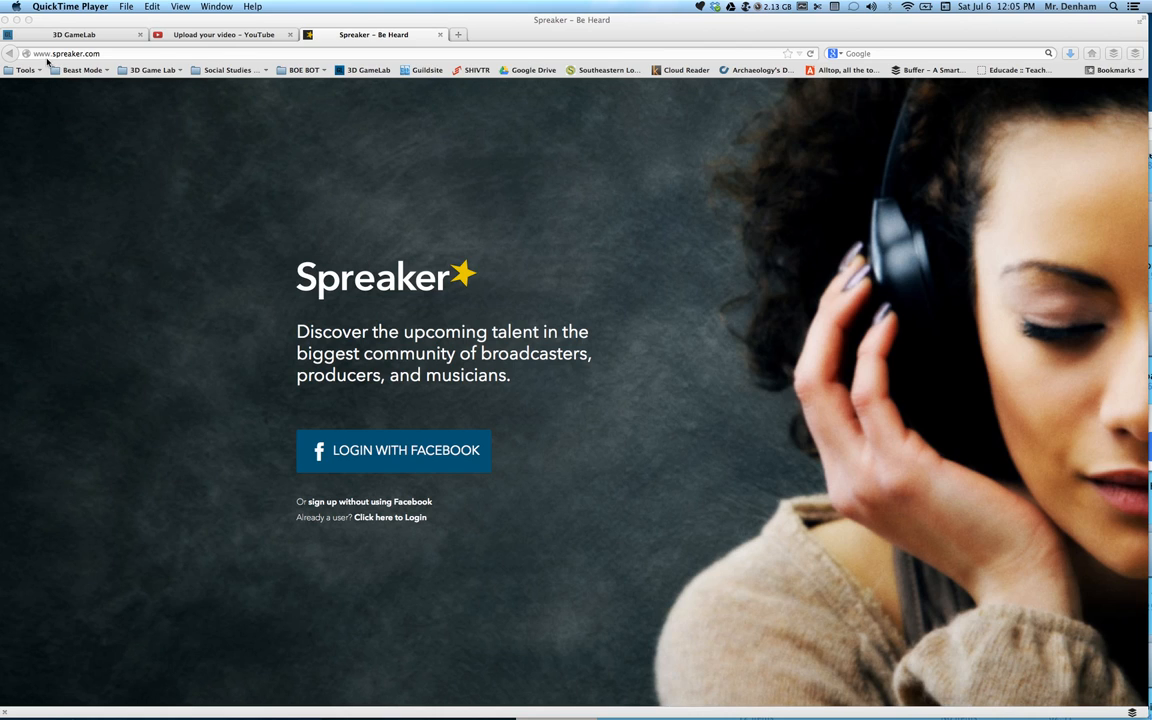
{"action": "mouse_move", "coordinate": [347, 307]}
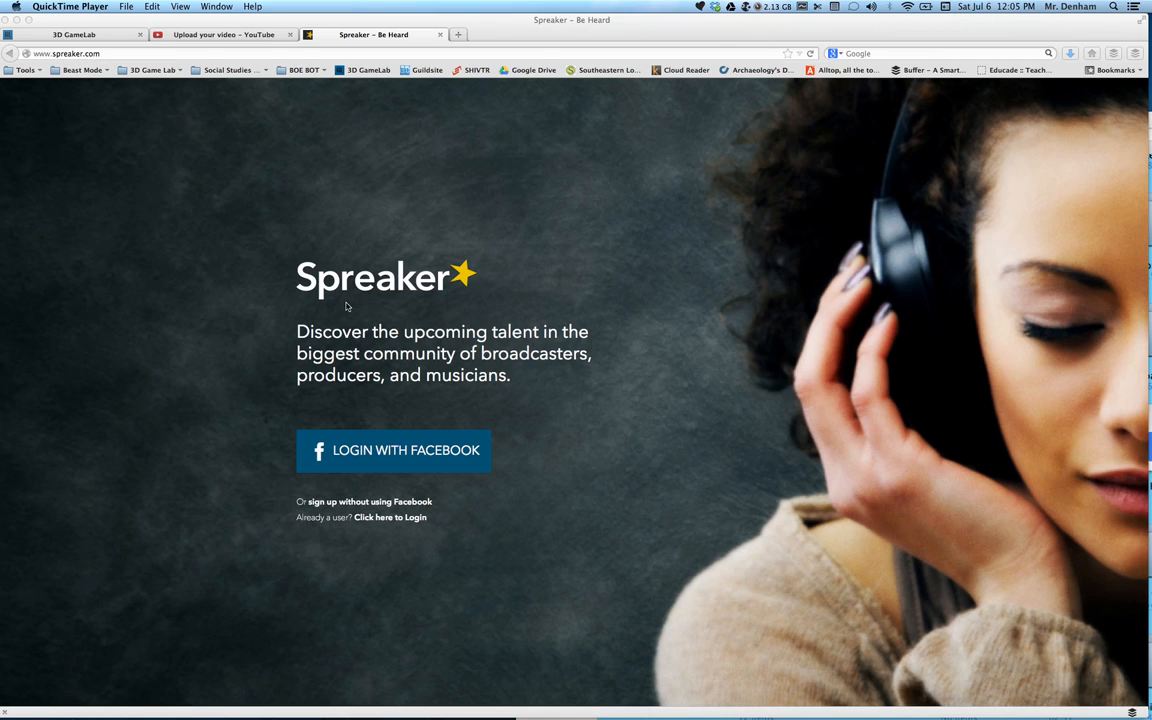
{"action": "mouse_move", "coordinate": [443, 445]}
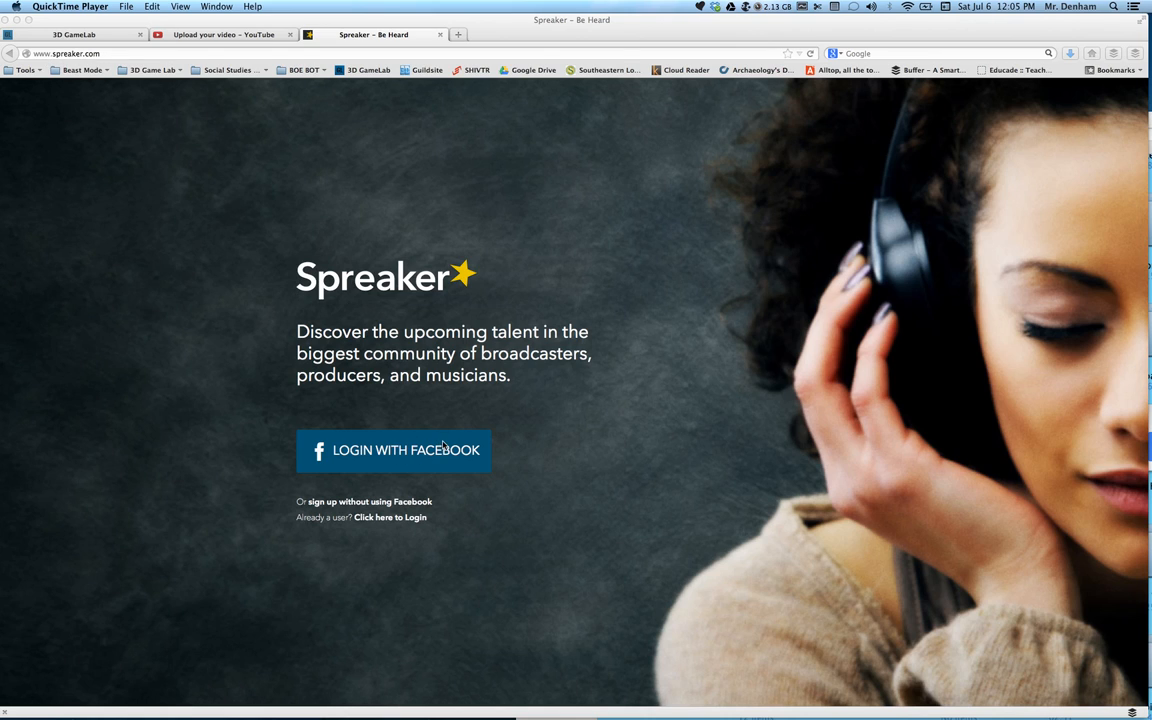
{"action": "mouse_move", "coordinate": [358, 505]}
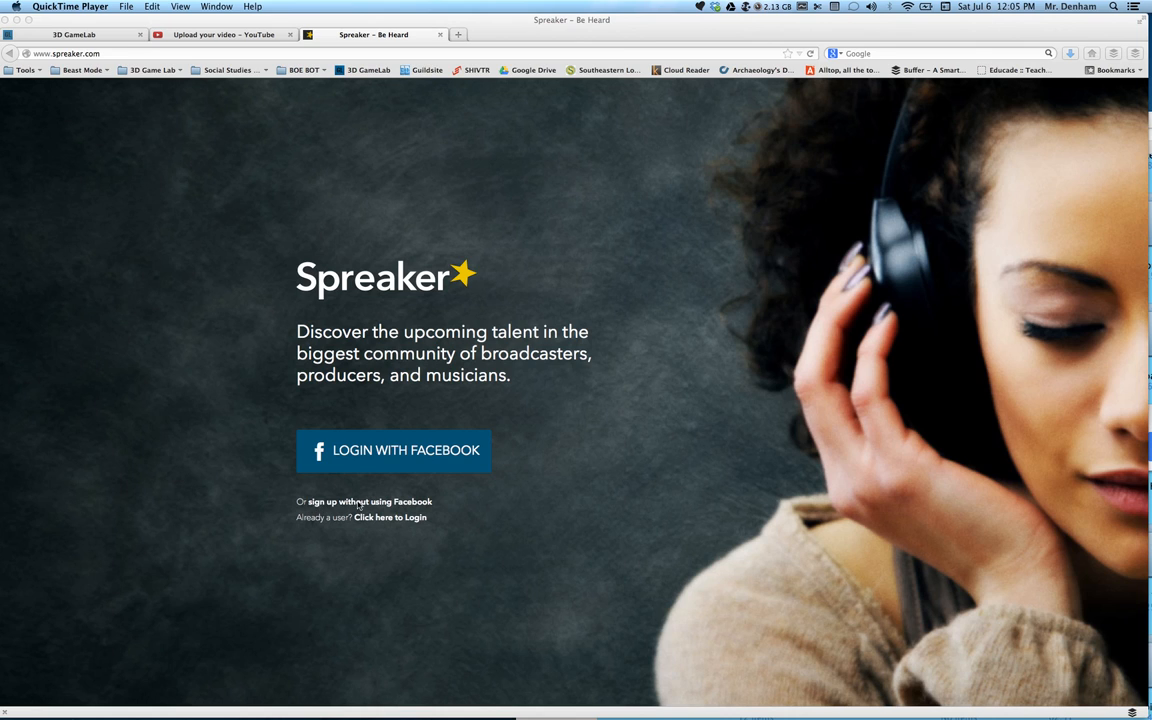
- Open the email sign-up form and enter the account name 'Daham'
{"action": "left_click", "coordinate": [370, 501]}
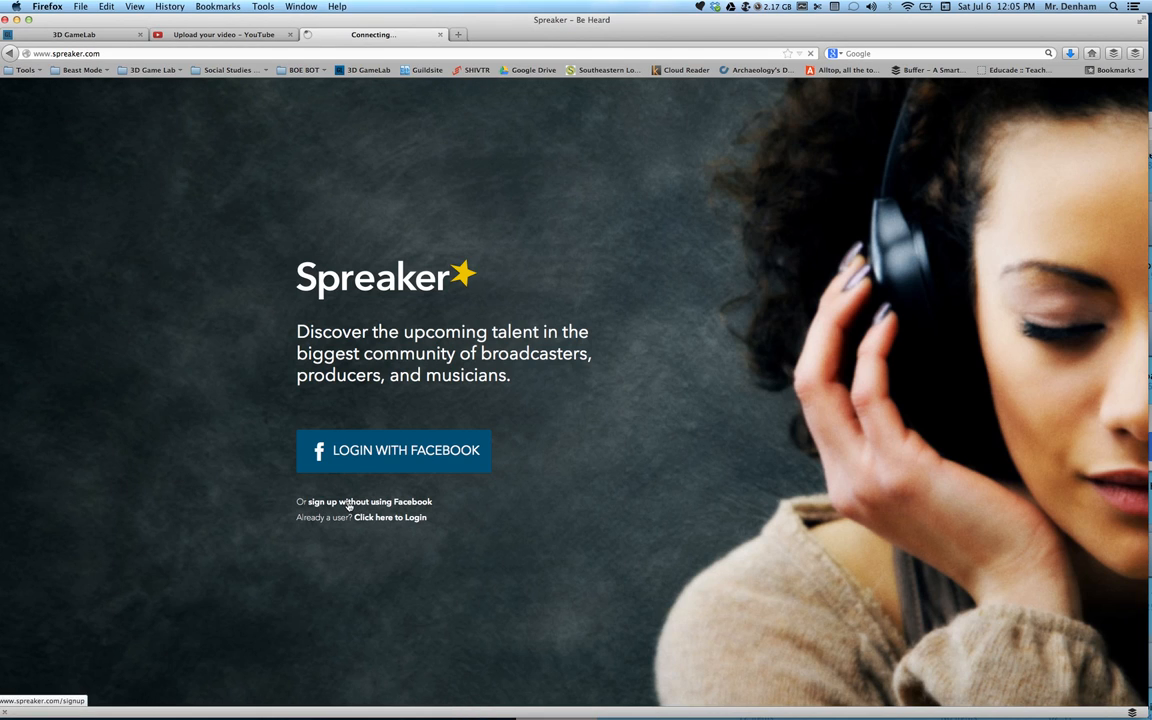
{"action": "left_click", "coordinate": [369, 501]}
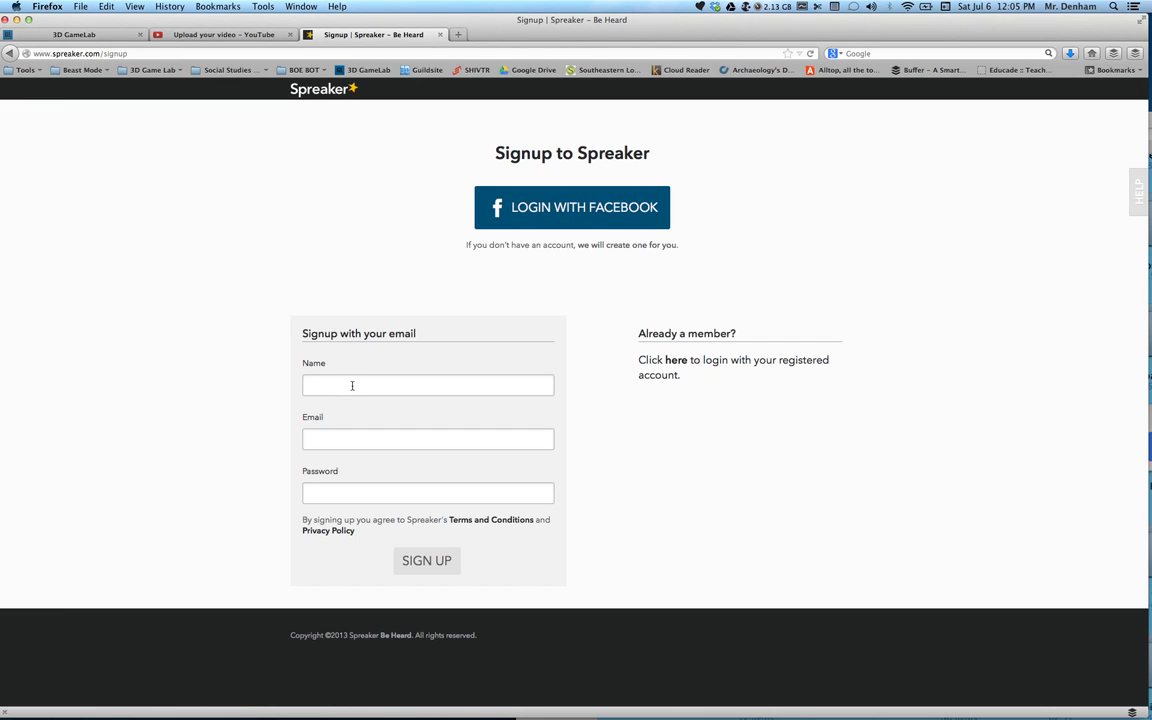
{"action": "left_click", "coordinate": [427, 385]}
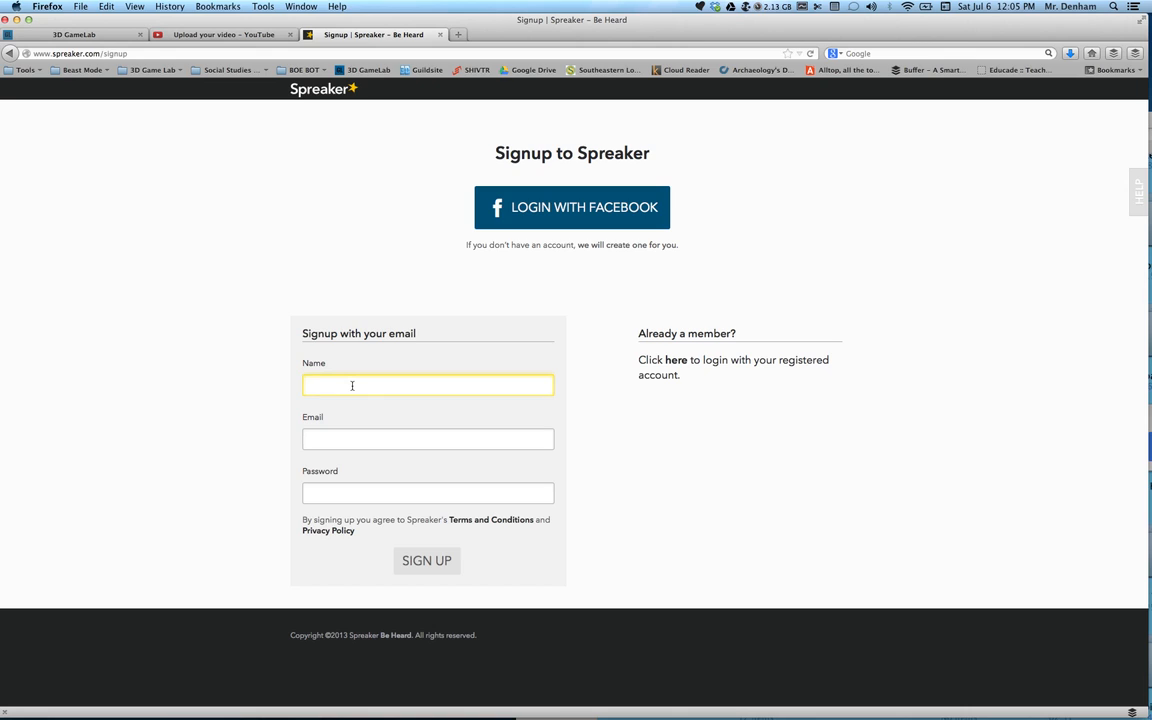
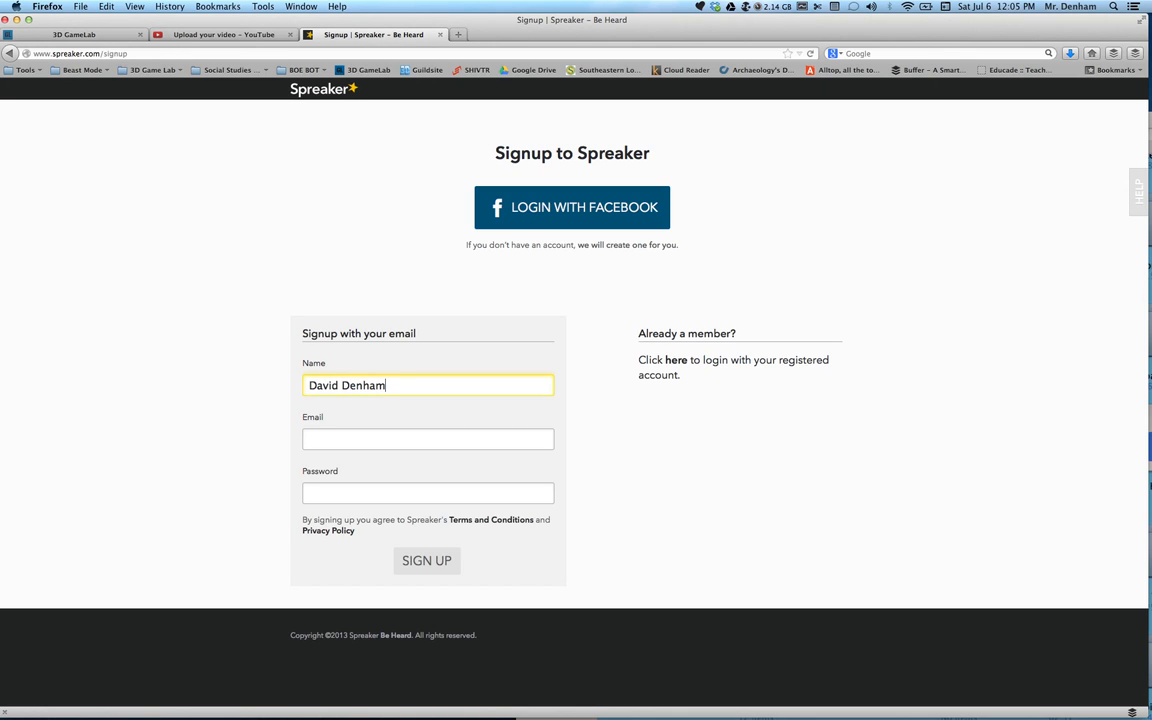
{"action": "left_click", "coordinate": [427, 439]}
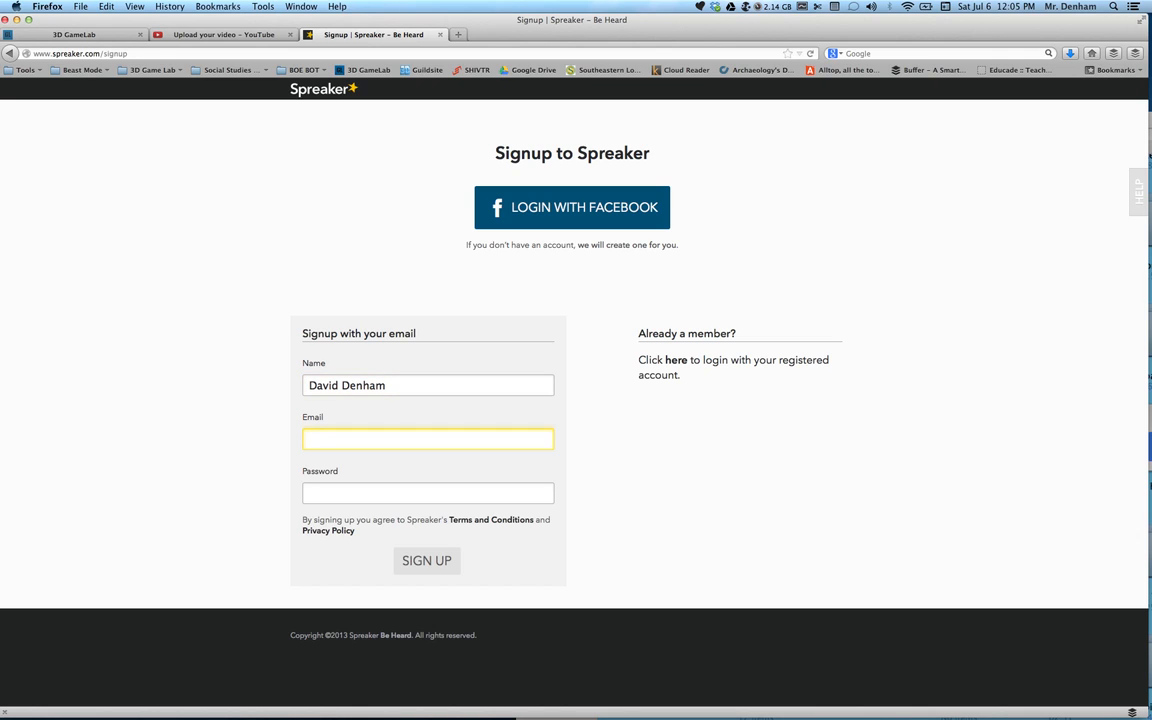
{"action": "left_click", "coordinate": [428, 438]}
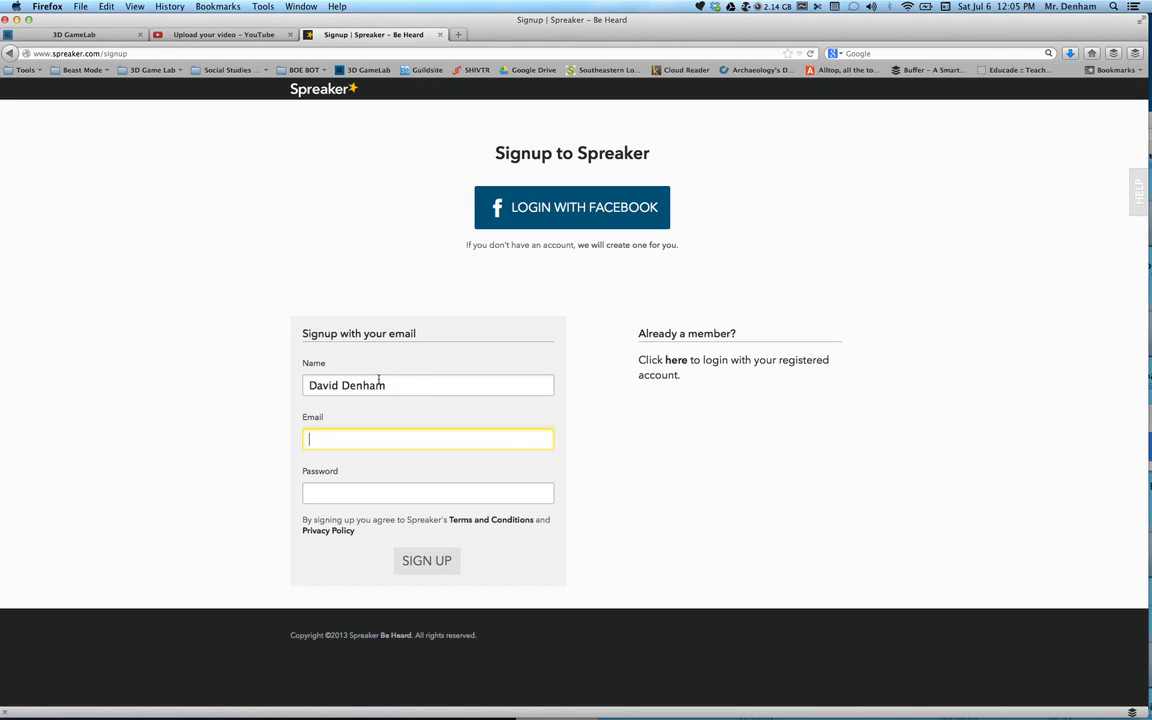
{"action": "left_click", "coordinate": [427, 385]}
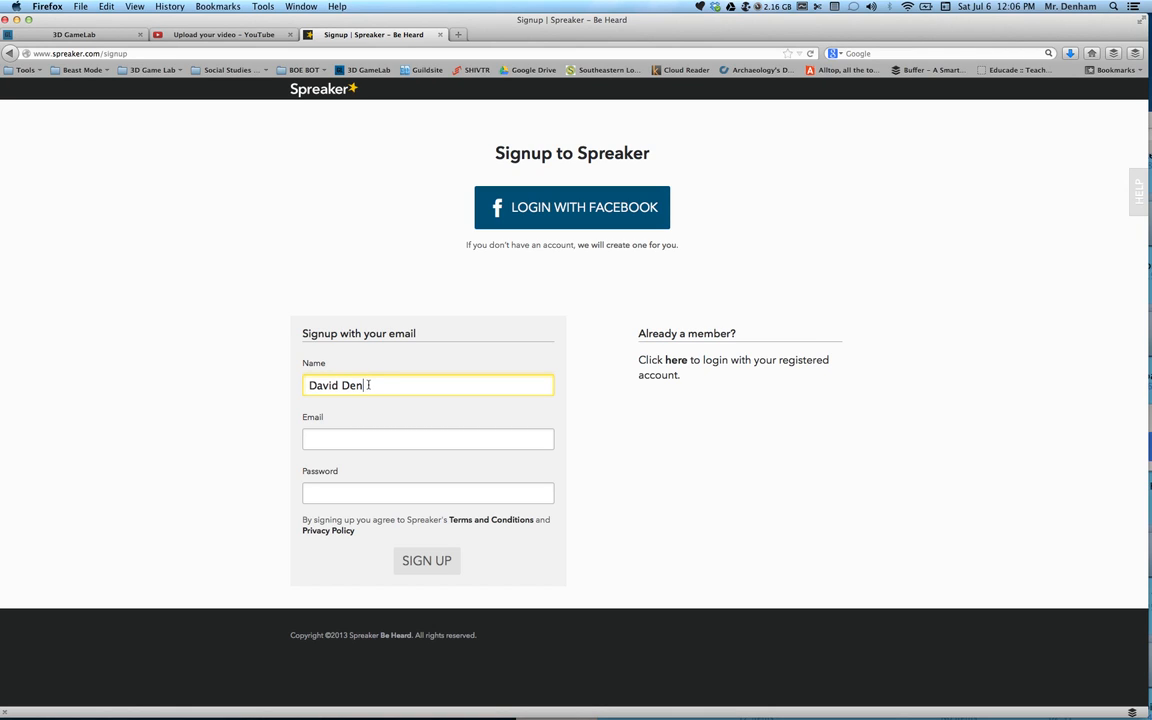
{"action": "type", "text": "ham"}
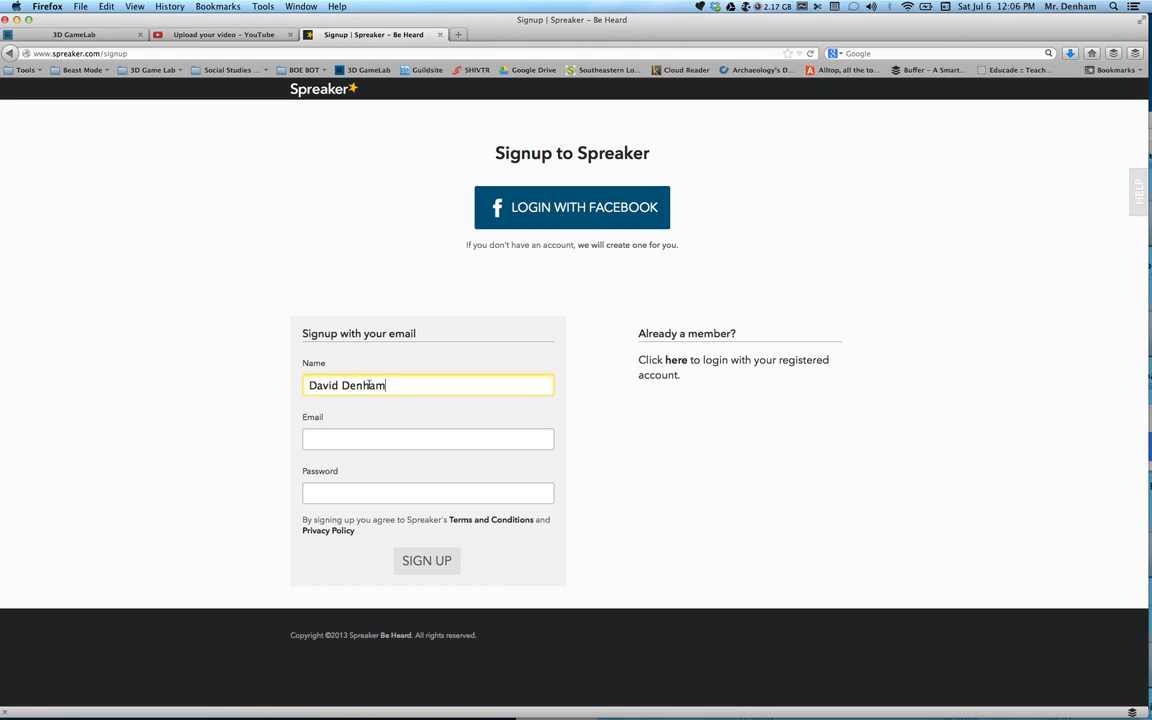
{"action": "left_click", "coordinate": [427, 439]}
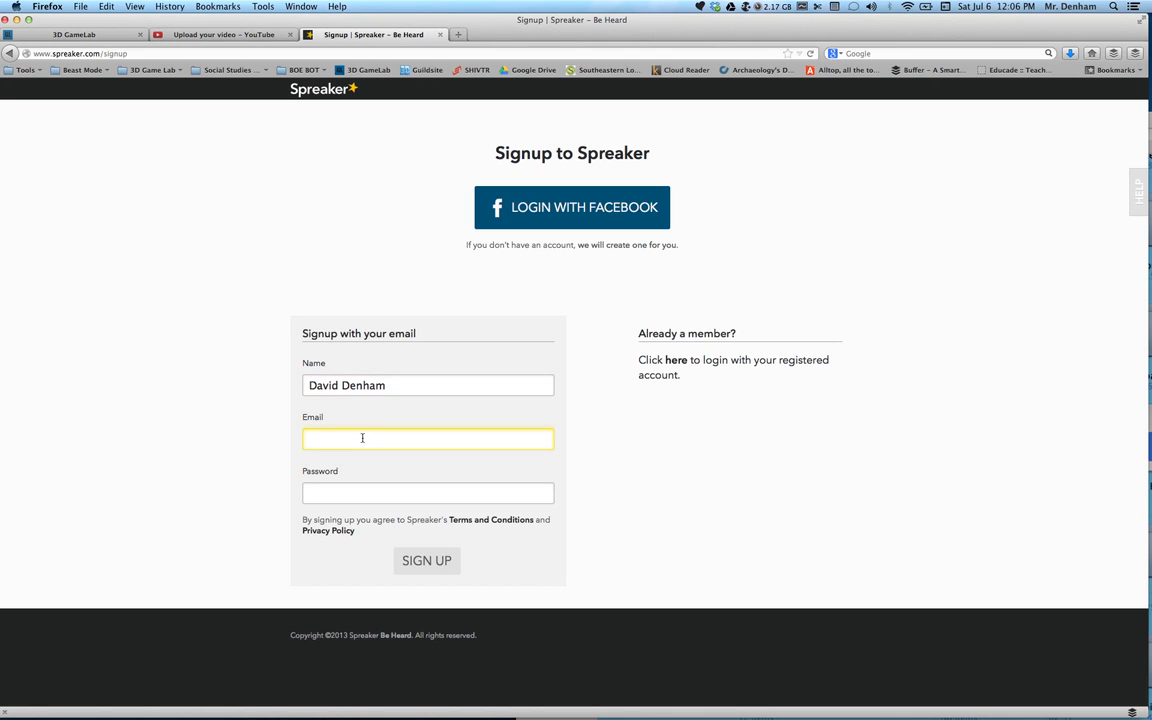
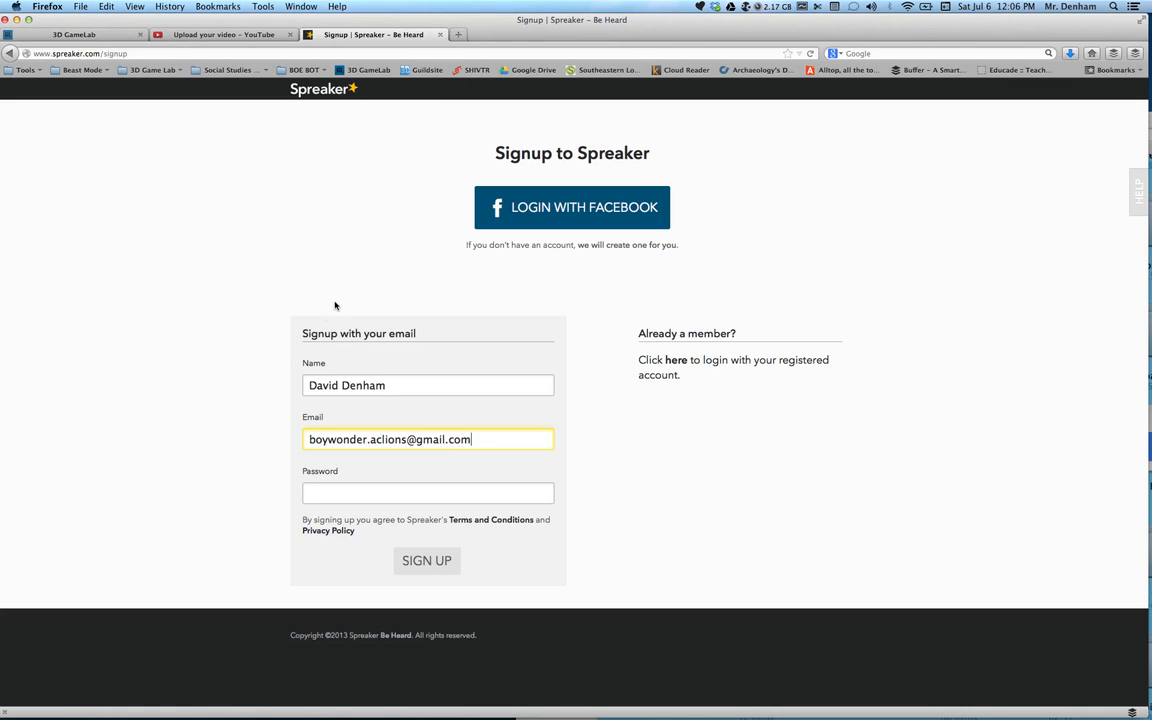
{"action": "mouse_move", "coordinate": [390, 469]}
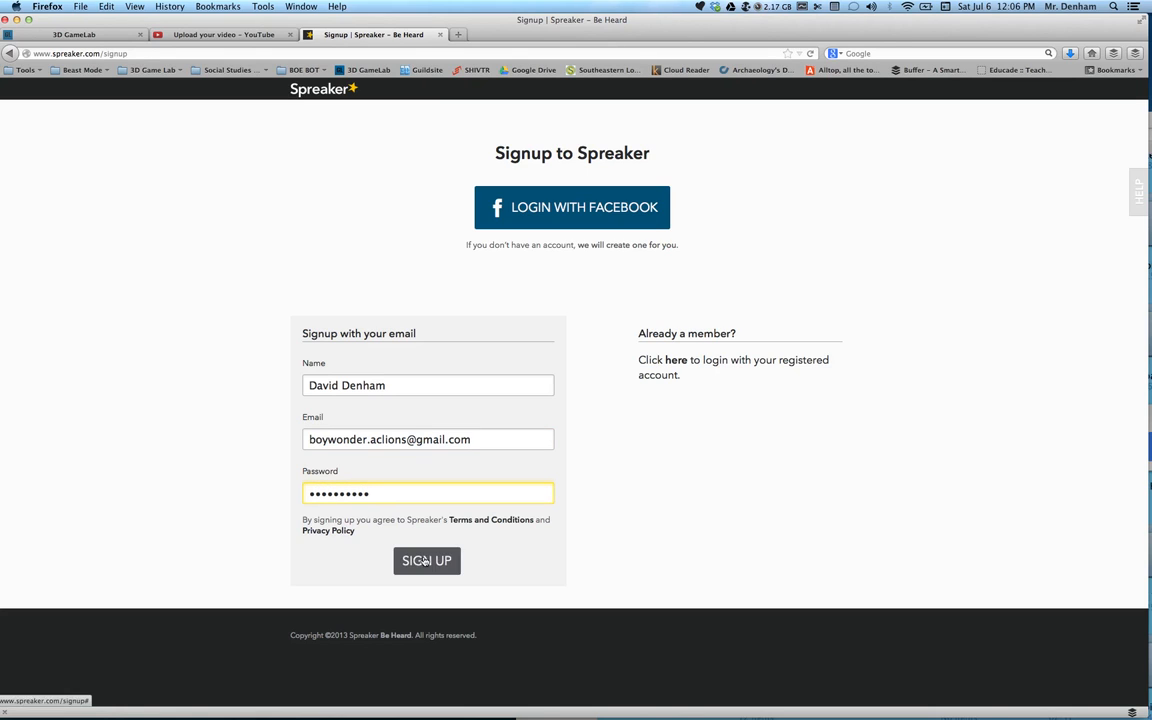
{"action": "left_click", "coordinate": [426, 560]}
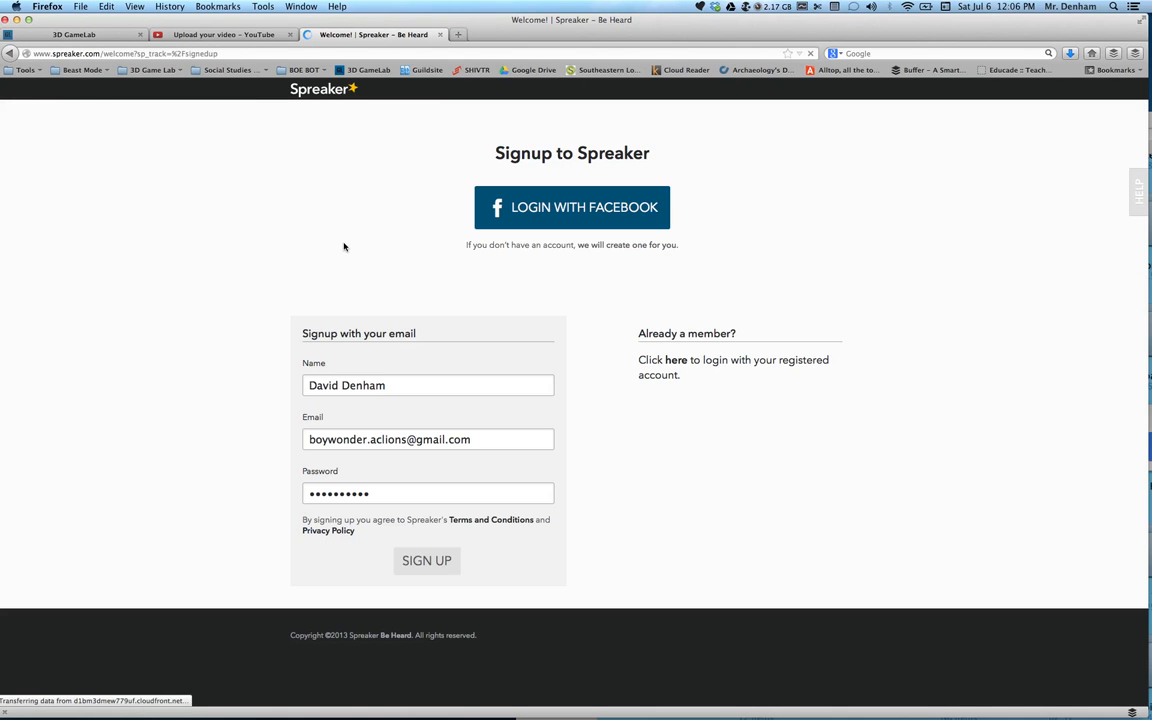
- Skip following suggested talent and confirm with OK, I'M DONE!
{"action": "left_click", "coordinate": [427, 560]}
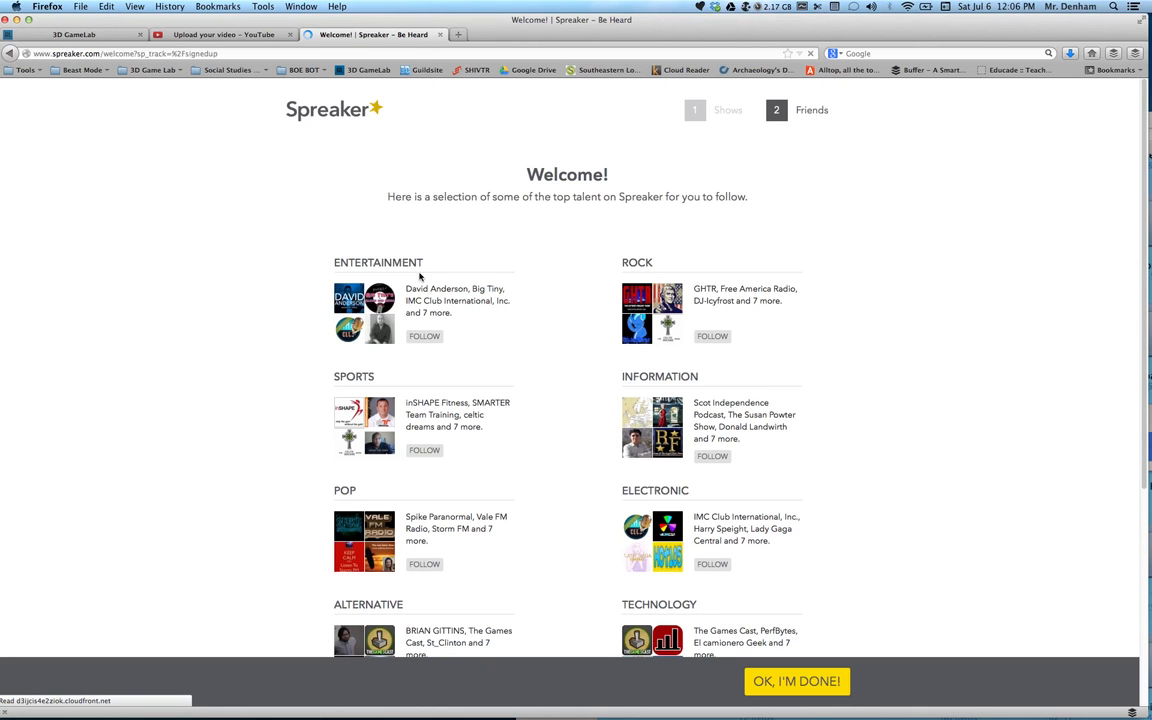
{"action": "mouse_move", "coordinate": [664, 159]}
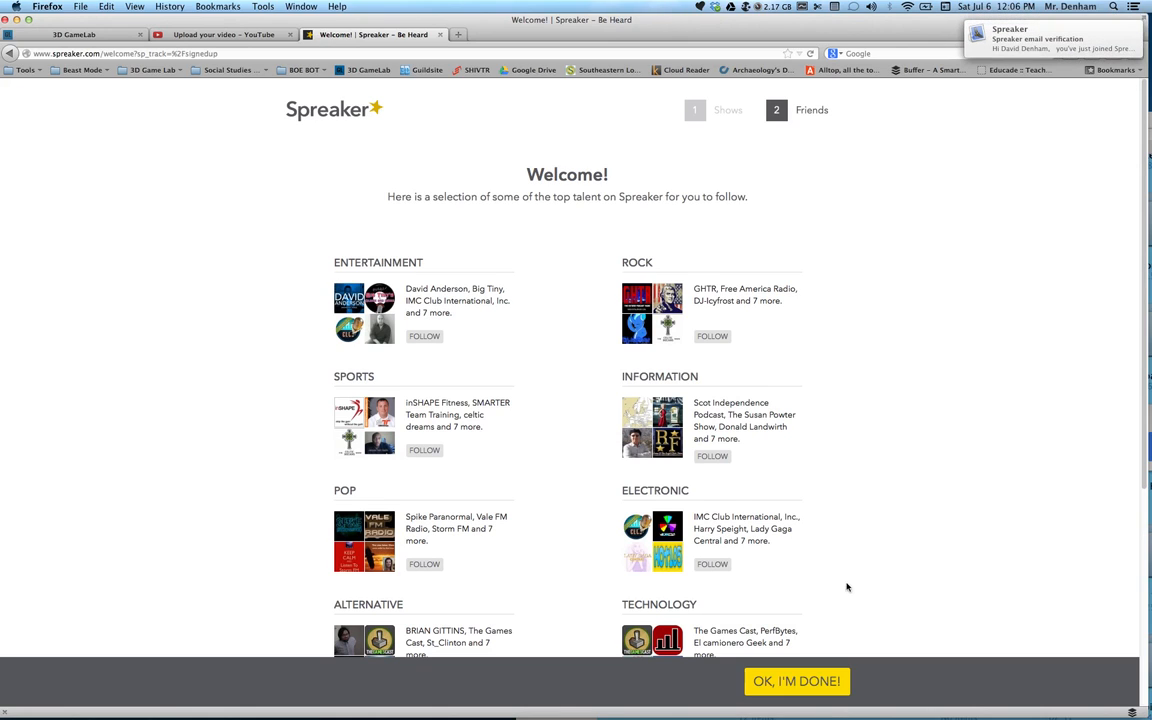
{"action": "mouse_move", "coordinate": [874, 476]}
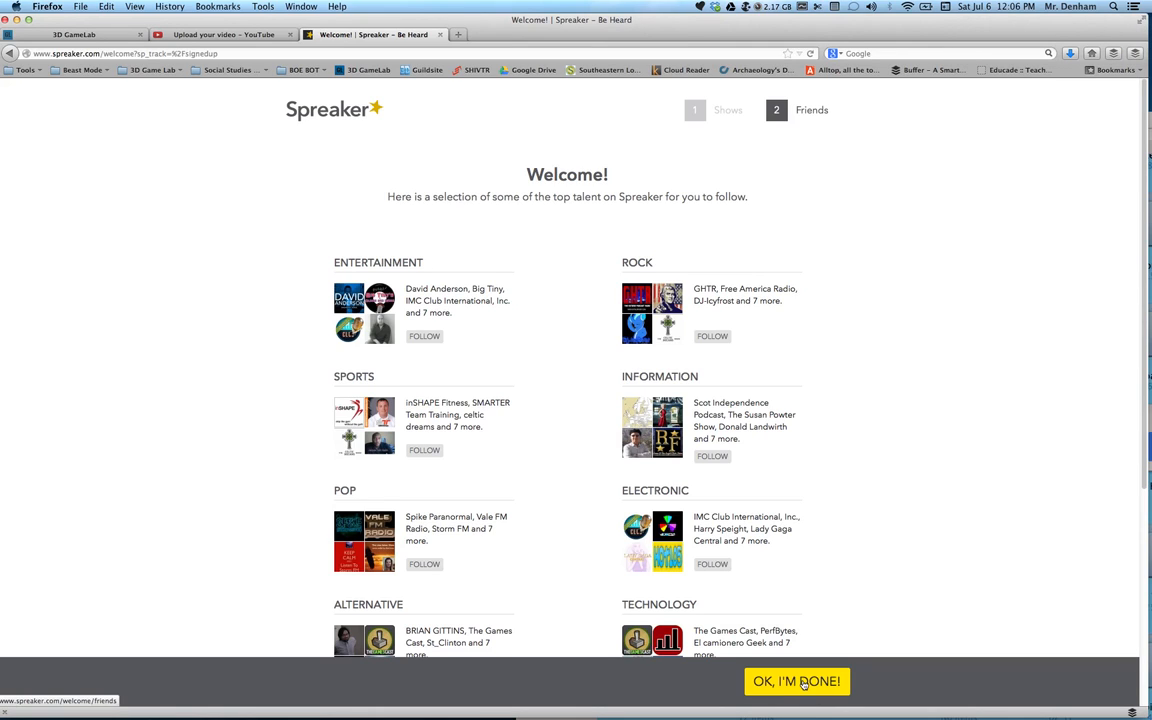
{"action": "left_click", "coordinate": [797, 681]}
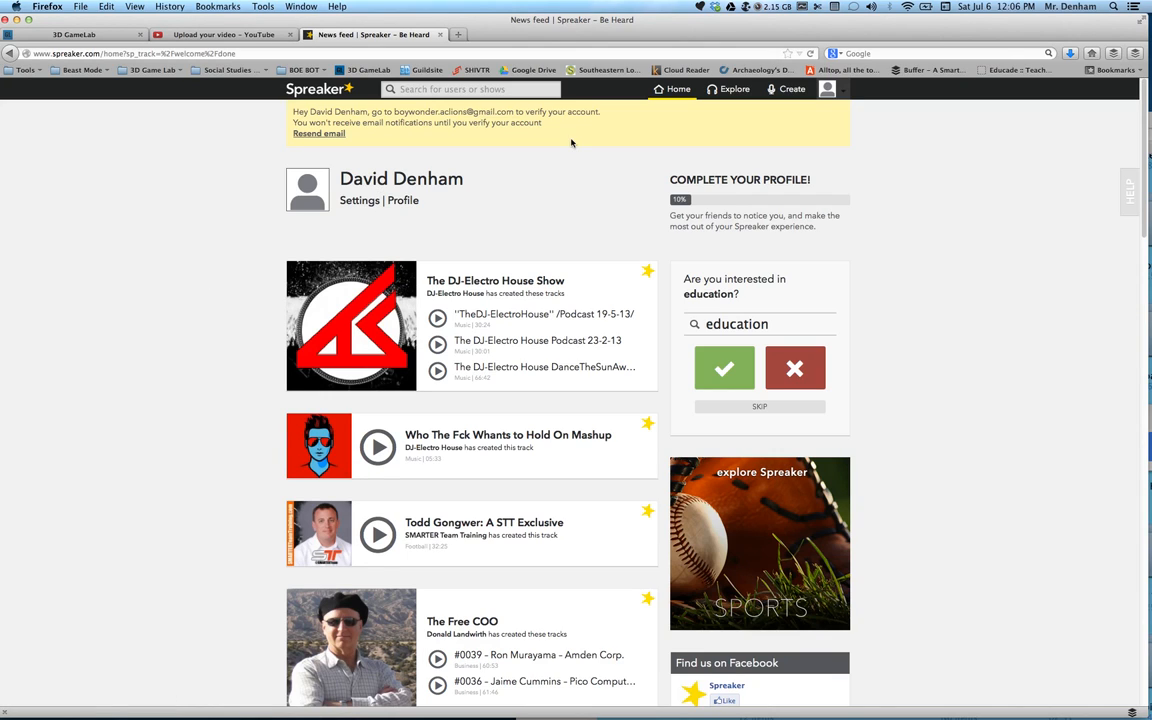
{"action": "mouse_move", "coordinate": [728, 140]}
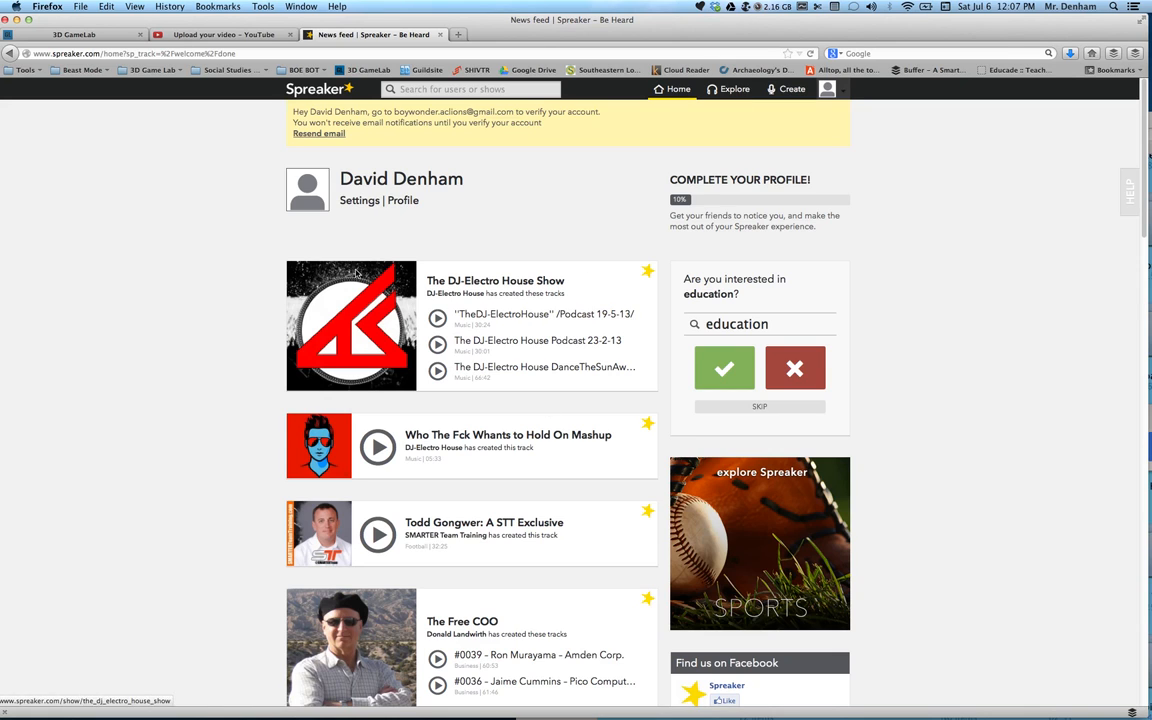
{"action": "mouse_move", "coordinate": [259, 435]}
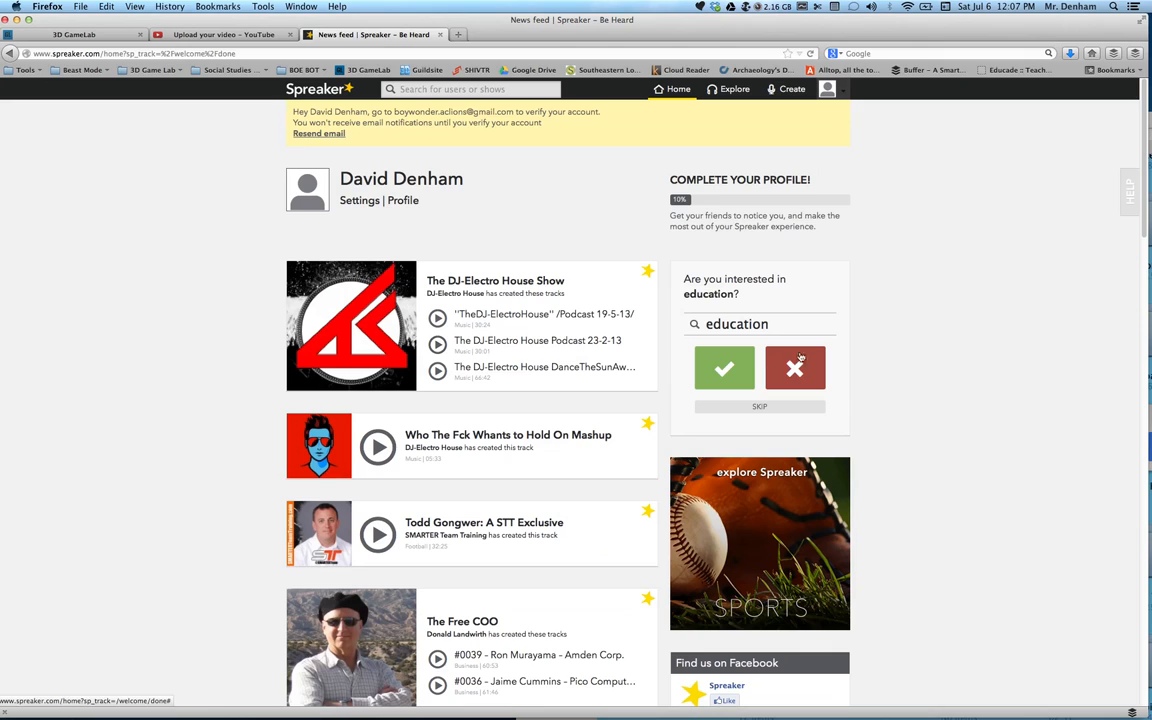
{"action": "mouse_move", "coordinate": [935, 370]}
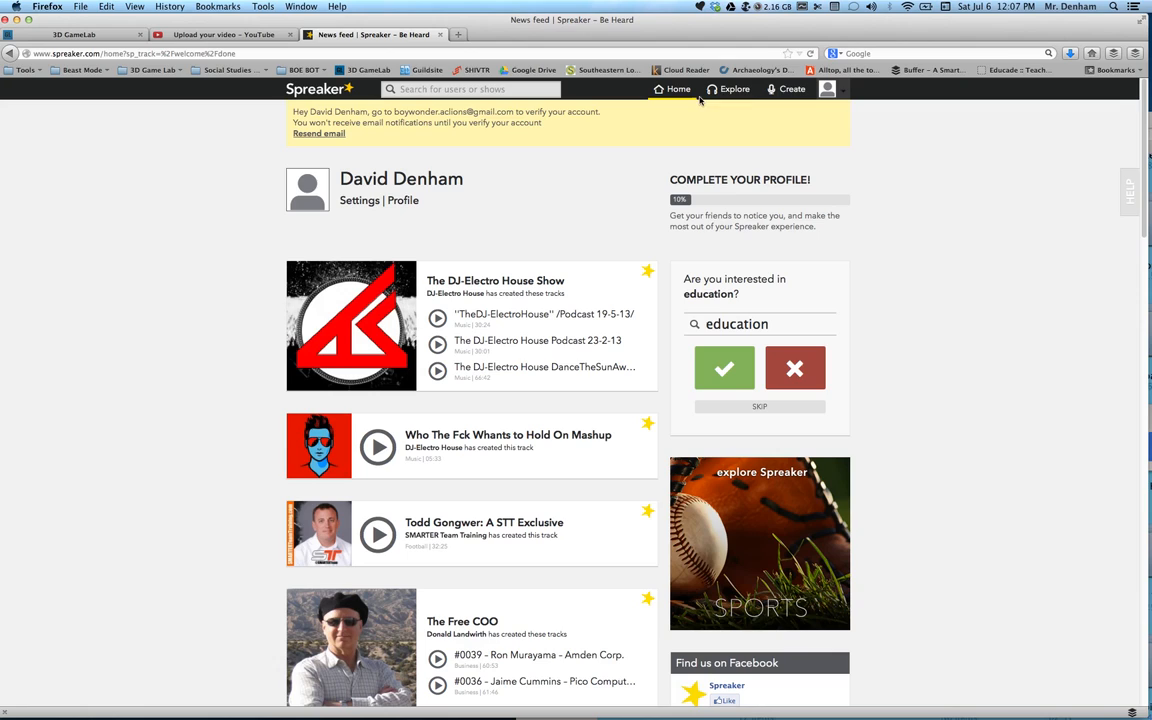
{"action": "mouse_move", "coordinate": [791, 89]}
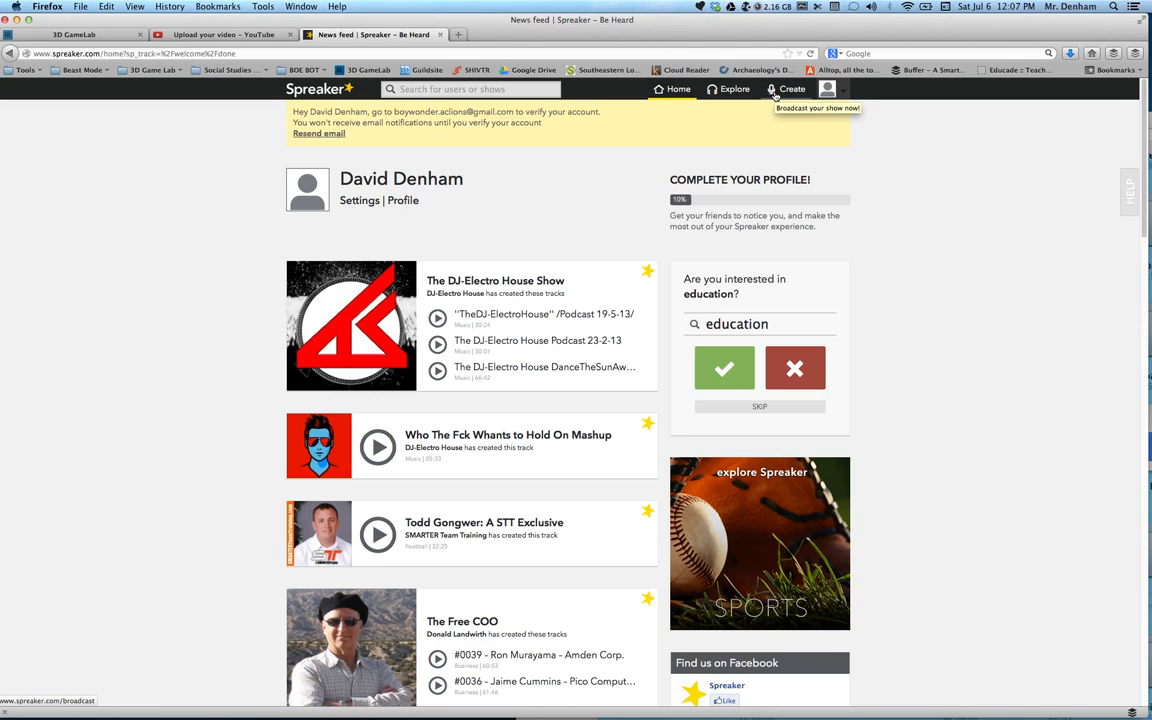
{"action": "mouse_move", "coordinate": [793, 95]}
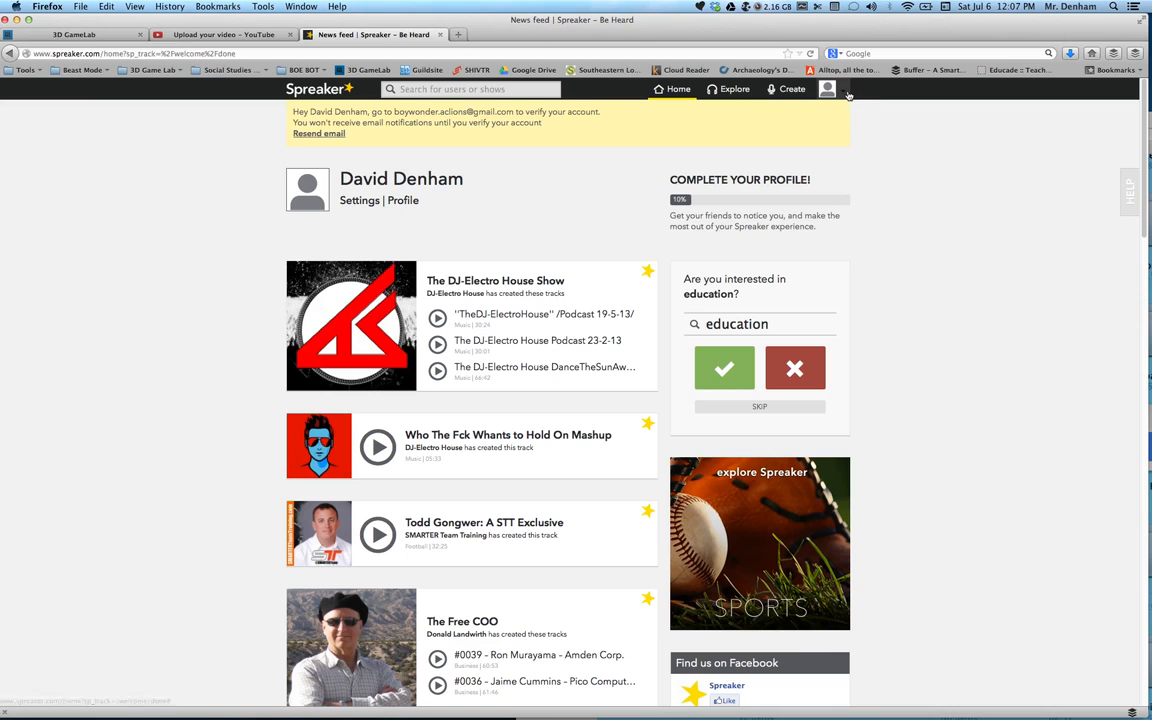
- Open the account dropdown menu, then close it again
{"action": "left_click", "coordinate": [828, 90]}
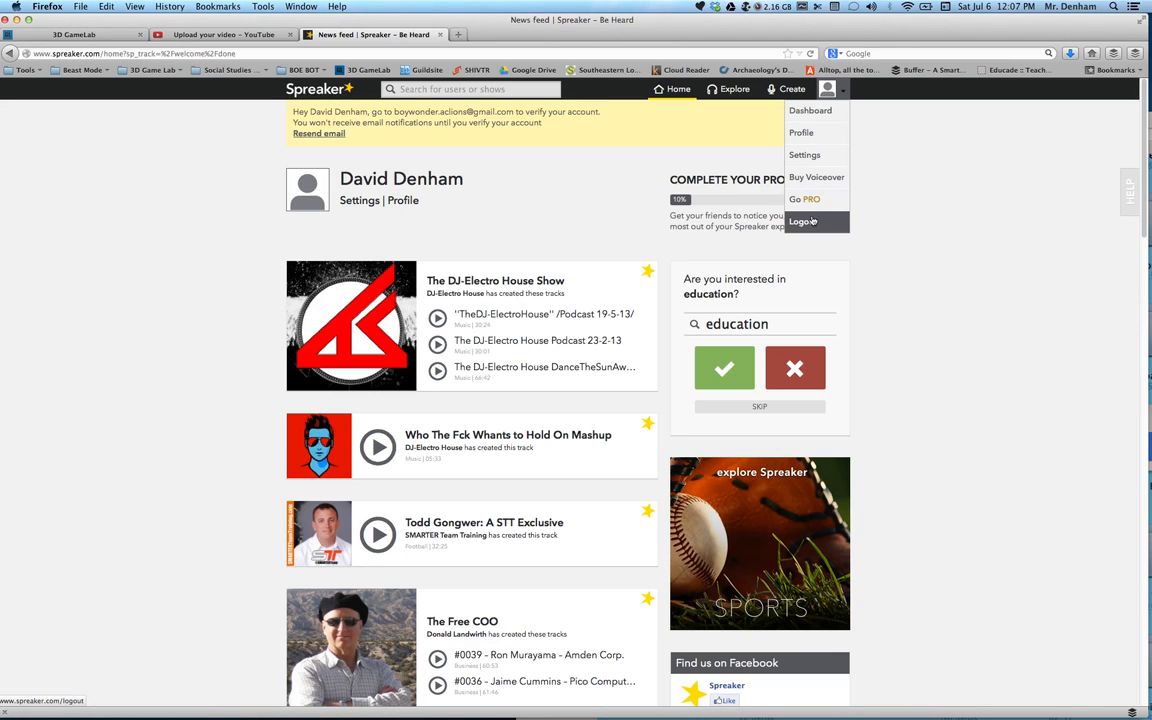
{"action": "left_click", "coordinate": [827, 89]}
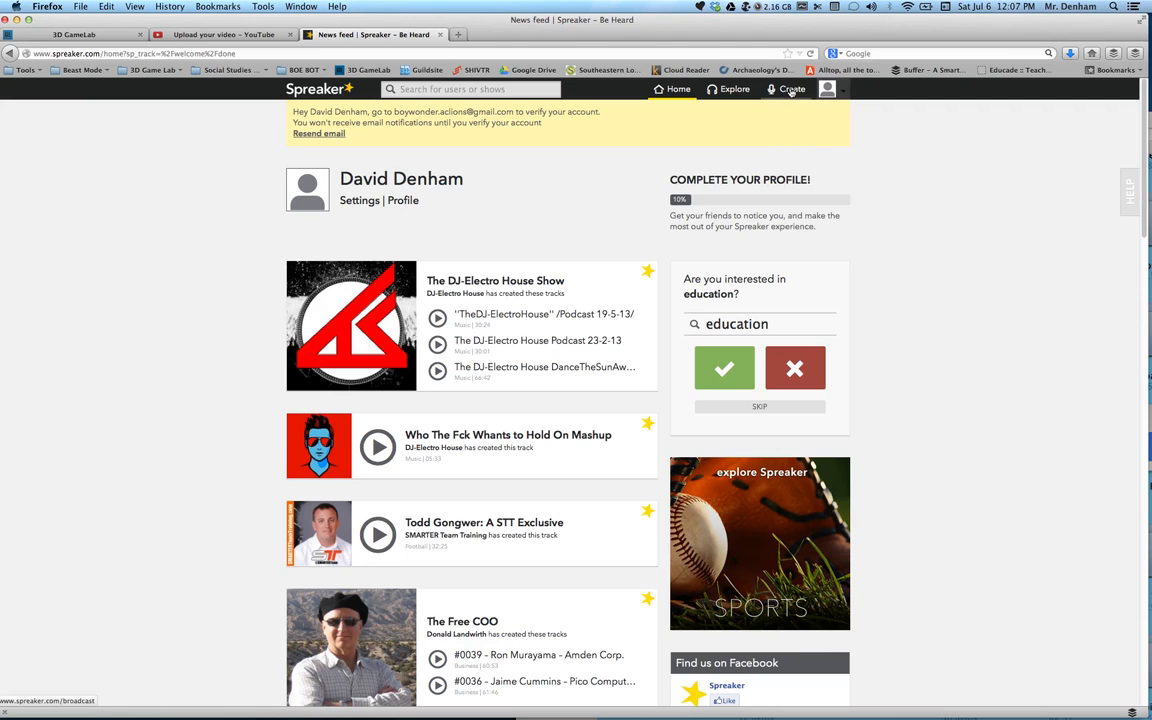
- Use Create in the top bar to reach the Broadcast with Spreaker page
{"action": "left_click", "coordinate": [791, 89]}
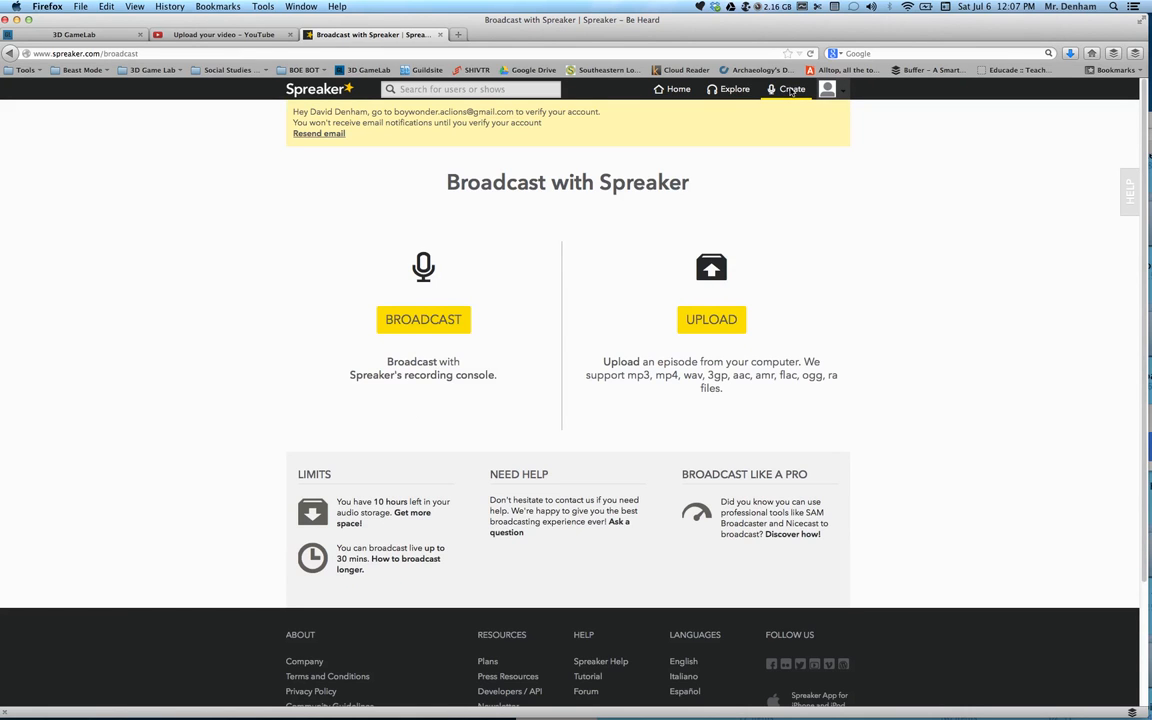
{"action": "mouse_move", "coordinate": [709, 288]}
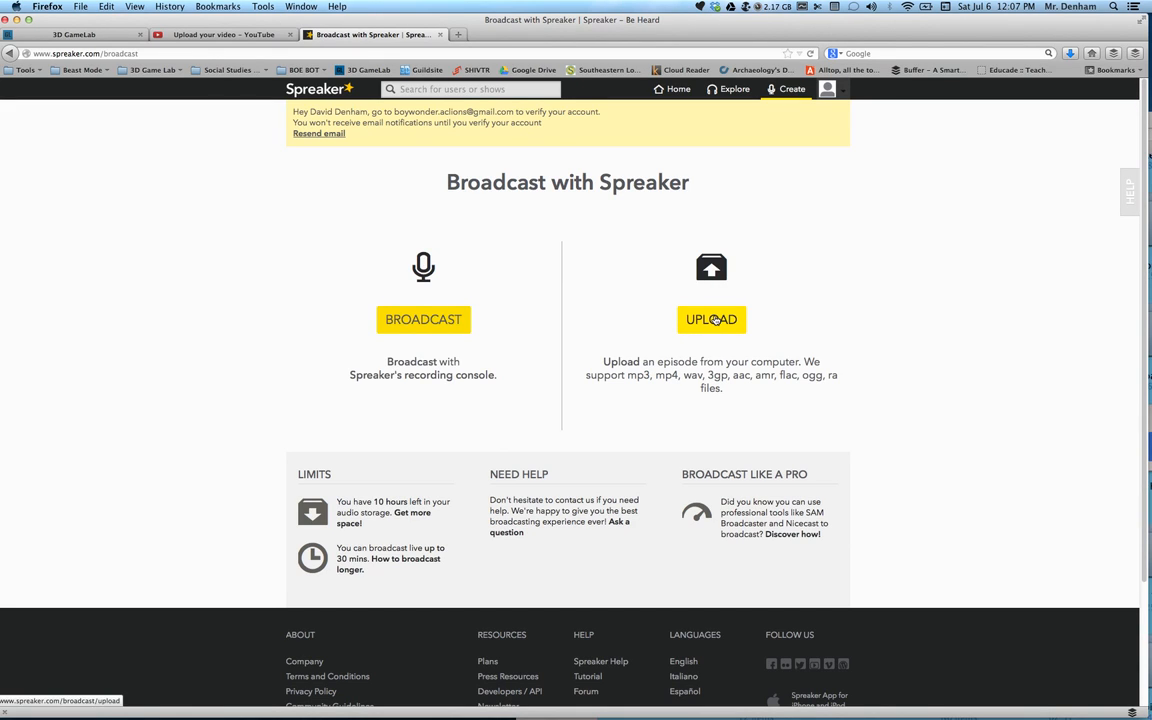
{"action": "mouse_move", "coordinate": [539, 313]}
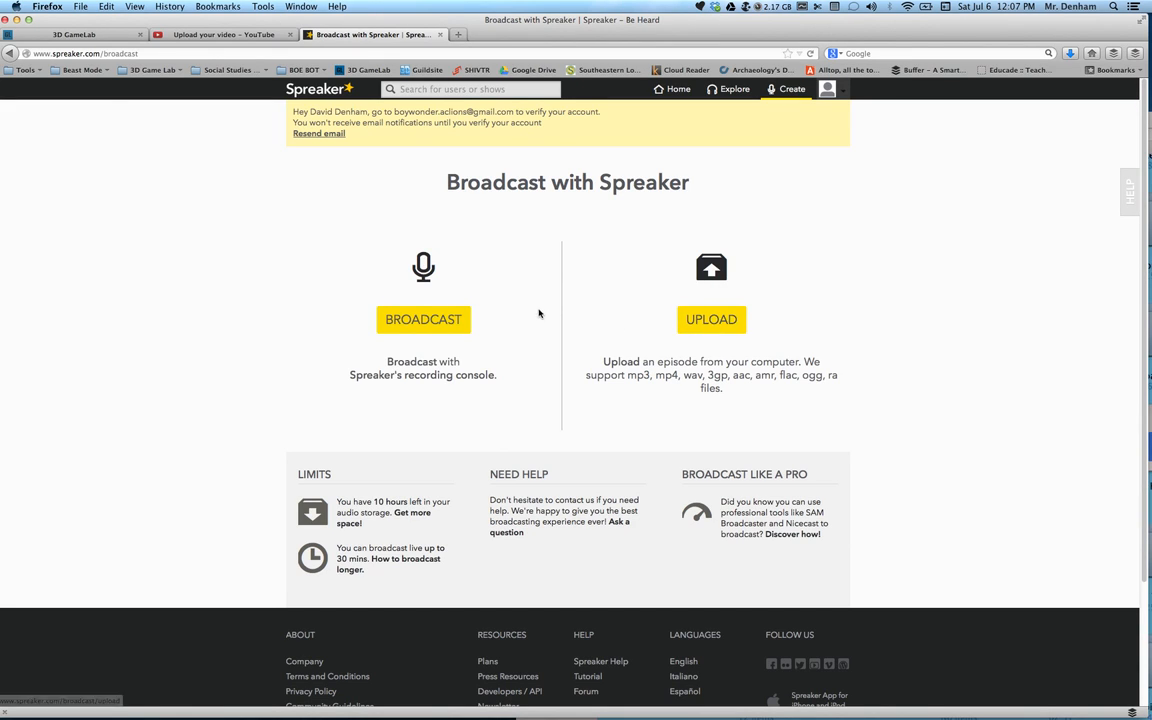
{"action": "mouse_move", "coordinate": [556, 445]}
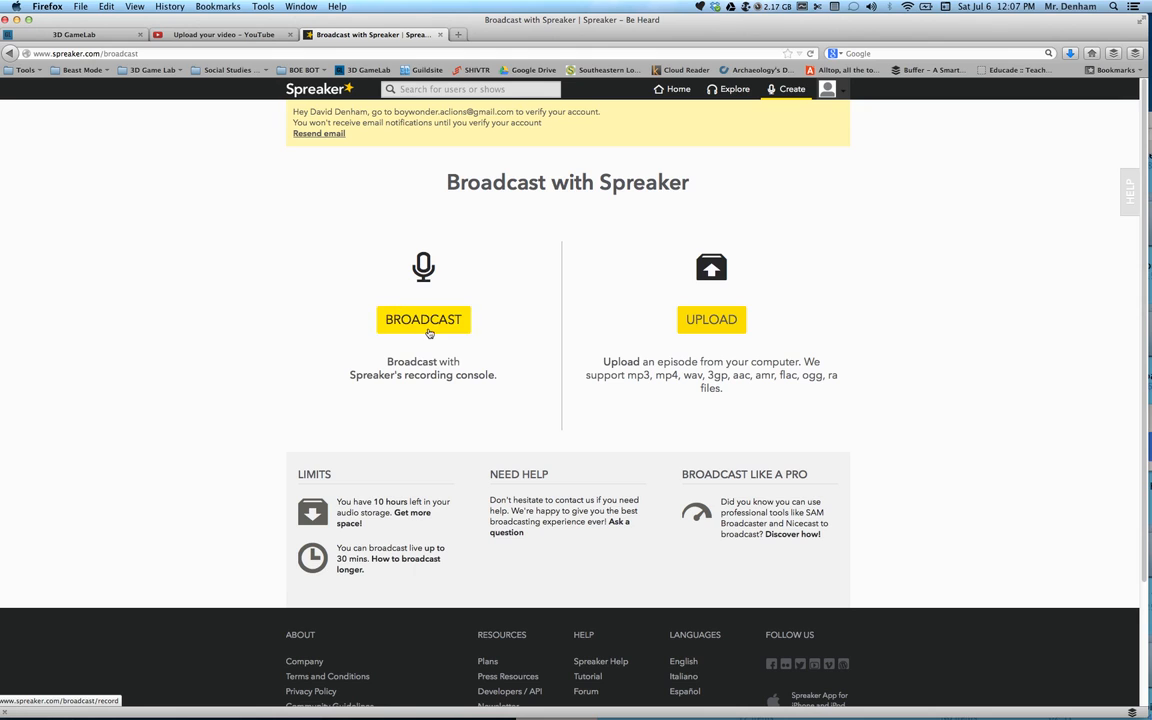
- Choose Broadcast, title the episode 'Testing Spreaker', and continue with NEXT
{"action": "left_click", "coordinate": [423, 319]}
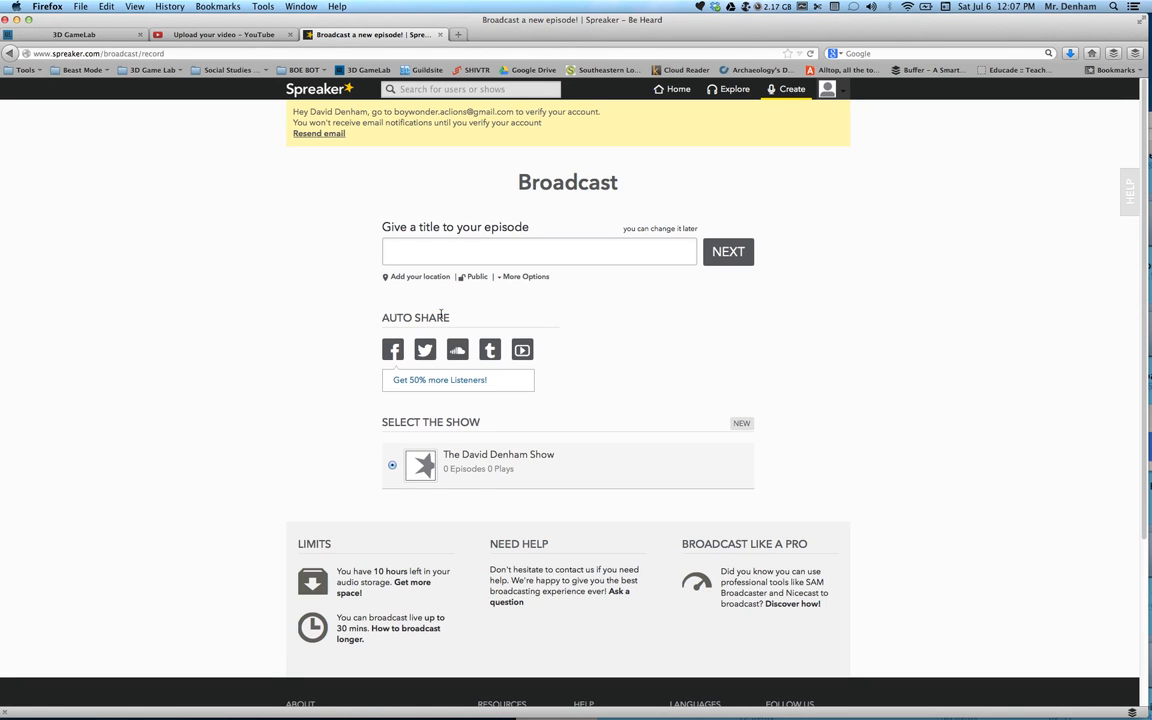
{"action": "mouse_move", "coordinate": [510, 237]}
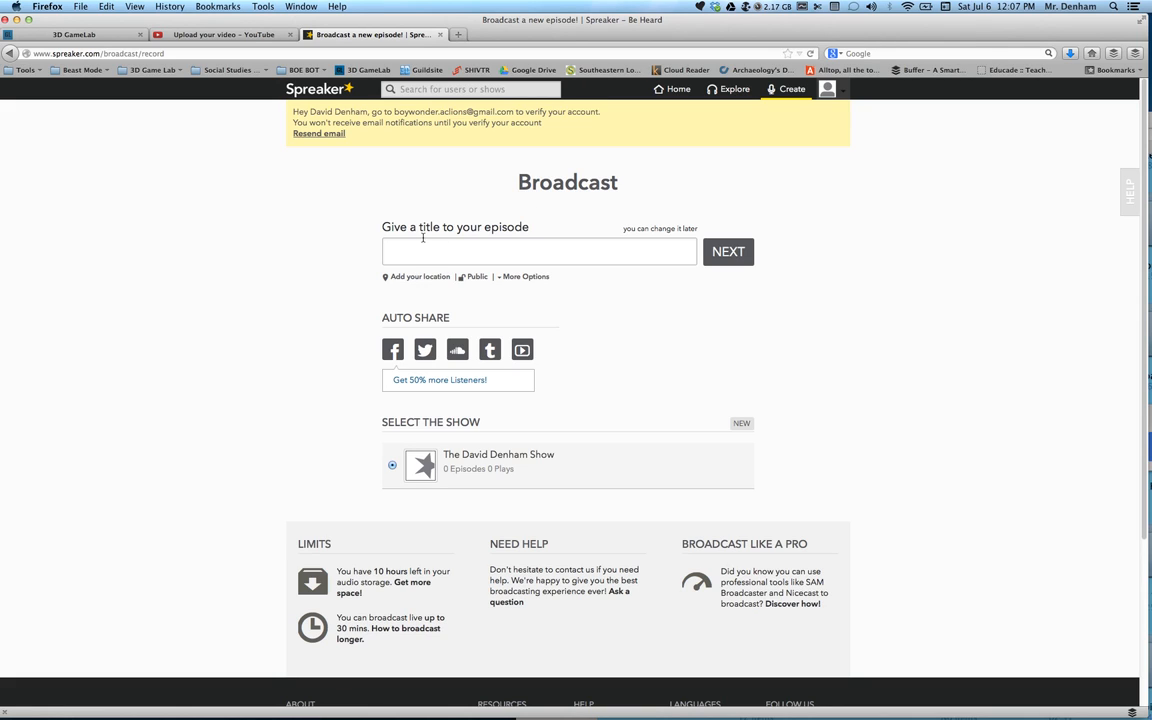
{"action": "left_click", "coordinate": [540, 251]}
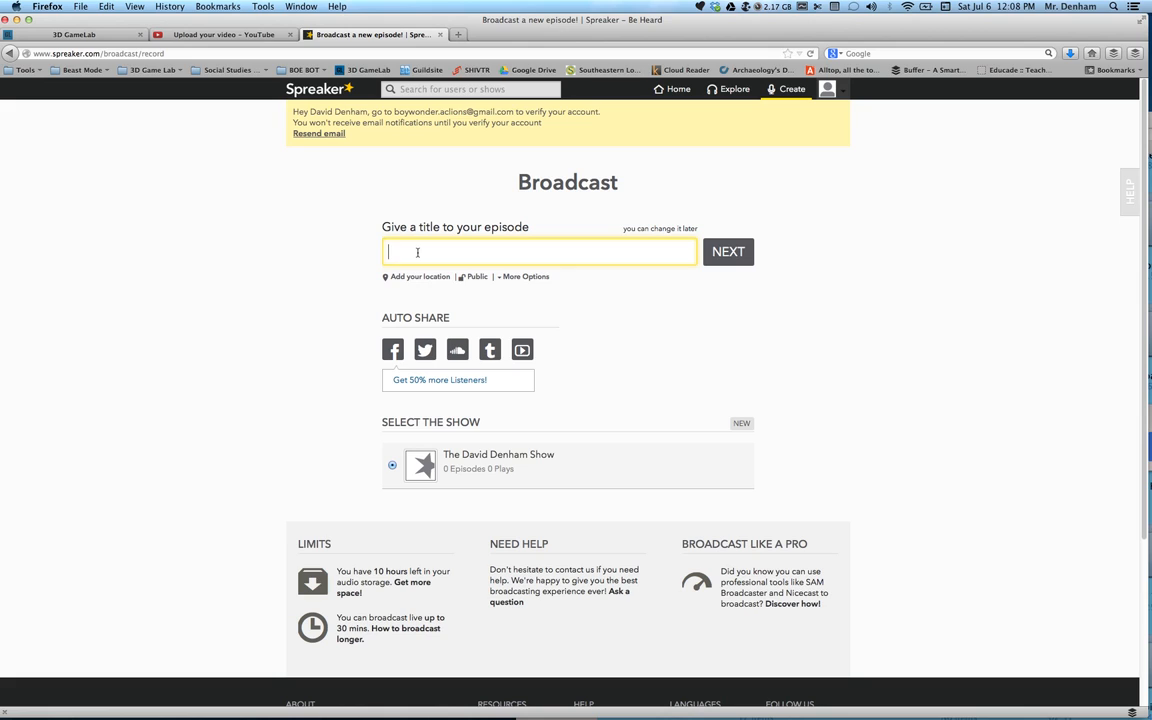
{"action": "type", "text": "Testing Sp"}
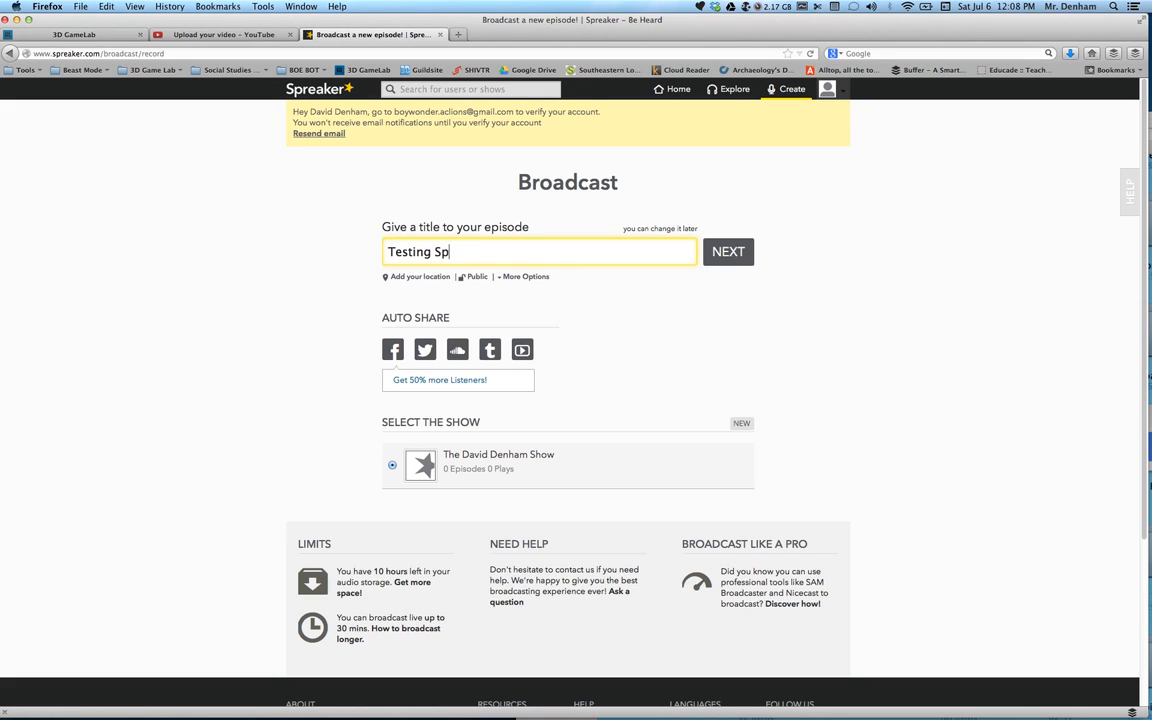
{"action": "type", "text": "eaker"}
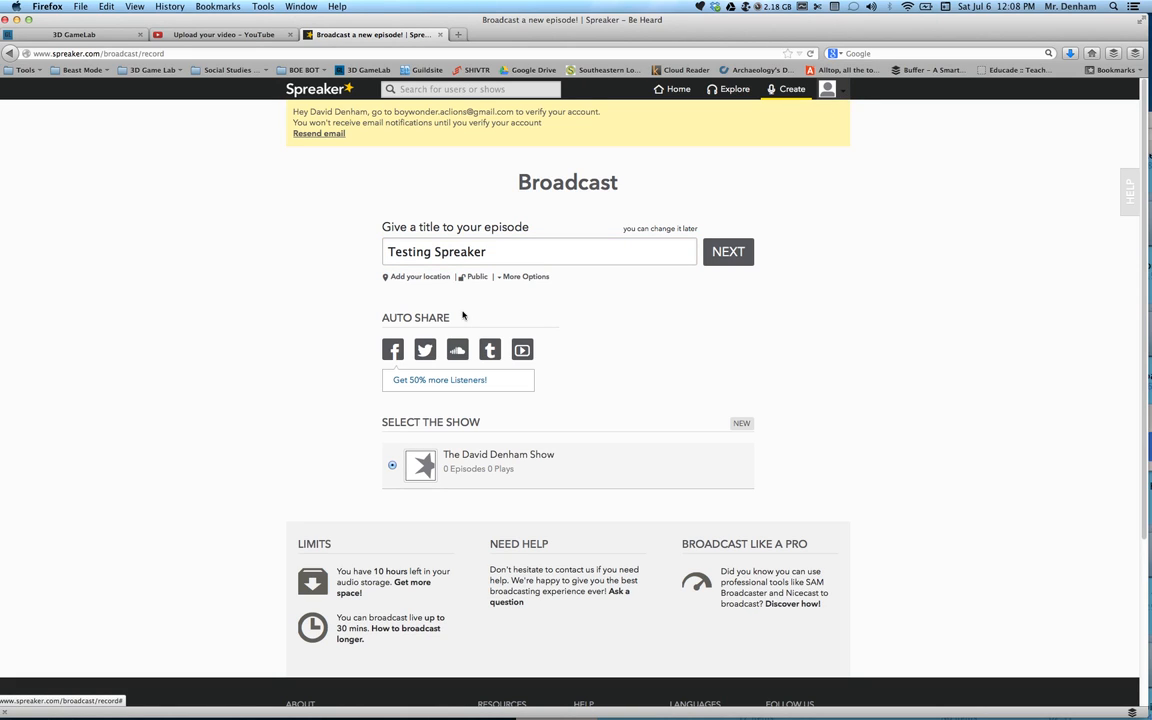
{"action": "mouse_move", "coordinate": [429, 434]}
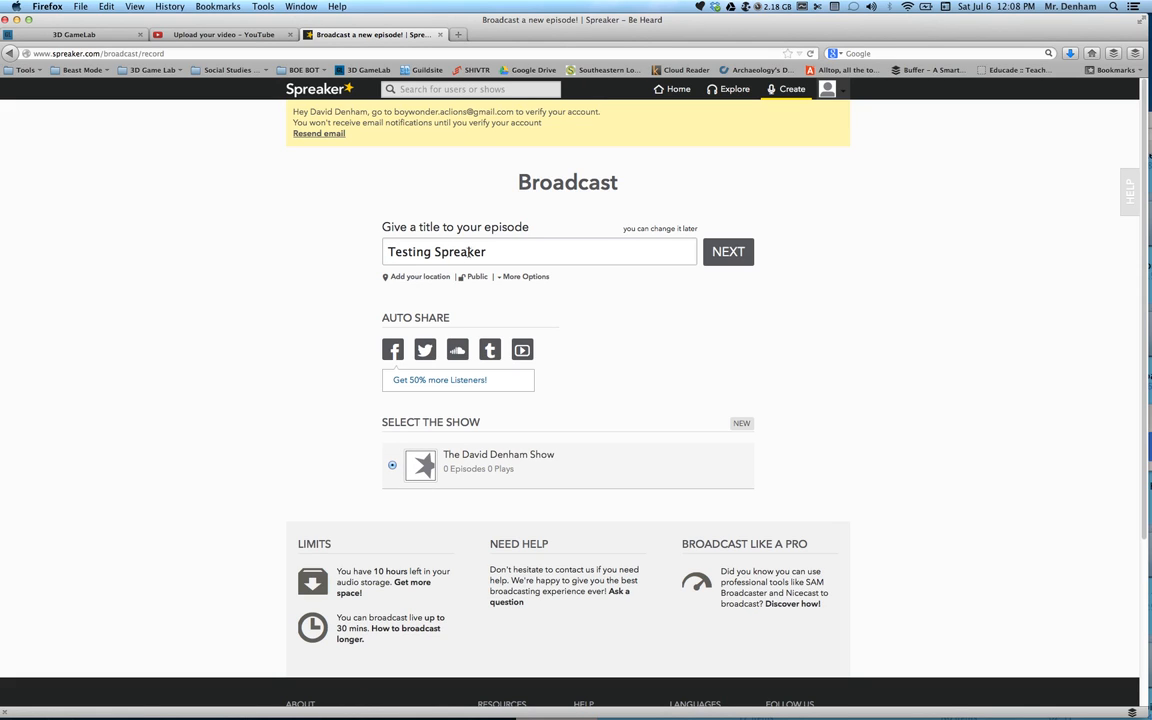
{"action": "mouse_move", "coordinate": [622, 240]}
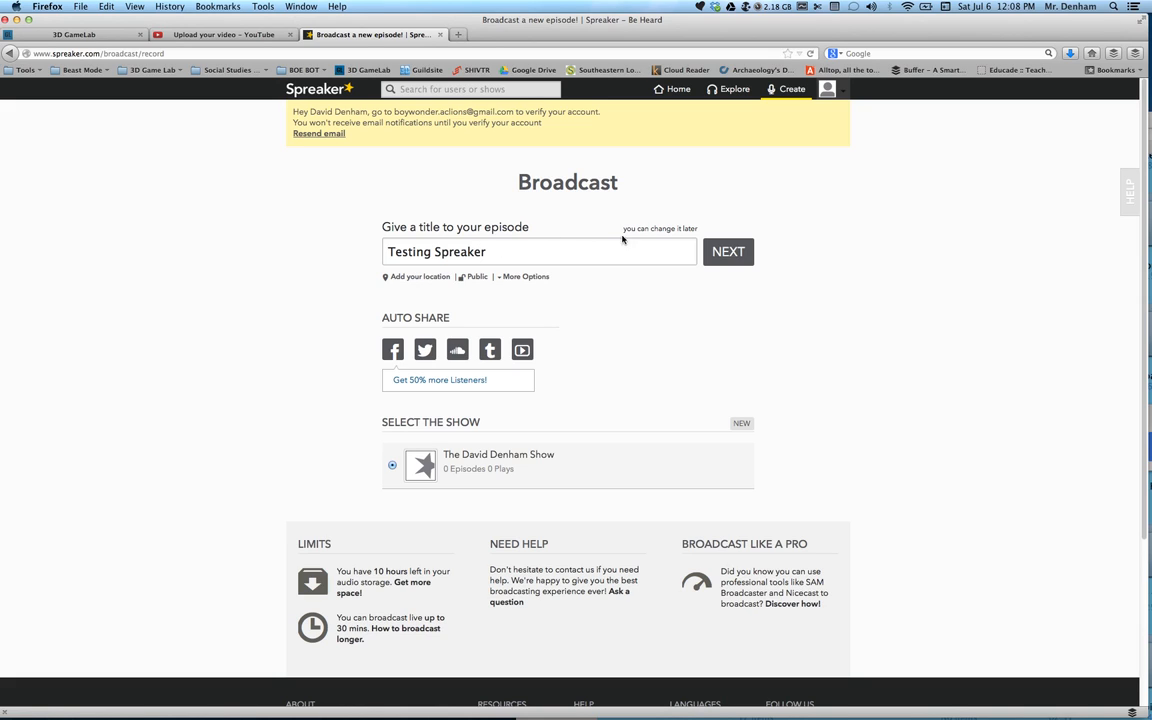
{"action": "mouse_move", "coordinate": [631, 228]}
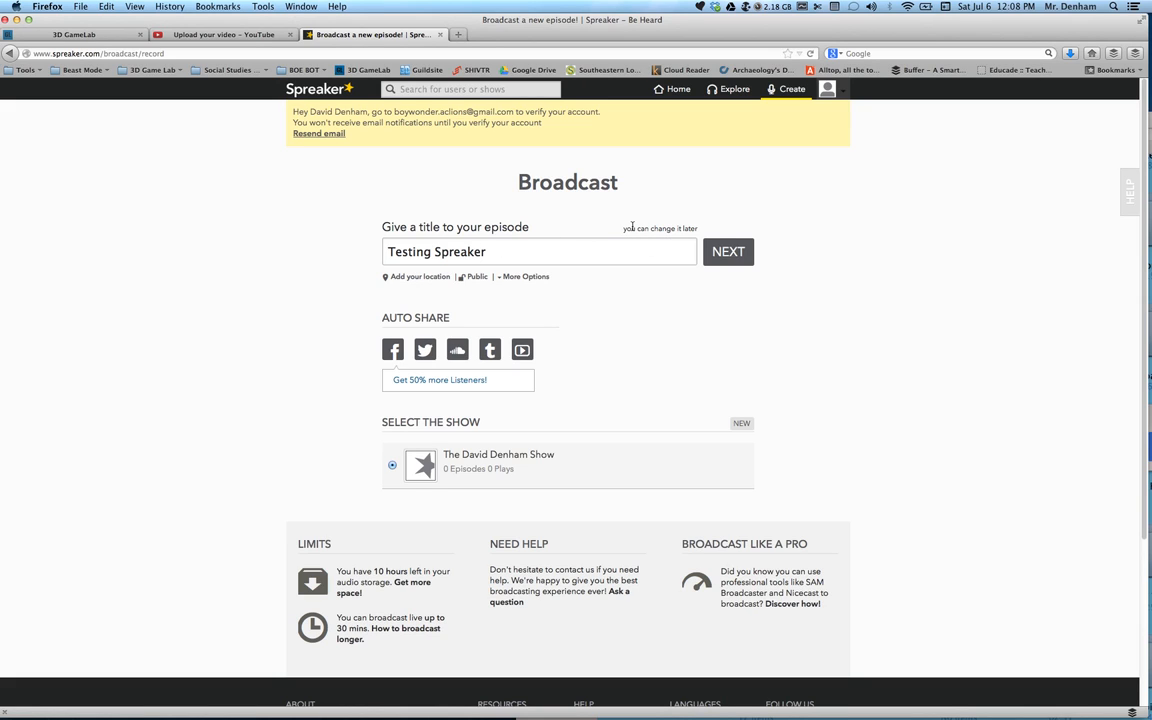
{"action": "left_click_drag", "start_coordinate": [622, 228], "coordinate": [698, 228]}
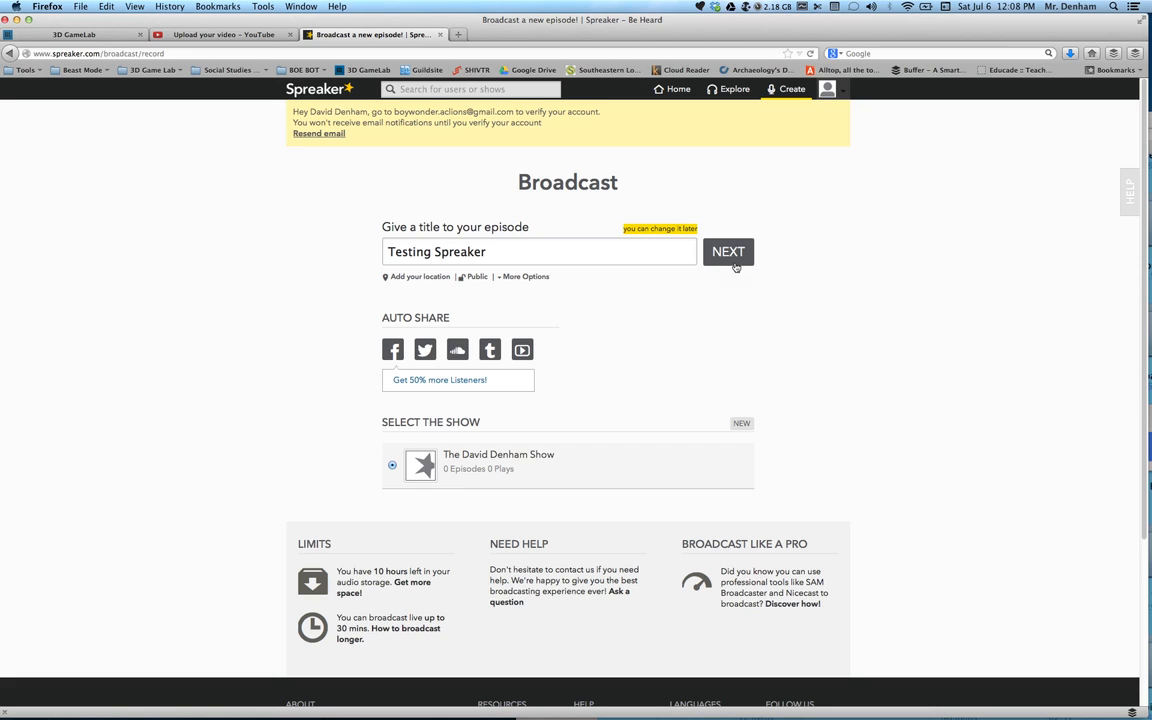
{"action": "left_click", "coordinate": [728, 251]}
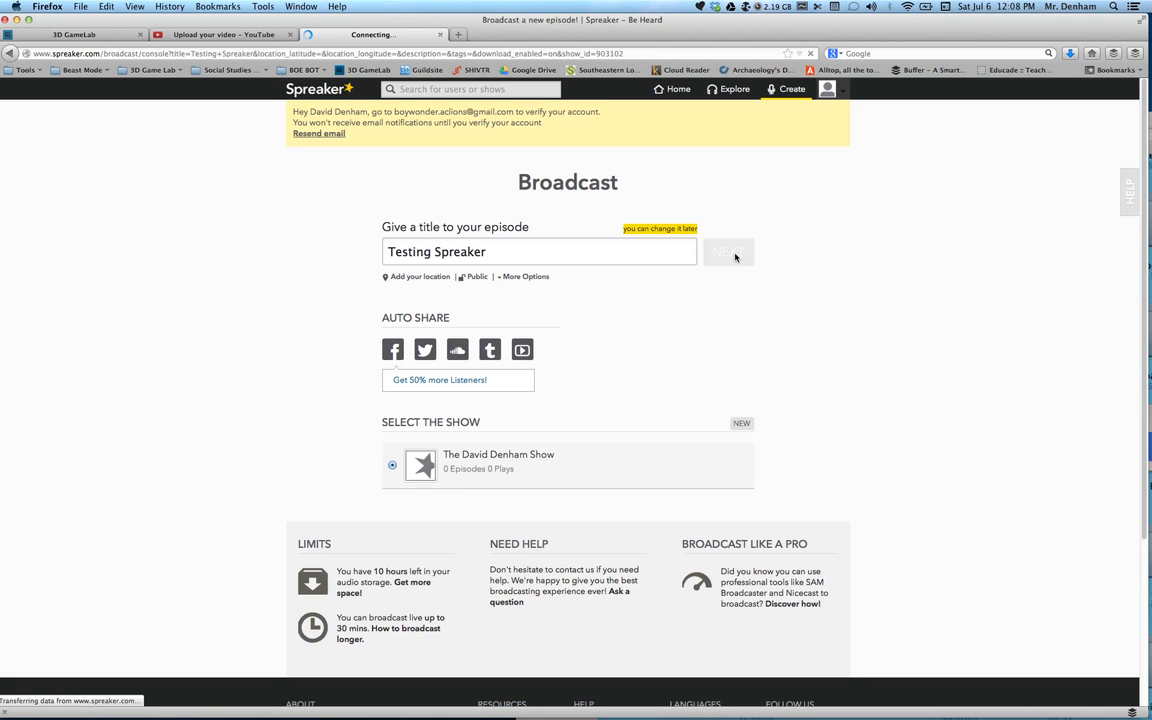
- Switch the console to Record a new podcast, then back to Broadcast LIVE
{"action": "left_click", "coordinate": [728, 251]}
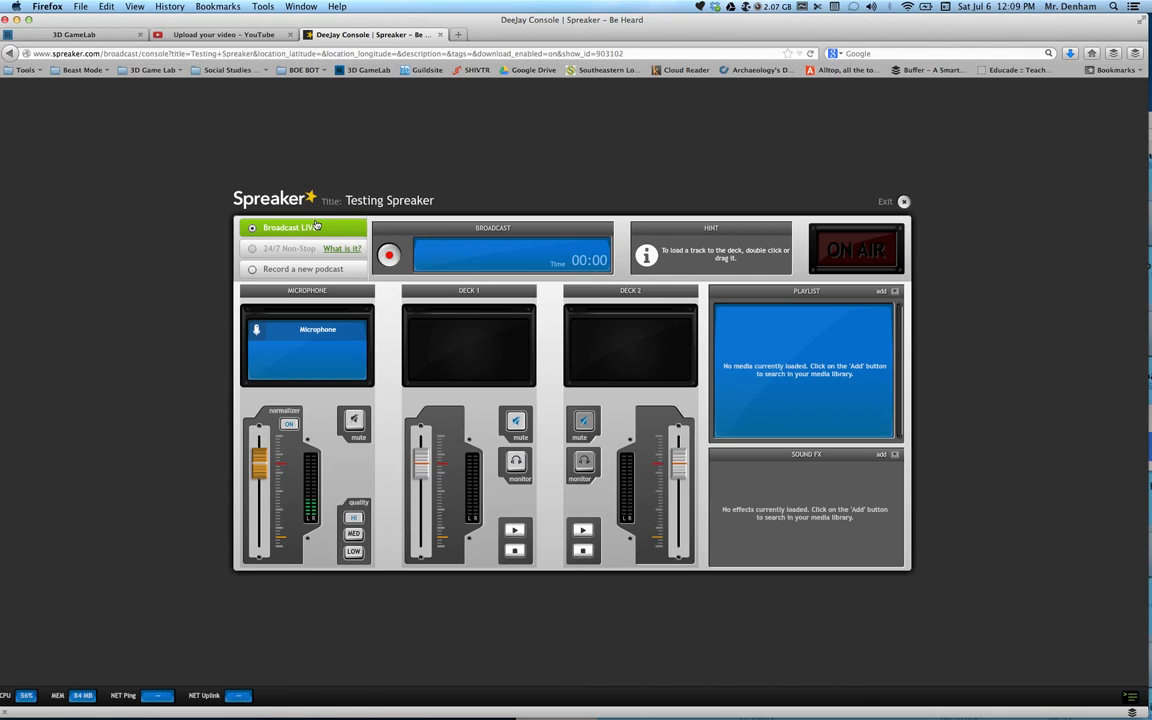
{"action": "left_click", "coordinate": [303, 269]}
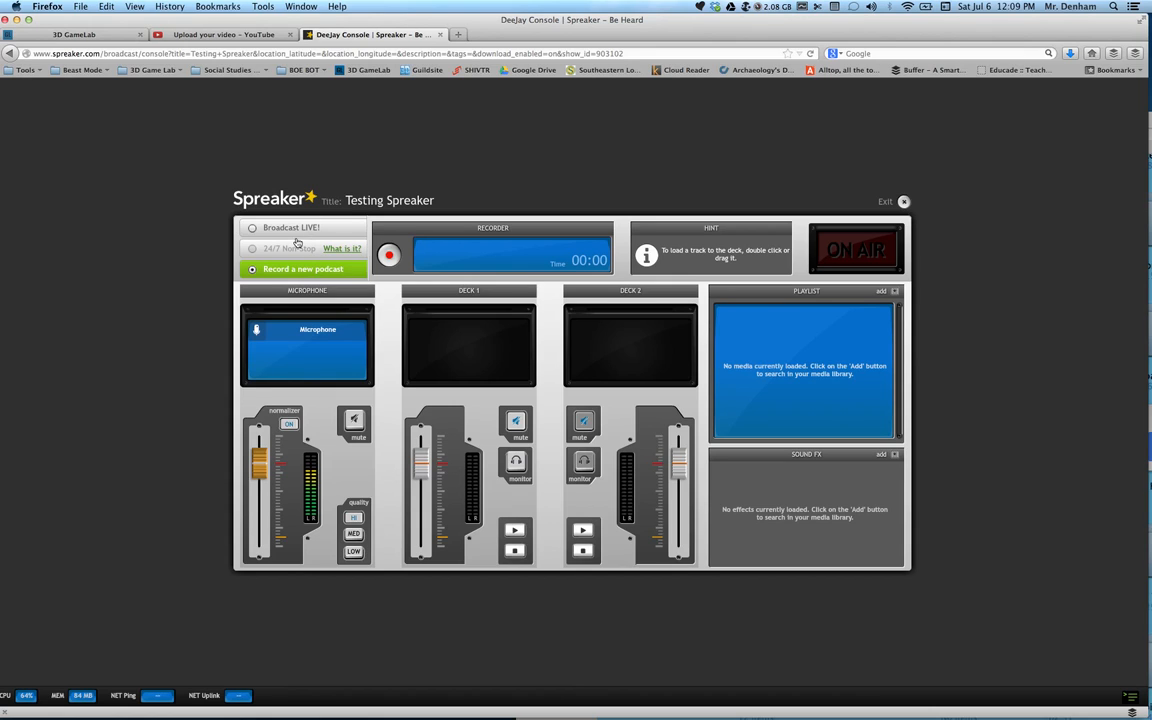
{"action": "left_click", "coordinate": [290, 227]}
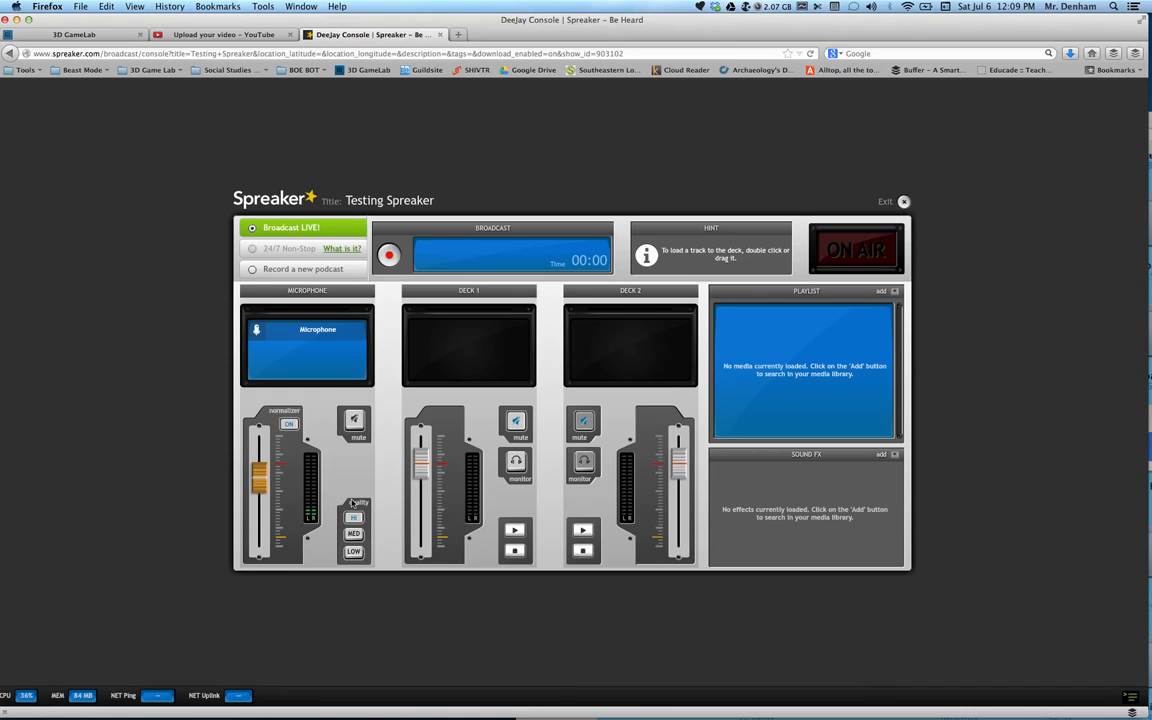
{"action": "mouse_move", "coordinate": [620, 305]}
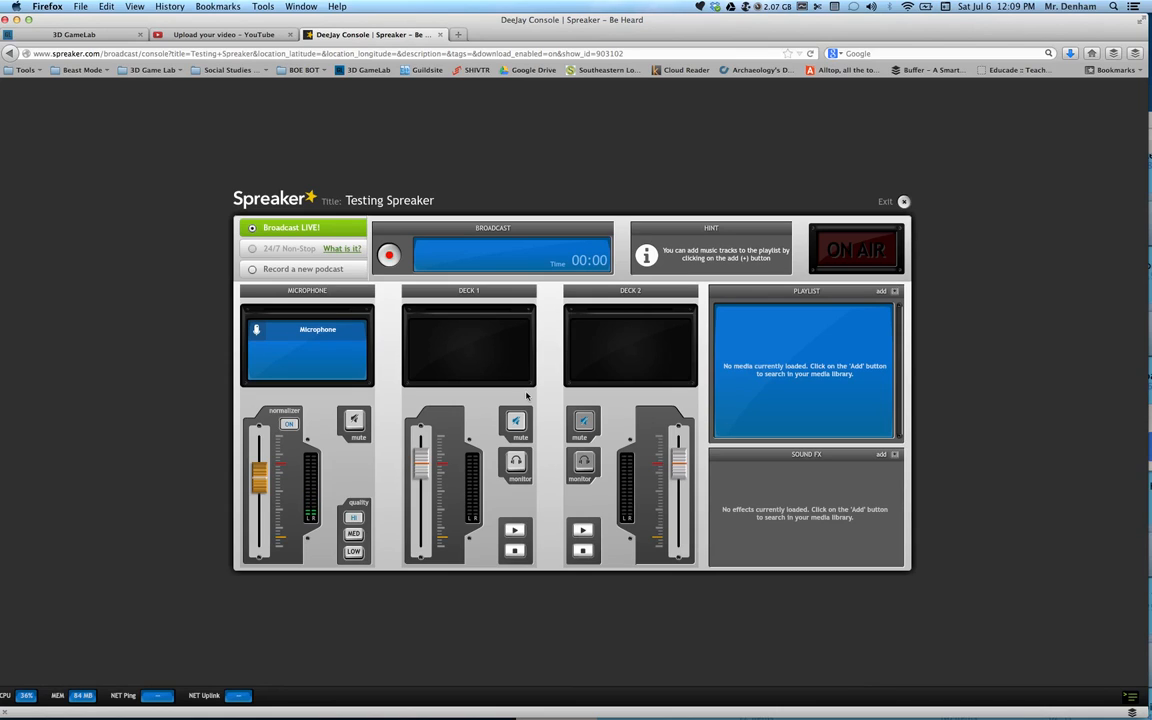
{"action": "mouse_move", "coordinate": [501, 340]}
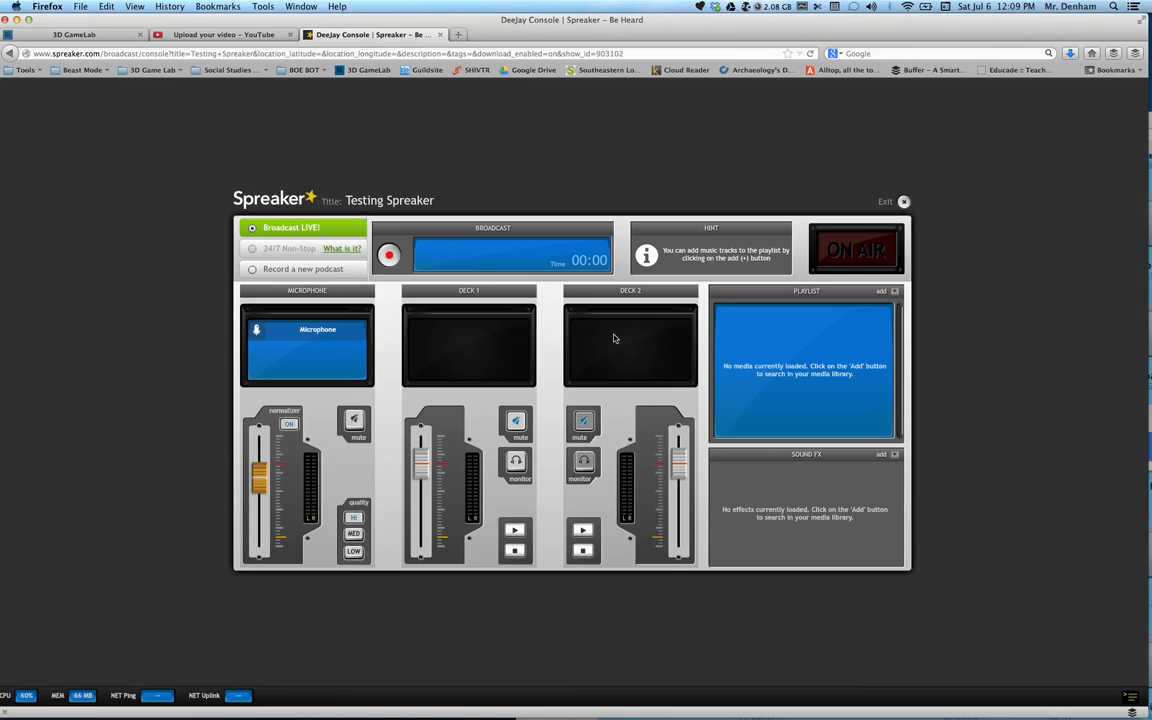
{"action": "mouse_move", "coordinate": [770, 326]}
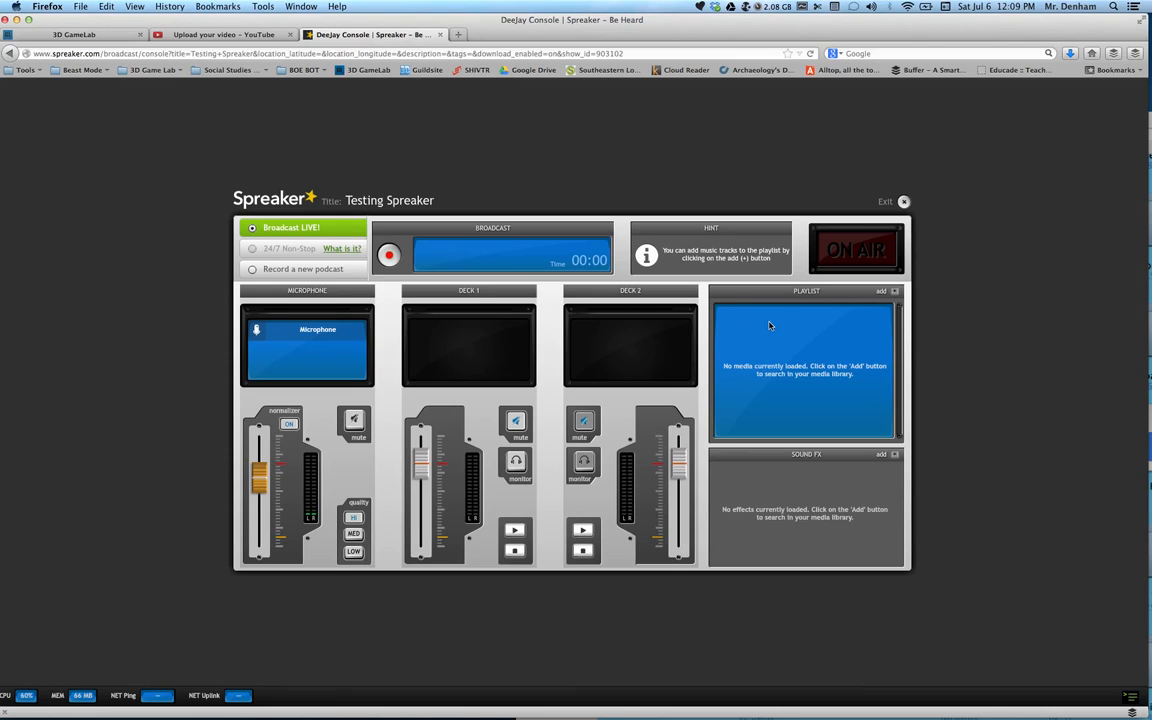
{"action": "mouse_move", "coordinate": [810, 293]}
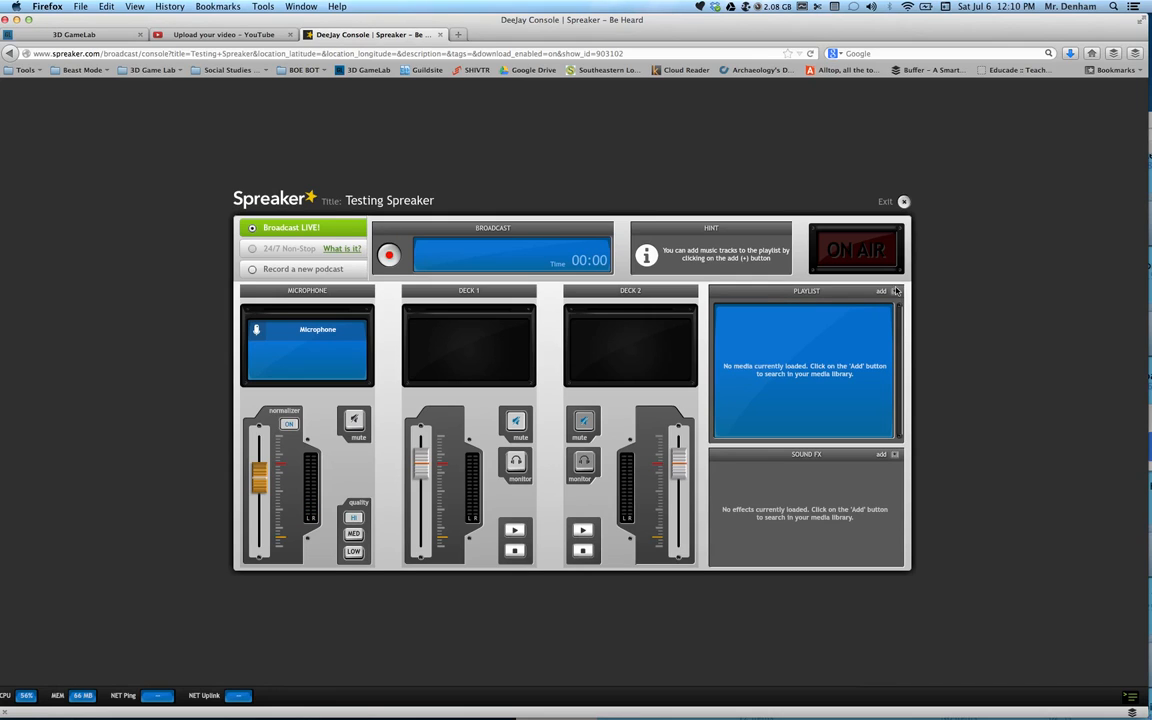
- Add to the playlist via the UPLOAD section and launch Open Music Library
{"action": "left_click", "coordinate": [881, 291]}
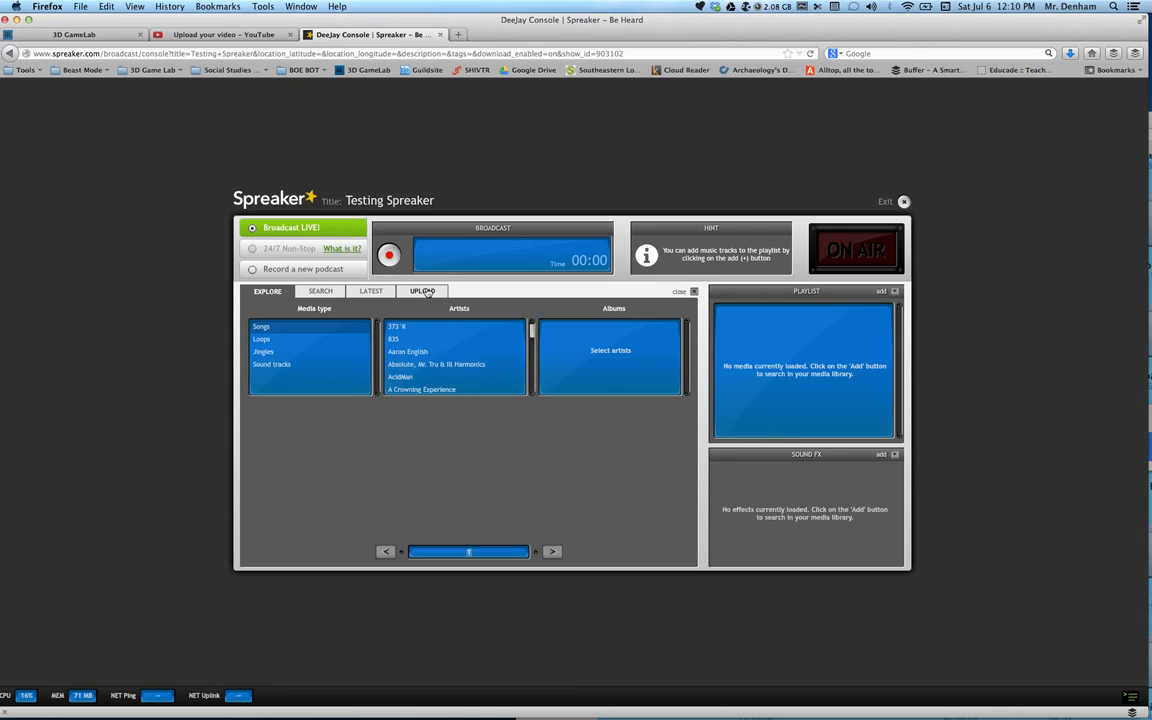
{"action": "left_click", "coordinate": [422, 291]}
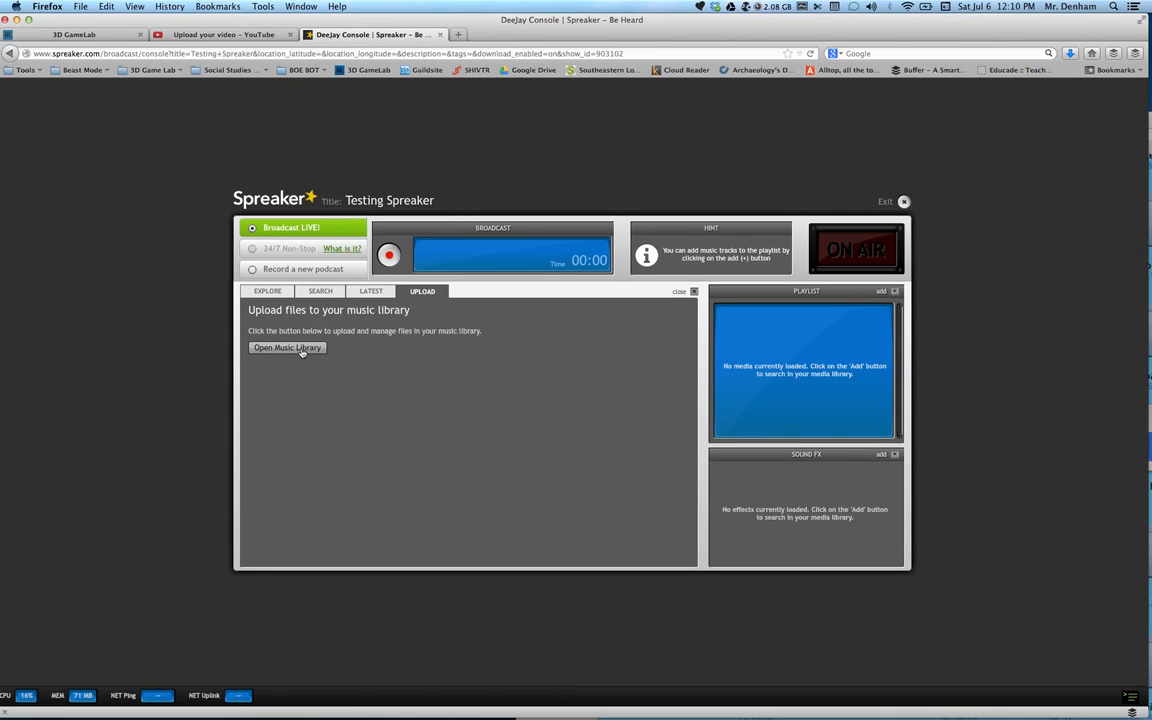
{"action": "mouse_move", "coordinate": [302, 350]}
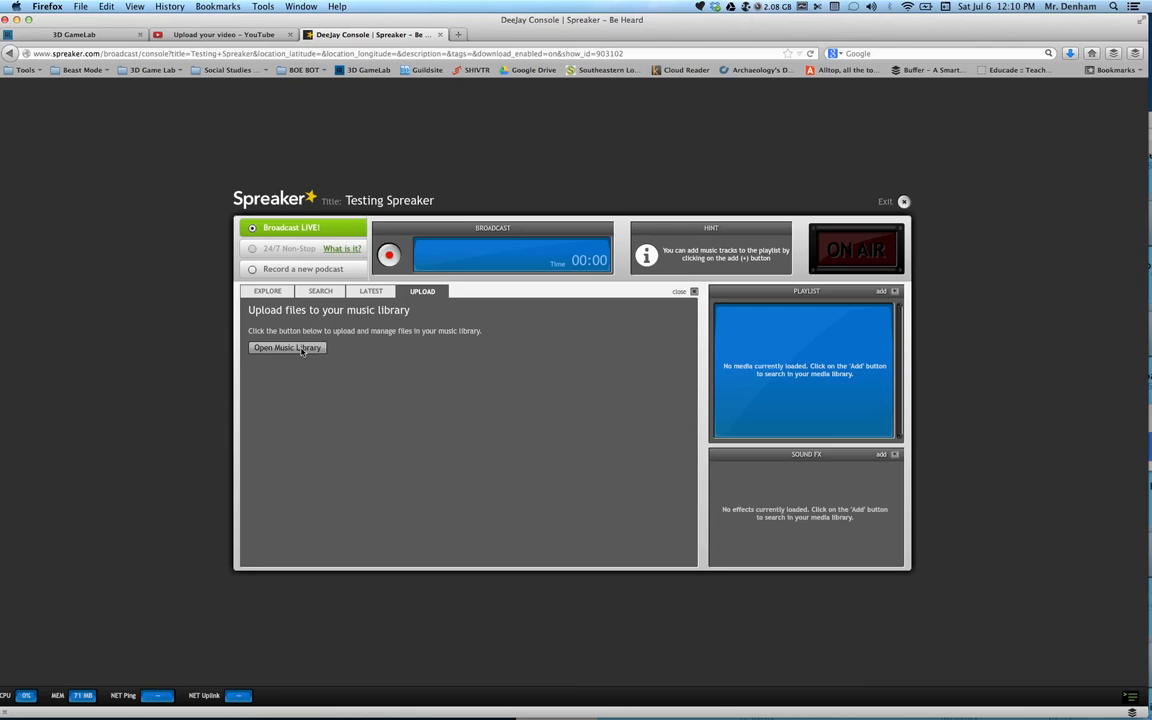
{"action": "left_click", "coordinate": [287, 347]}
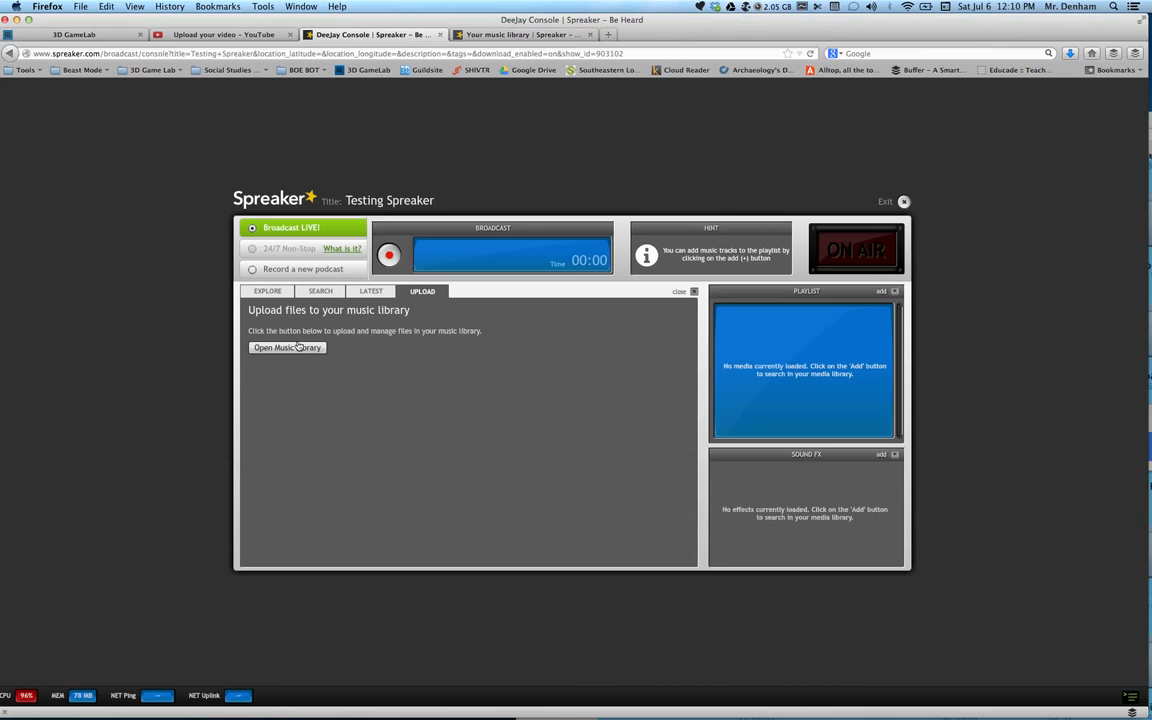
- Switch to the Your music library tab and choose Upload above the media table
{"action": "left_click", "coordinate": [497, 34]}
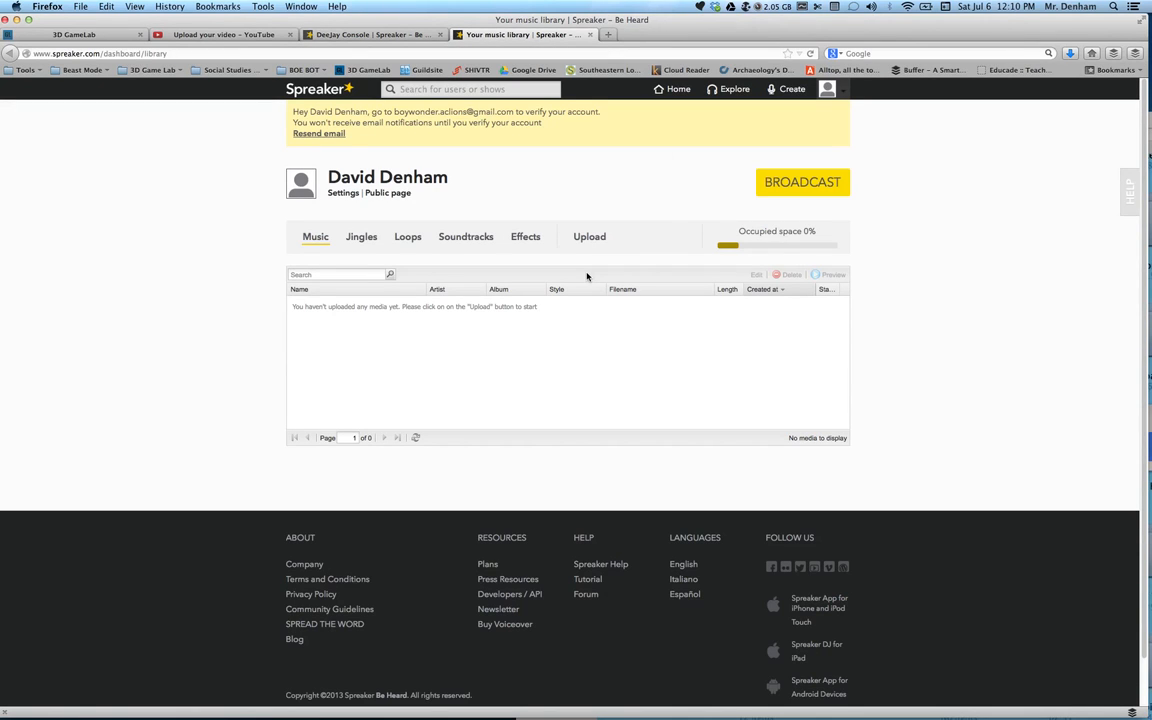
{"action": "mouse_move", "coordinate": [510, 290]}
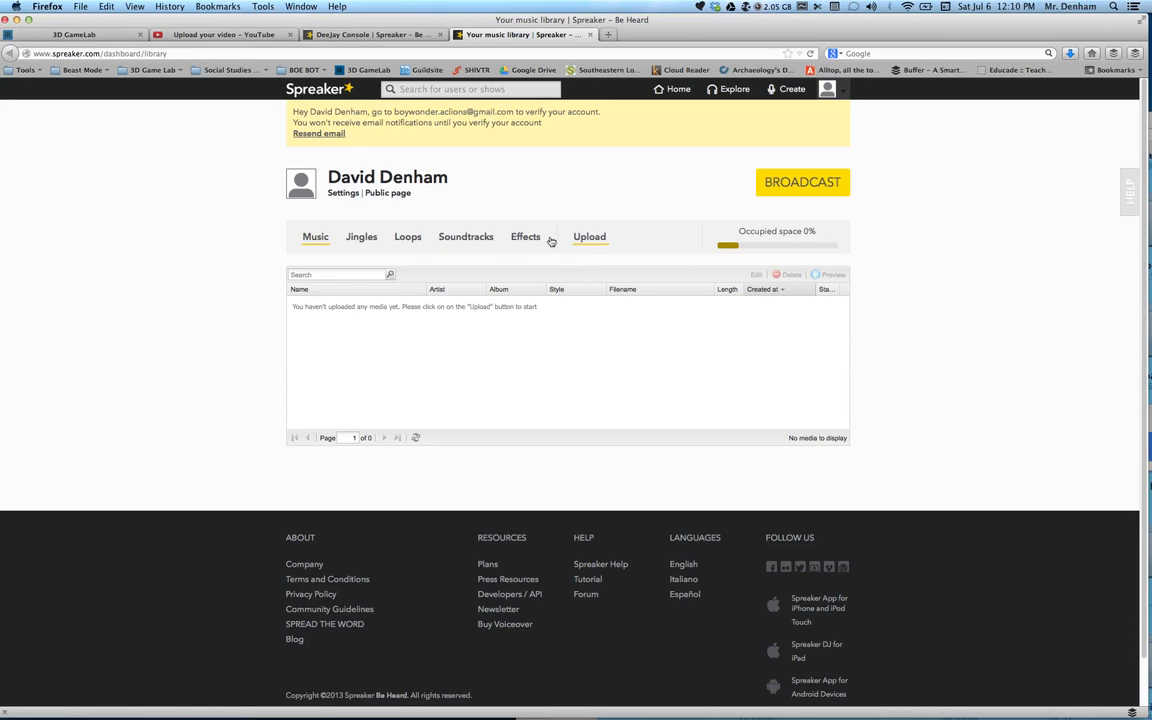
{"action": "mouse_move", "coordinate": [590, 237]}
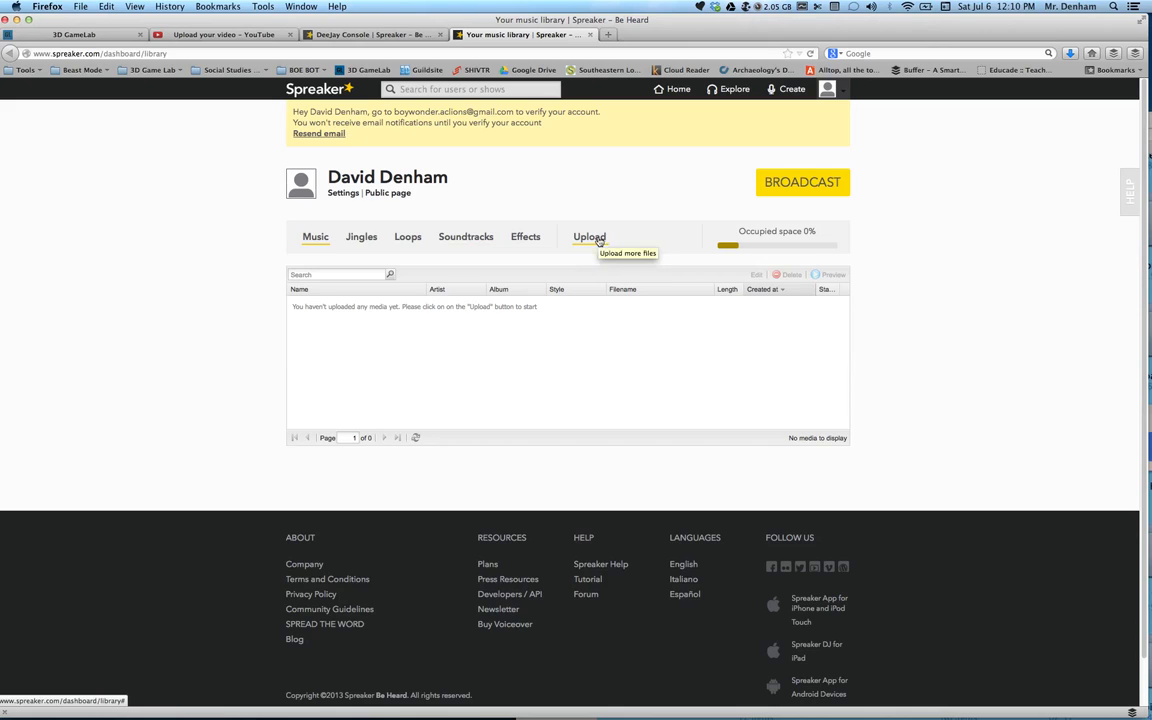
{"action": "left_click", "coordinate": [589, 236]}
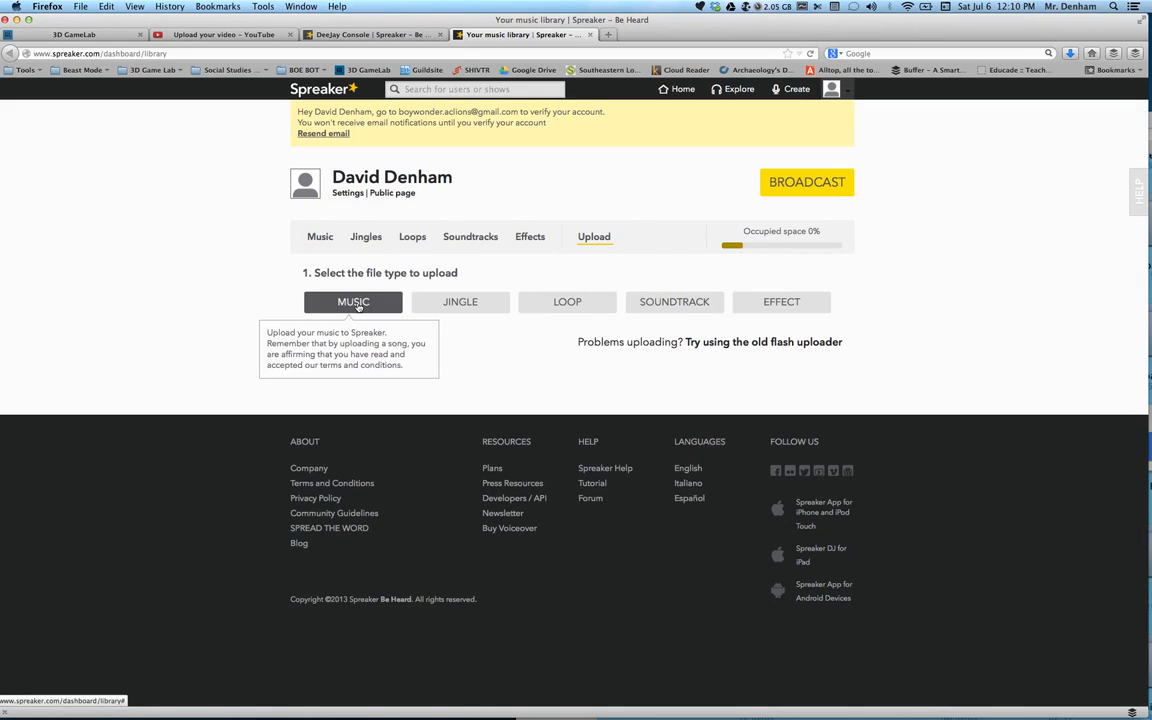
- Upload '06 – Higher.mp3' from Music > iTunes > Creed – Greatest Hits
{"action": "left_click", "coordinate": [353, 301]}
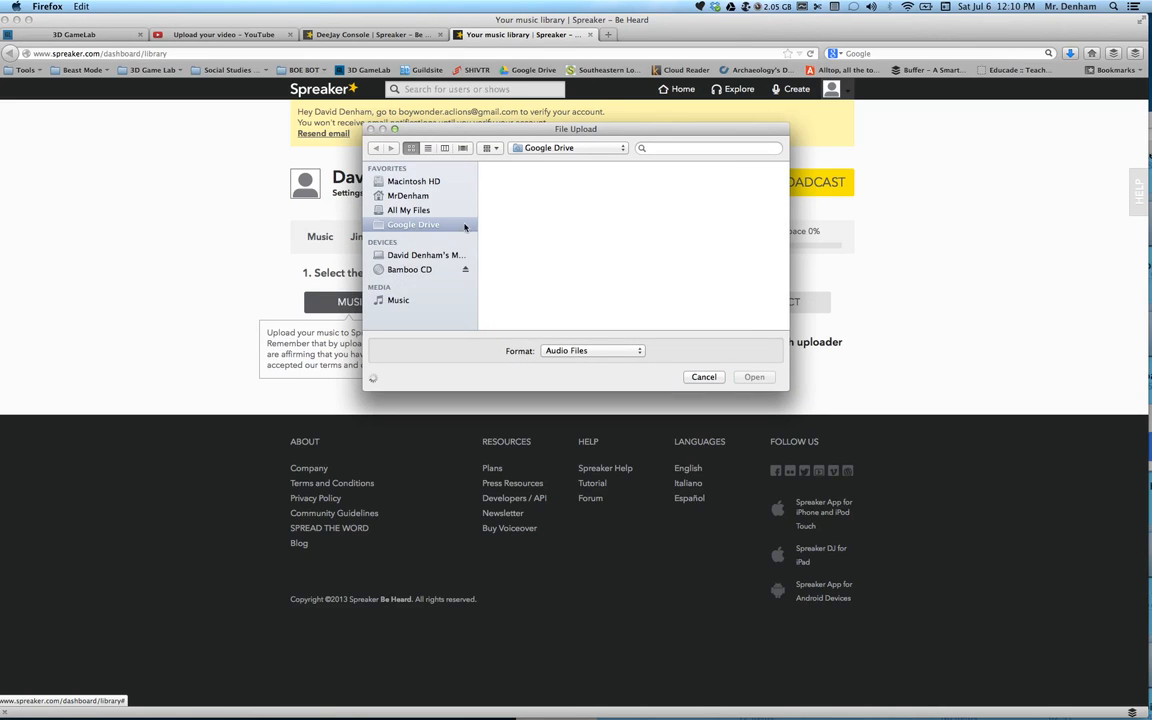
{"action": "left_click", "coordinate": [413, 224]}
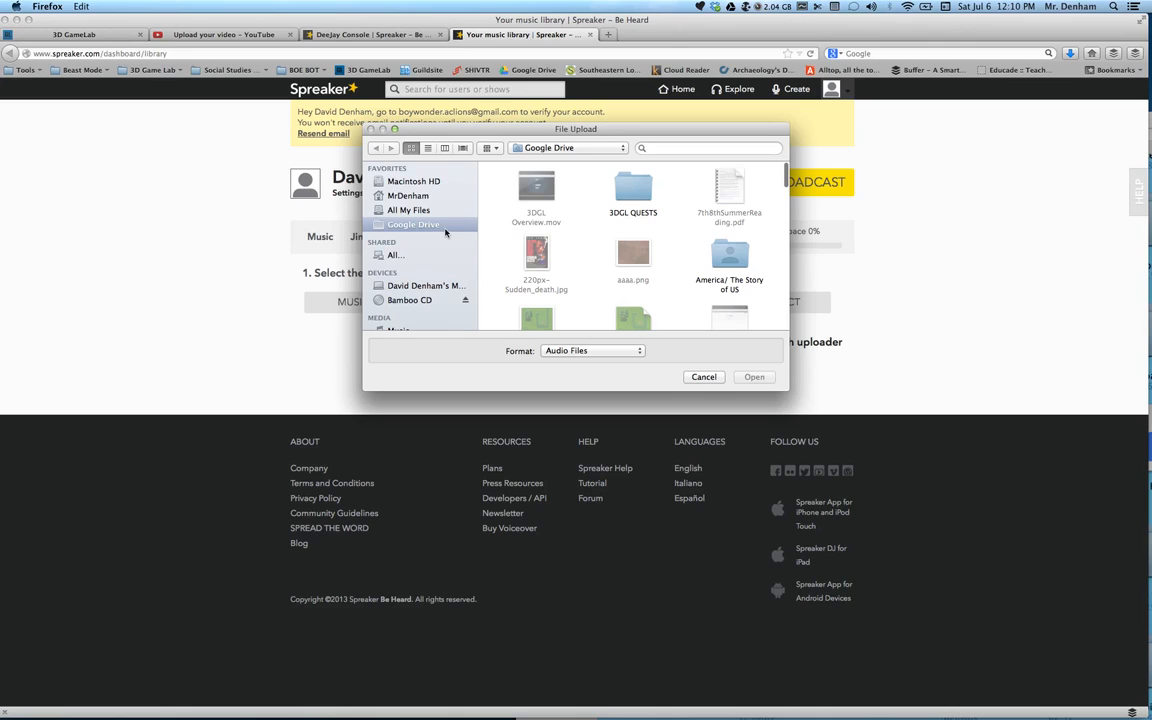
{"action": "left_click", "coordinate": [408, 195]}
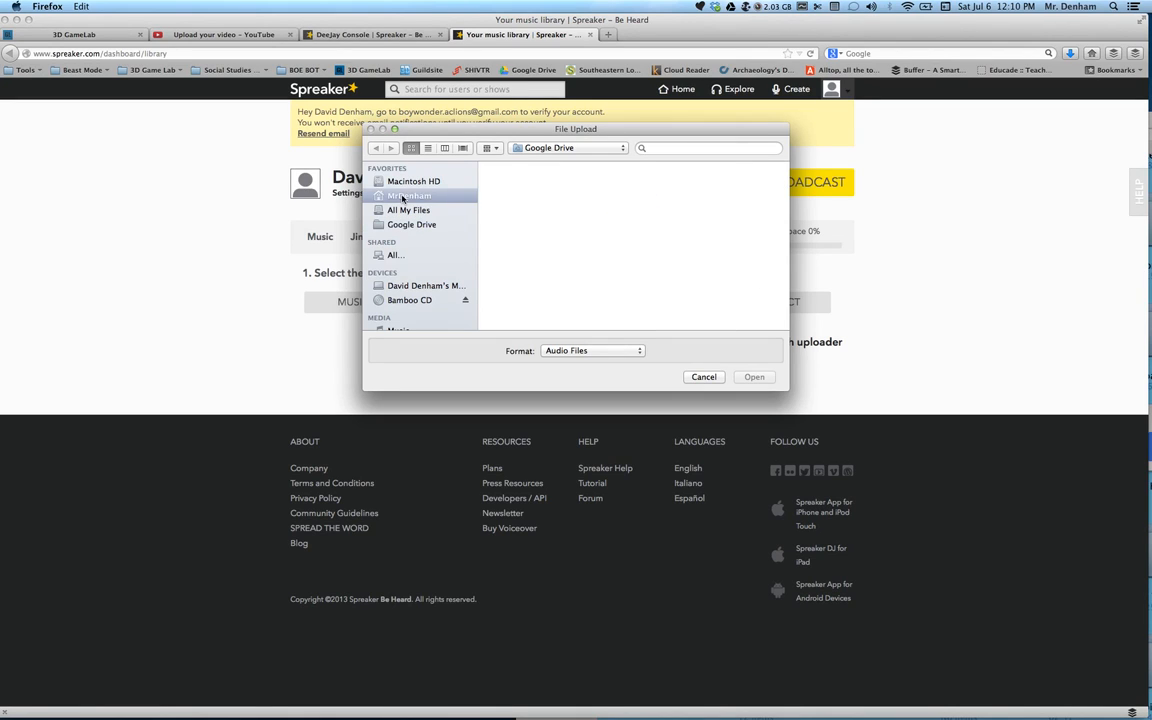
{"action": "left_click", "coordinate": [409, 195]}
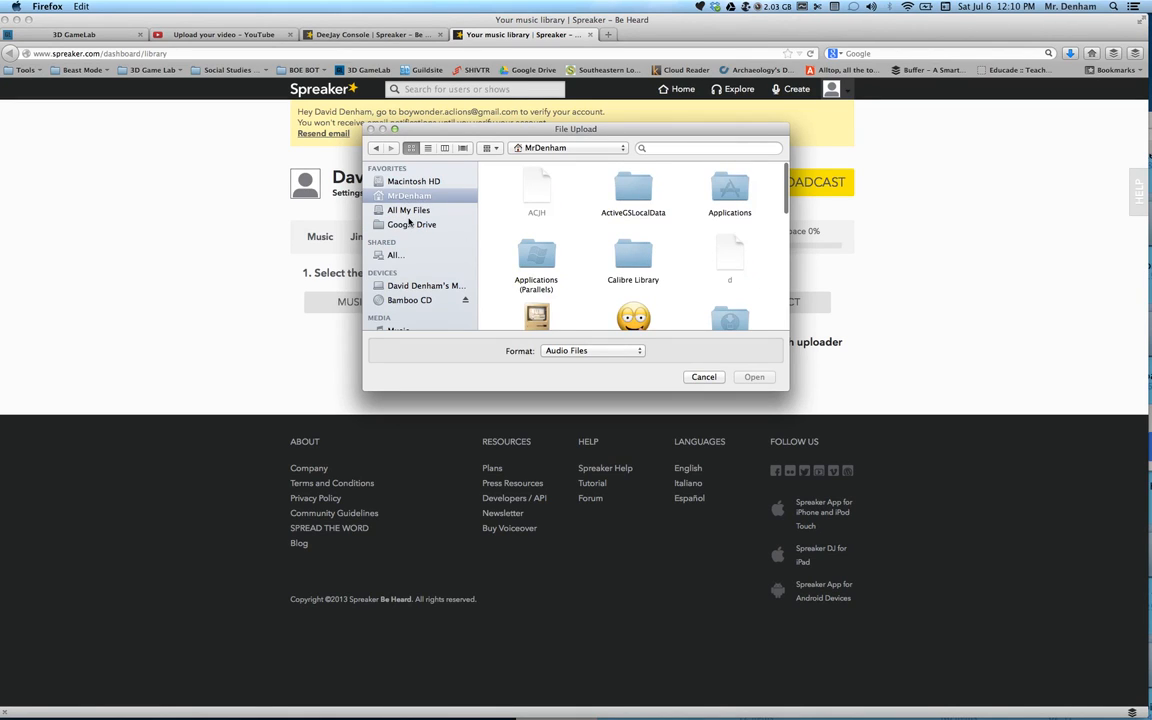
{"action": "scroll", "scroll_direction": "down", "scroll_amount": 3}
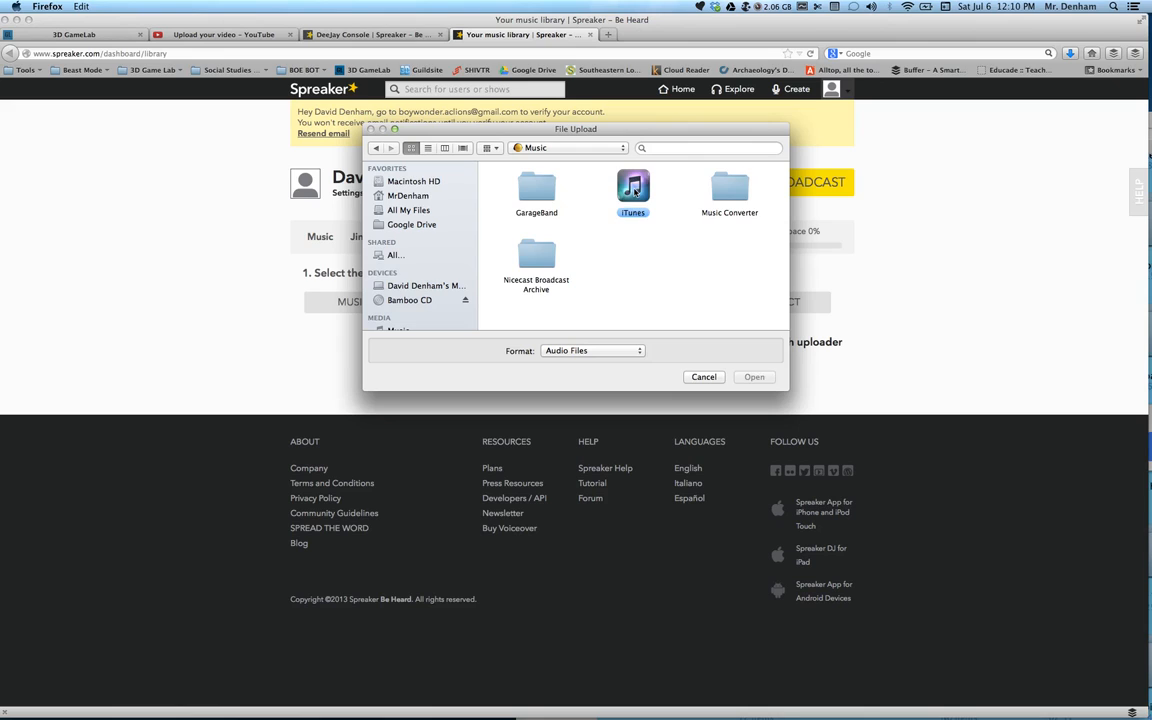
{"action": "double_click", "coordinate": [632, 190]}
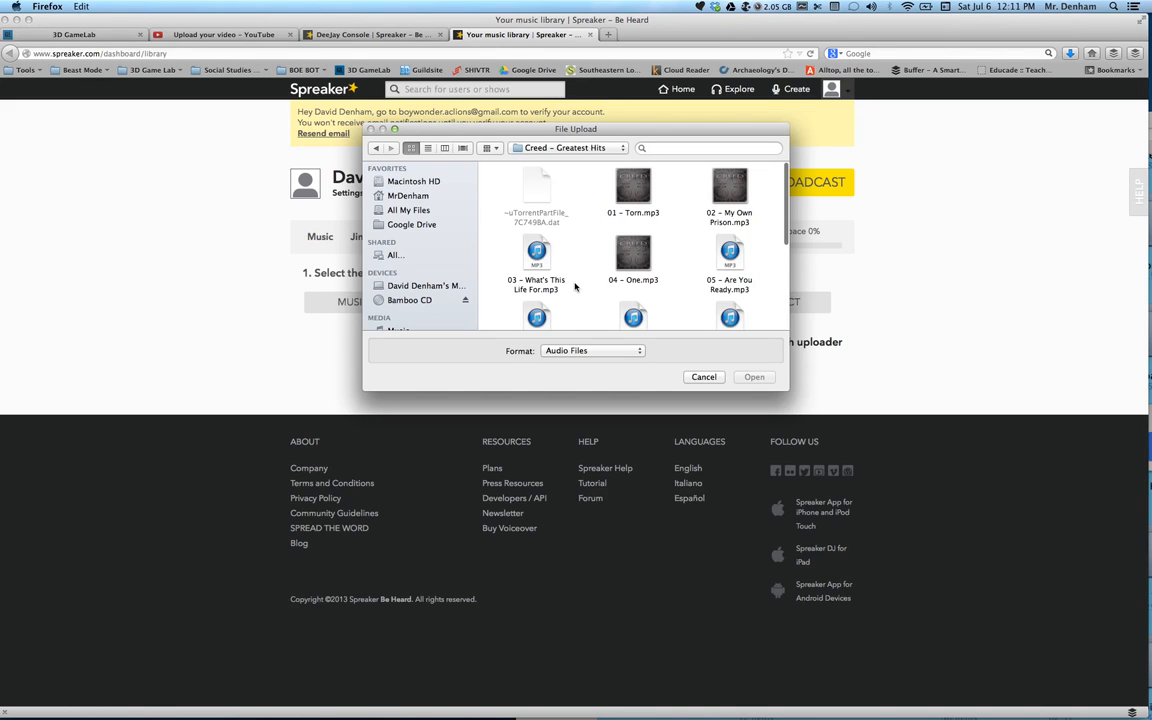
{"action": "left_click", "coordinate": [633, 190]}
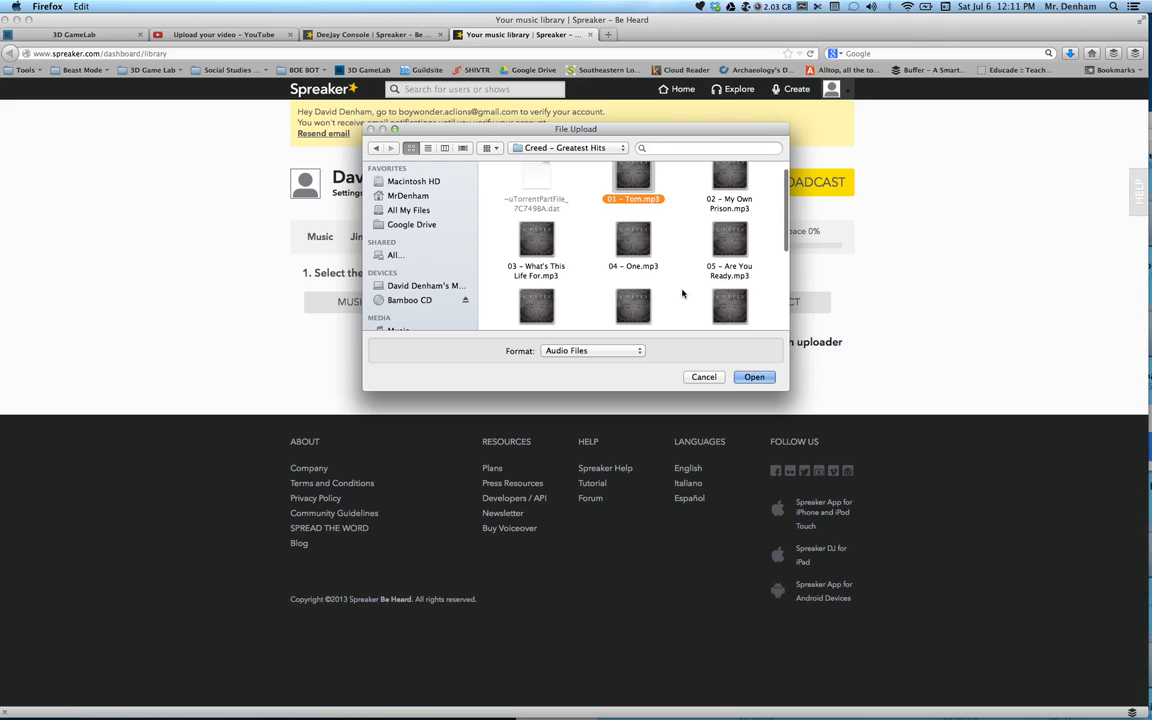
{"action": "scroll", "scroll_direction": "down", "scroll_amount": 3}
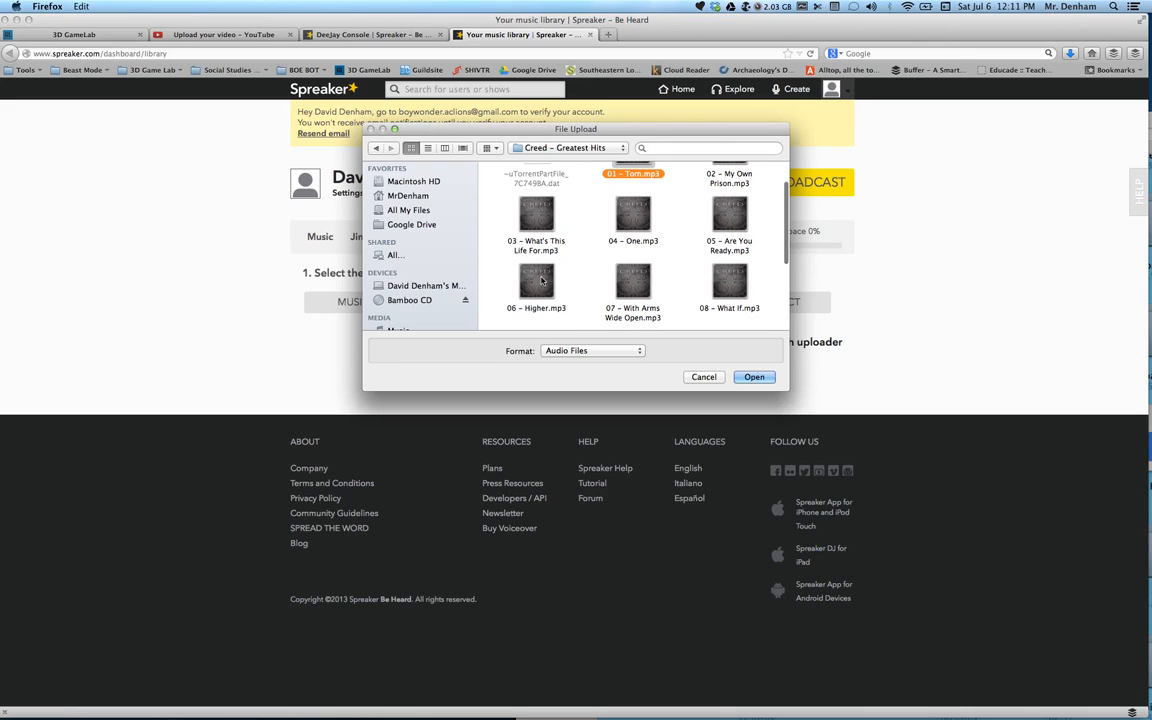
{"action": "left_click", "coordinate": [537, 283]}
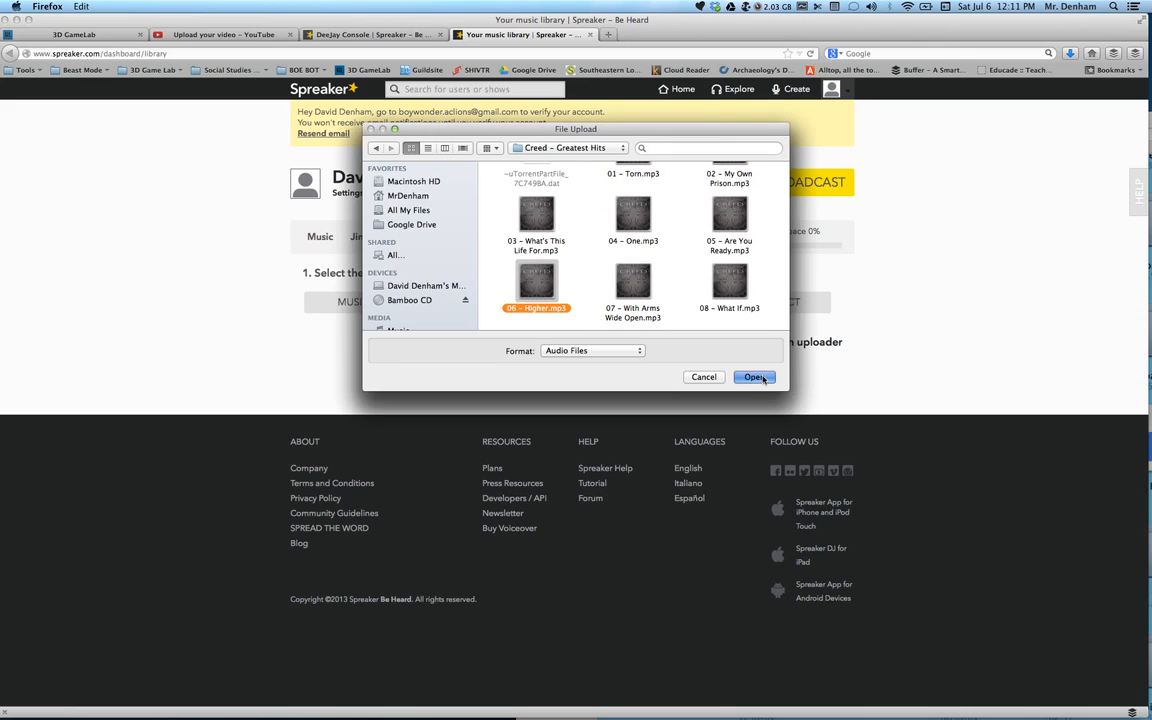
{"action": "left_click", "coordinate": [754, 377]}
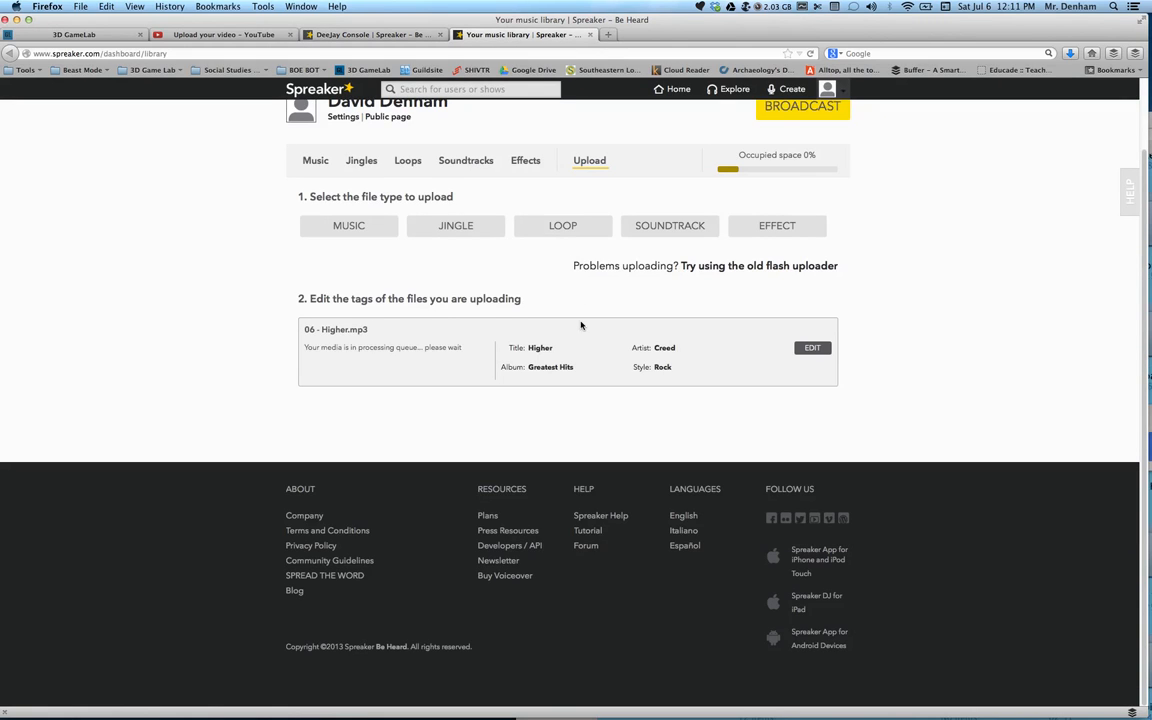
{"action": "left_click", "coordinate": [348, 225]}
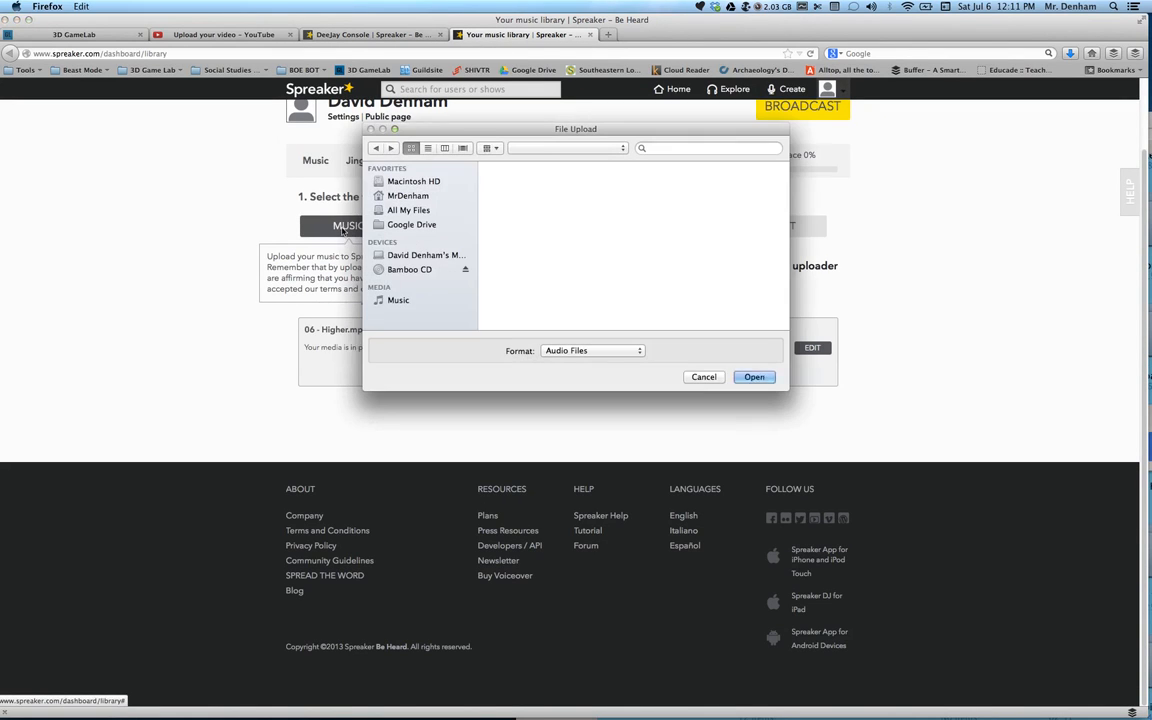
{"action": "left_click", "coordinate": [754, 377]}
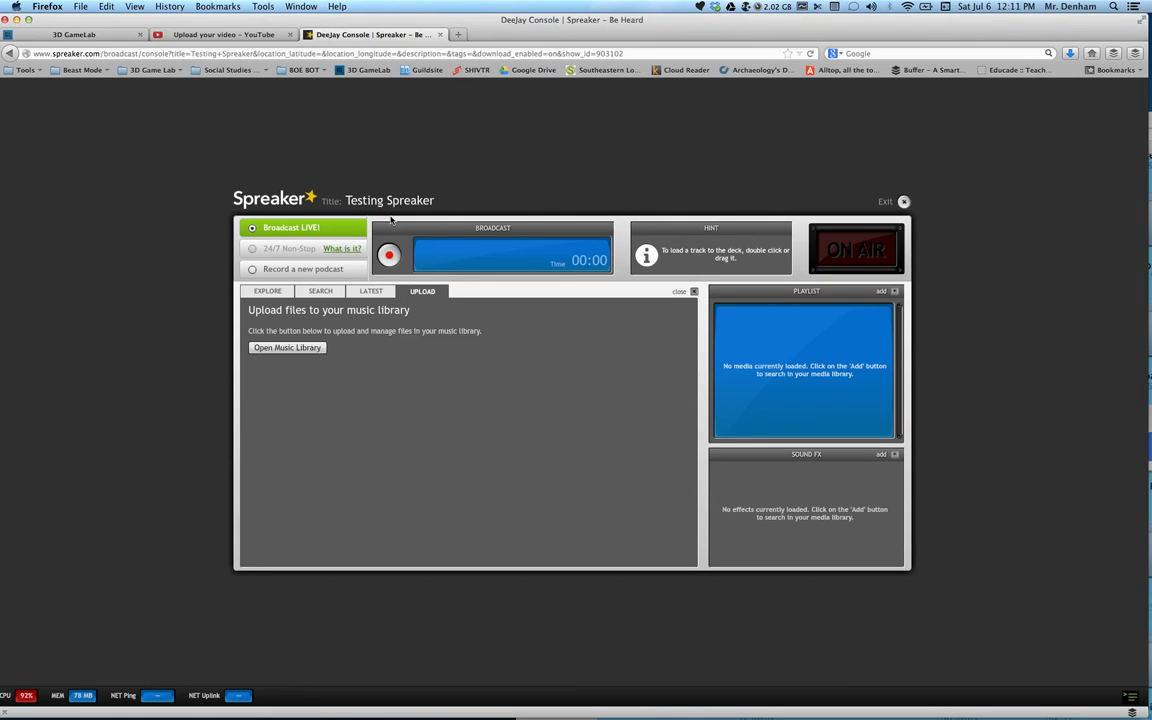
{"action": "mouse_move", "coordinate": [518, 265]}
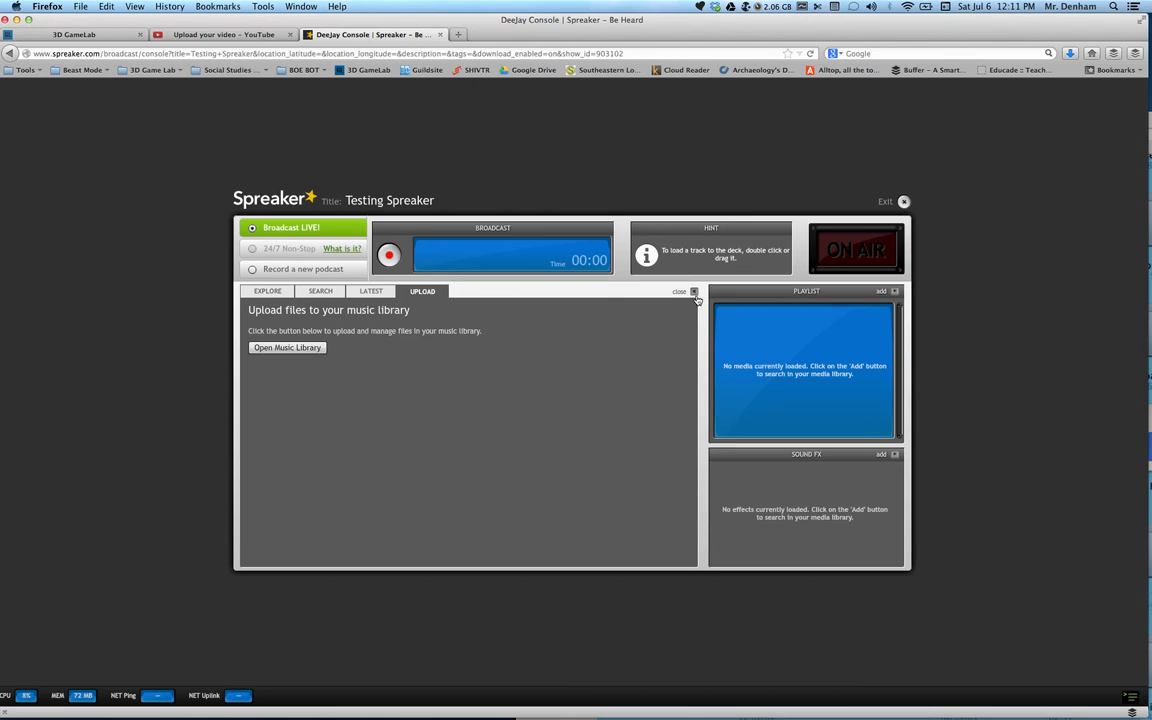
{"action": "right_click", "coordinate": [800, 370]}
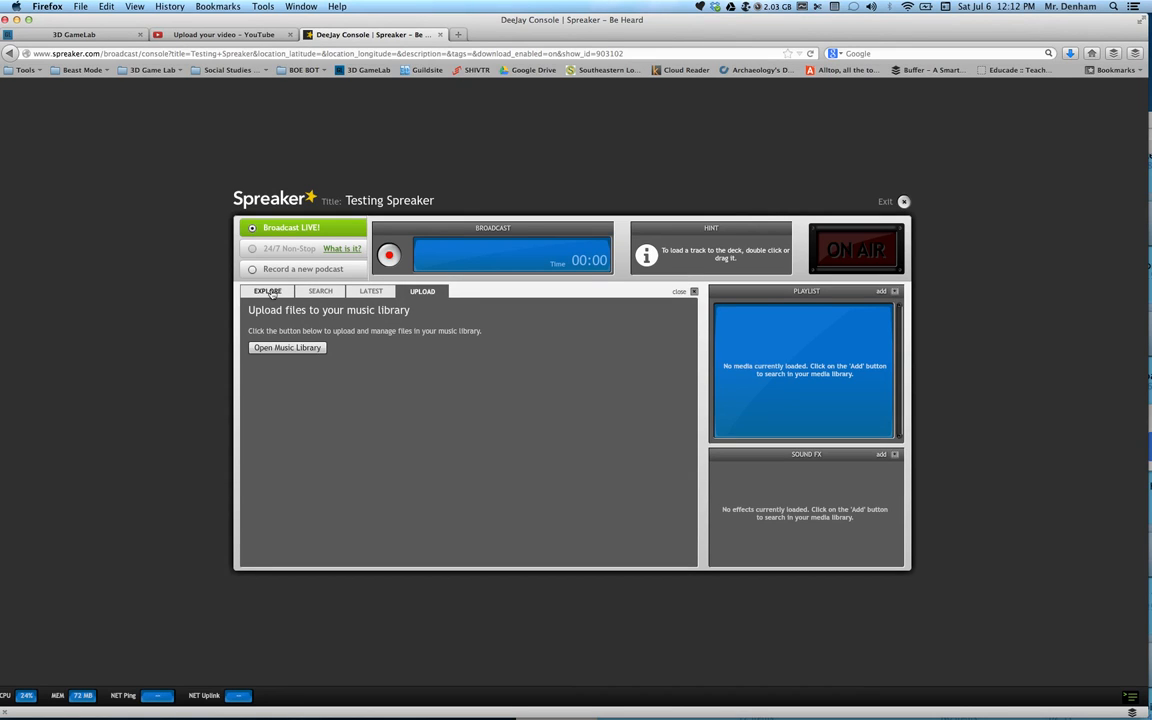
- Add Higher by Creed to the playlist from the LATEST tracks list
{"action": "left_click", "coordinate": [320, 291]}
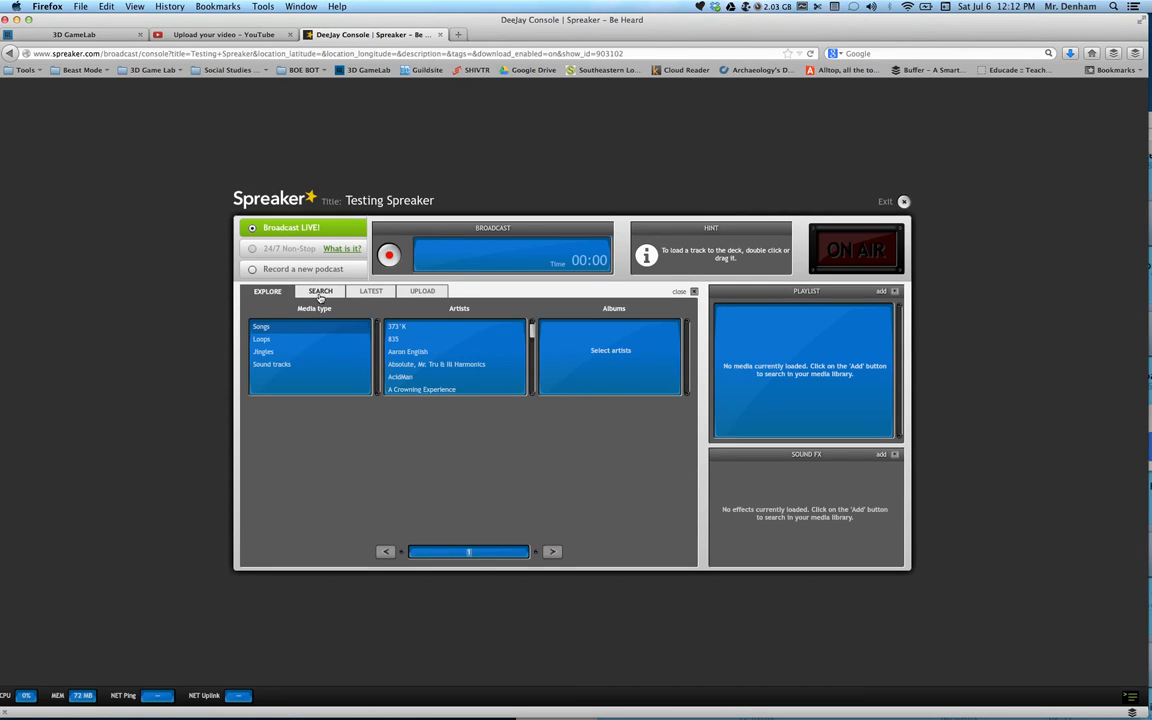
{"action": "left_click", "coordinate": [320, 291]}
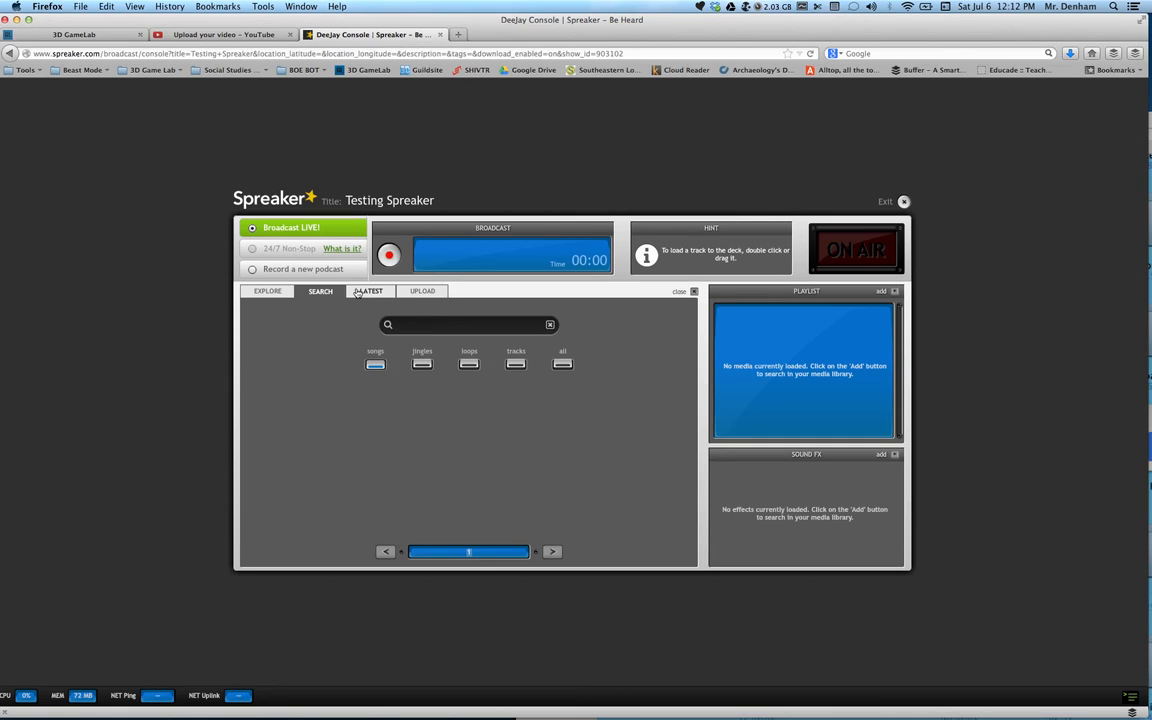
{"action": "left_click", "coordinate": [370, 291]}
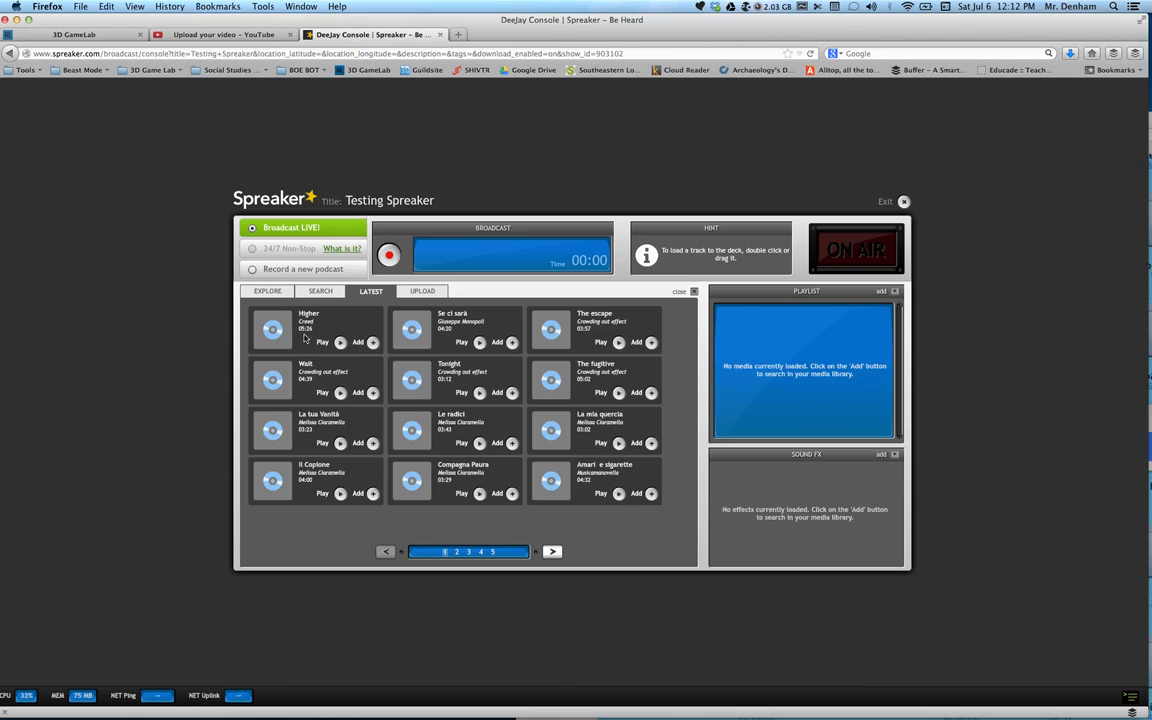
{"action": "mouse_move", "coordinate": [467, 363]}
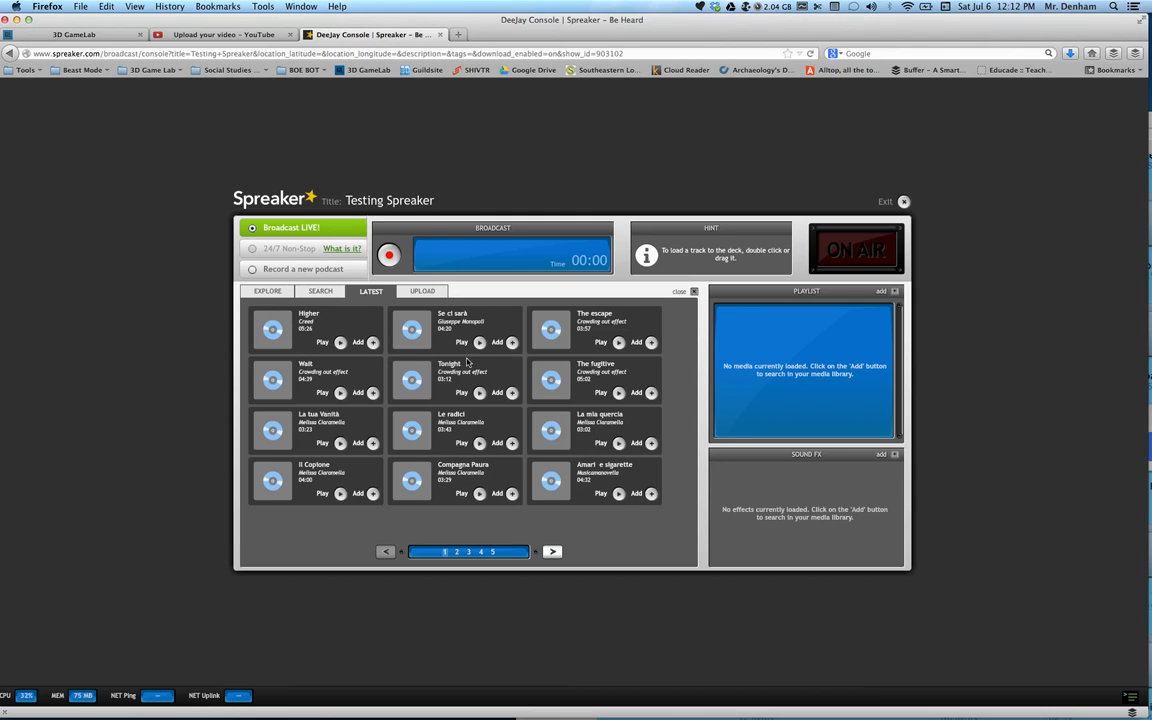
{"action": "left_click", "coordinate": [320, 291]}
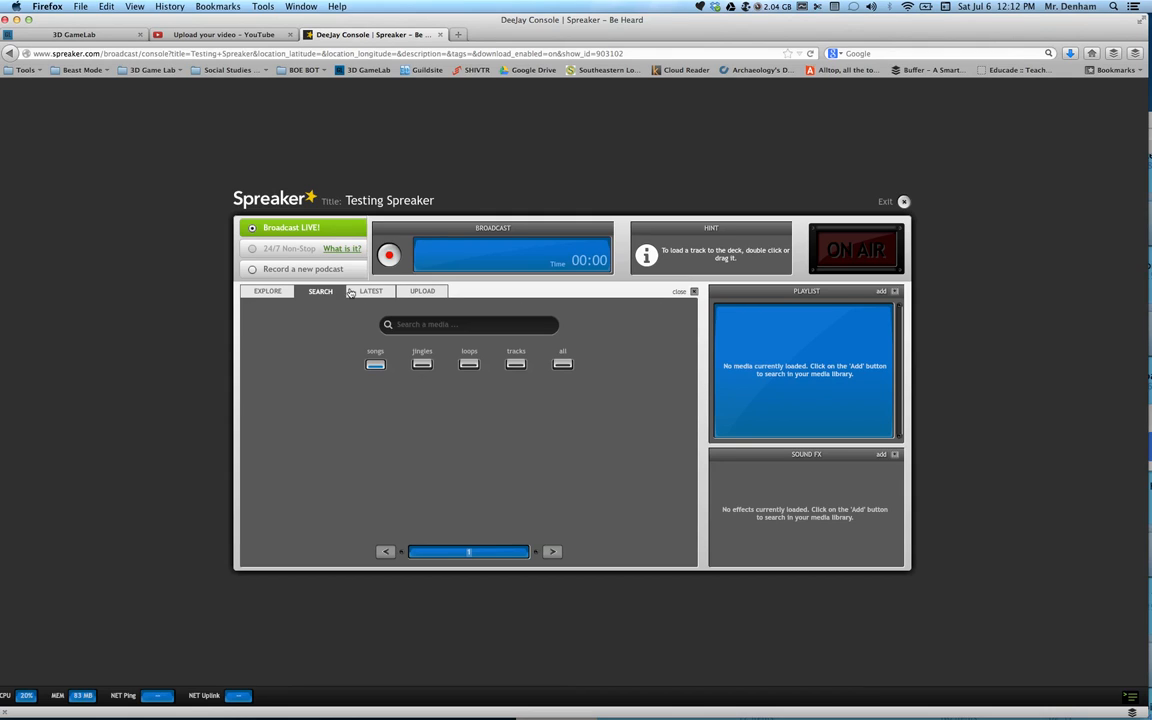
{"action": "left_click", "coordinate": [370, 291]}
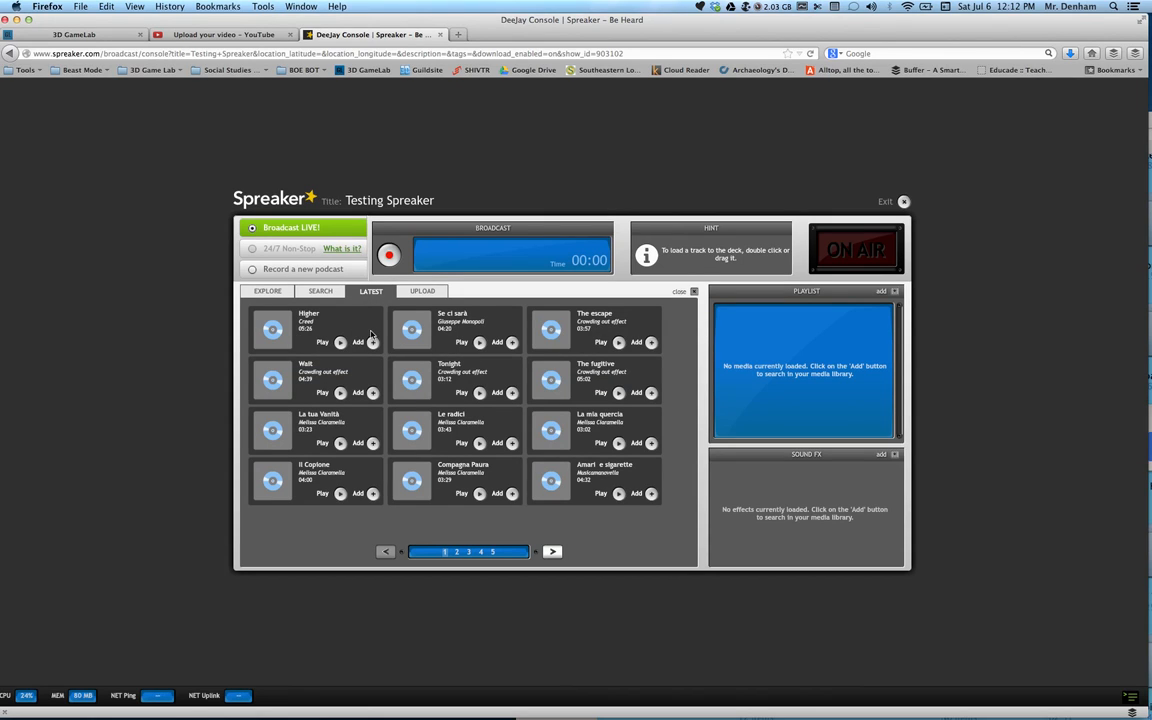
{"action": "left_click", "coordinate": [357, 342]}
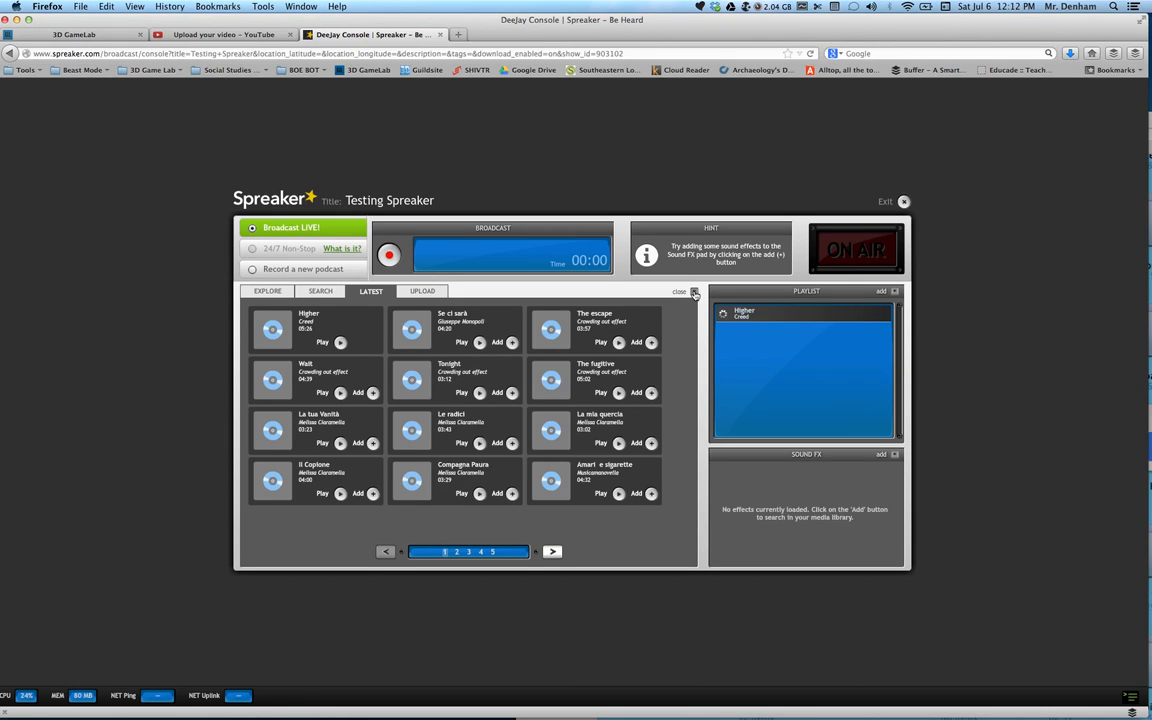
- Load Higher onto Deck 1 and start playing it
{"action": "left_click", "coordinate": [693, 291]}
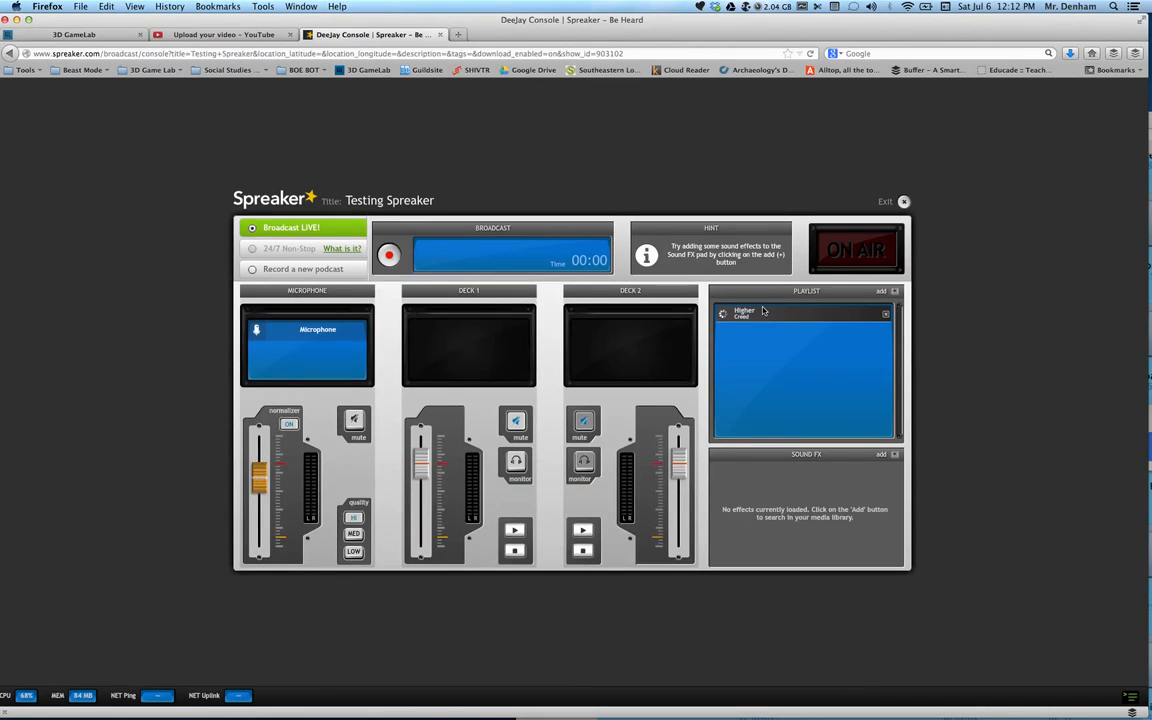
{"action": "left_click", "coordinate": [800, 314]}
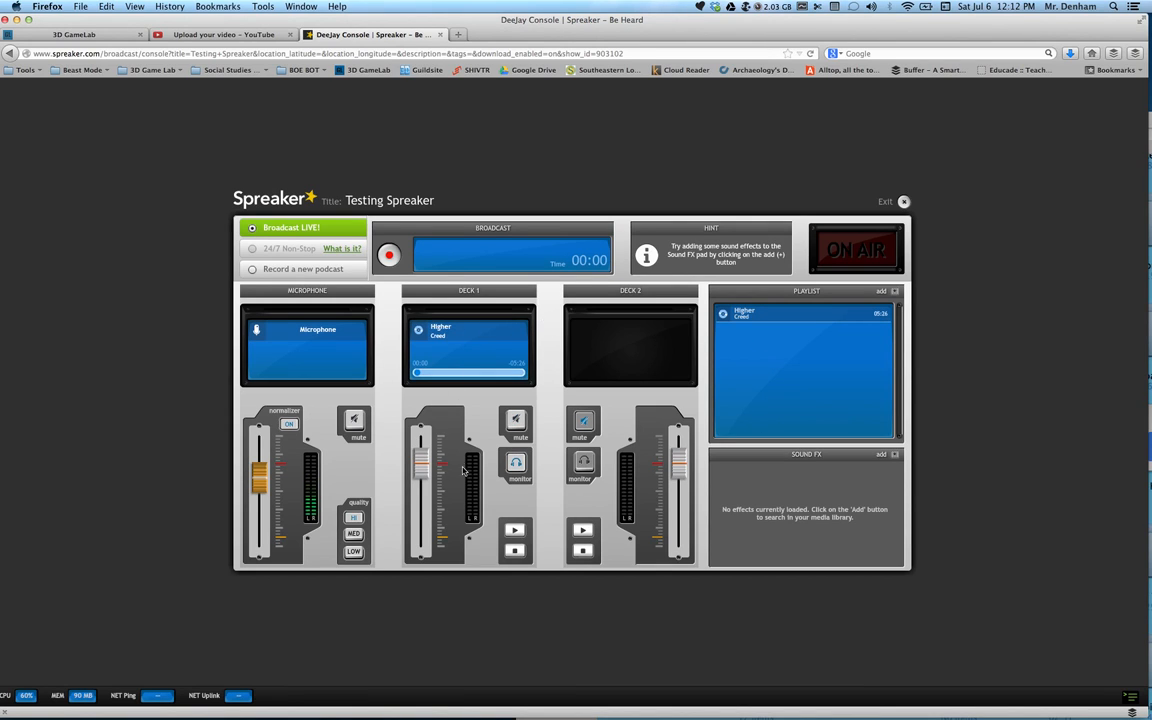
{"action": "mouse_move", "coordinate": [642, 423]}
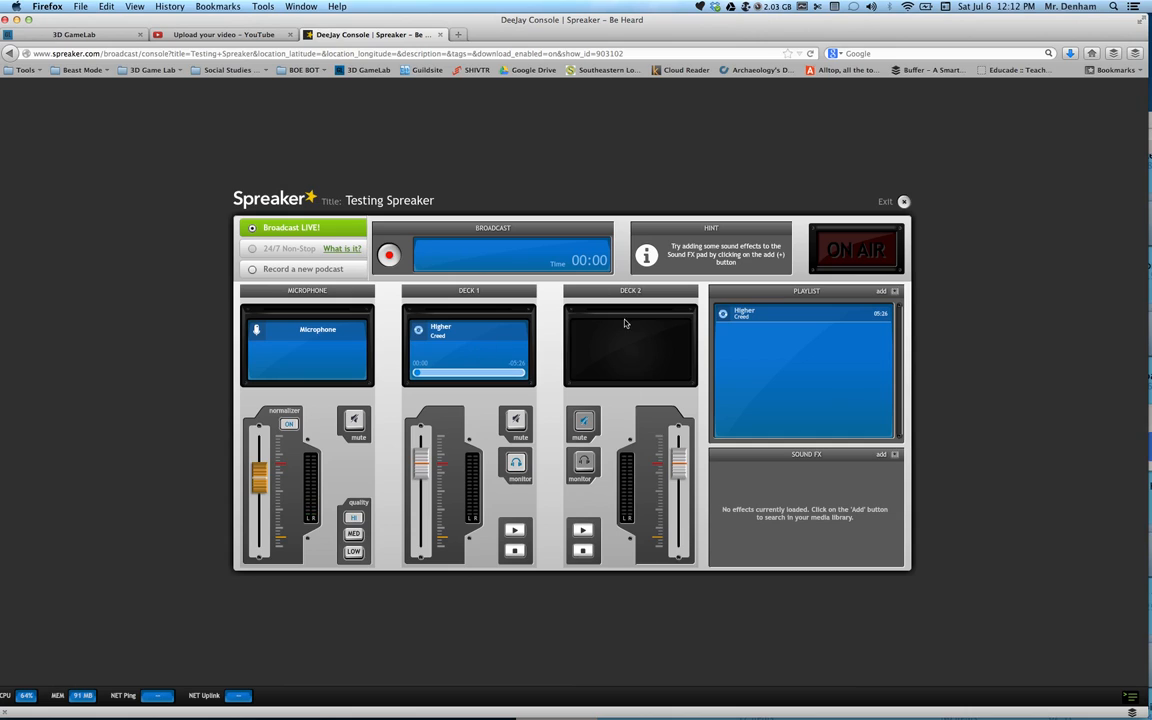
{"action": "mouse_move", "coordinate": [772, 343]}
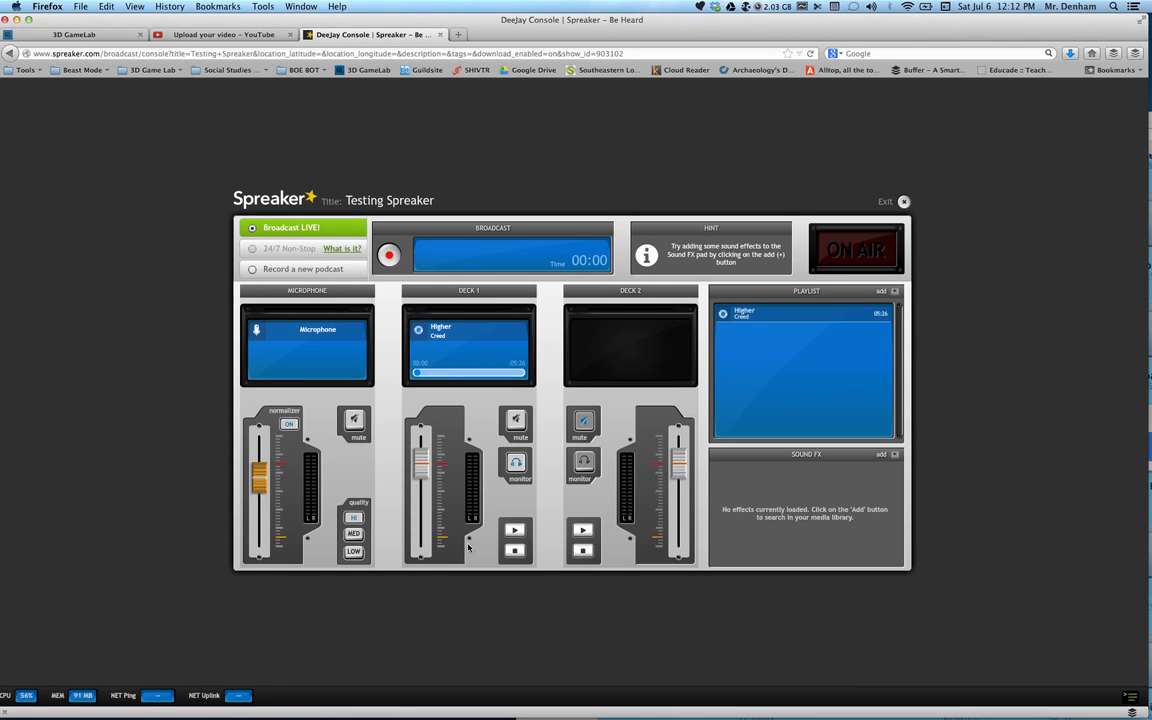
{"action": "left_click", "coordinate": [515, 530]}
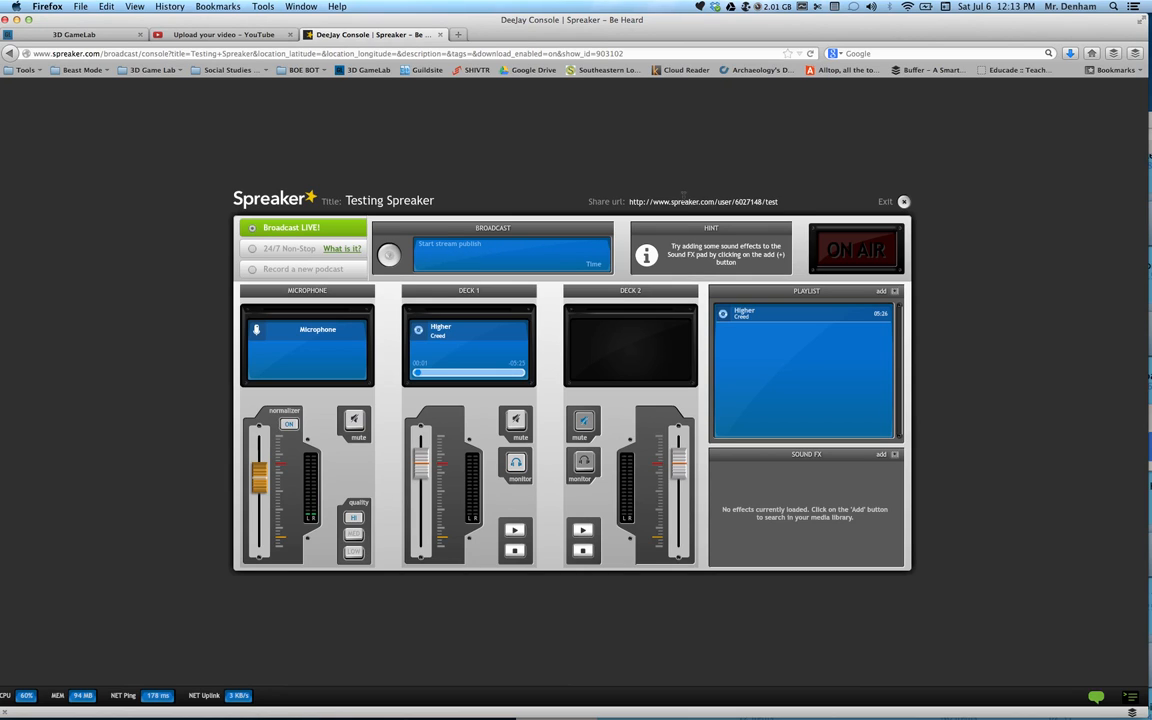
- Broadcast Testing Spreaker live for about 17 seconds, then stop the broadcast
{"action": "left_click", "coordinate": [388, 255]}
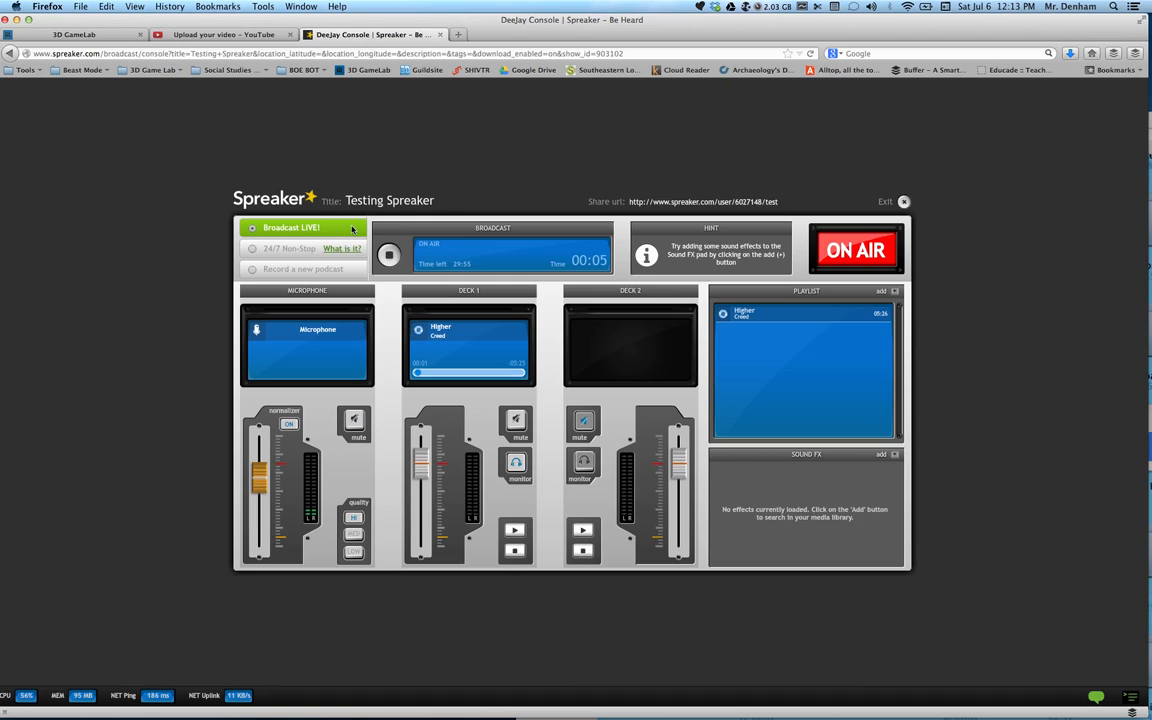
{"action": "mouse_move", "coordinate": [293, 456]}
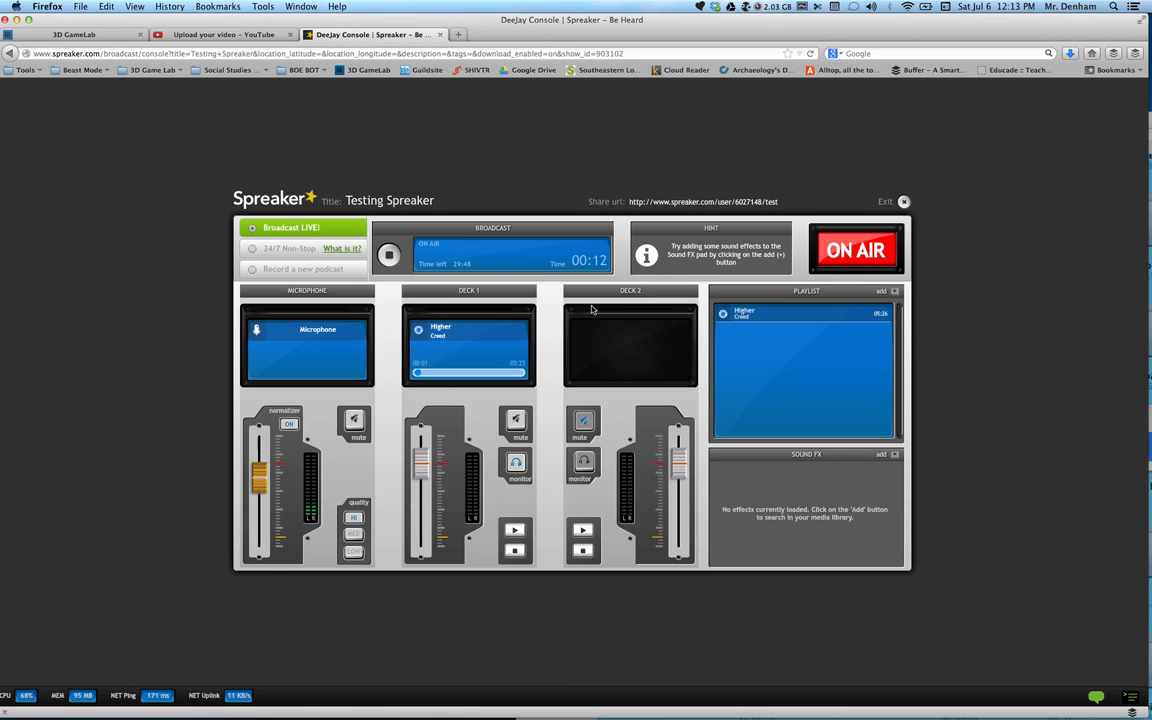
{"action": "mouse_move", "coordinate": [424, 242]}
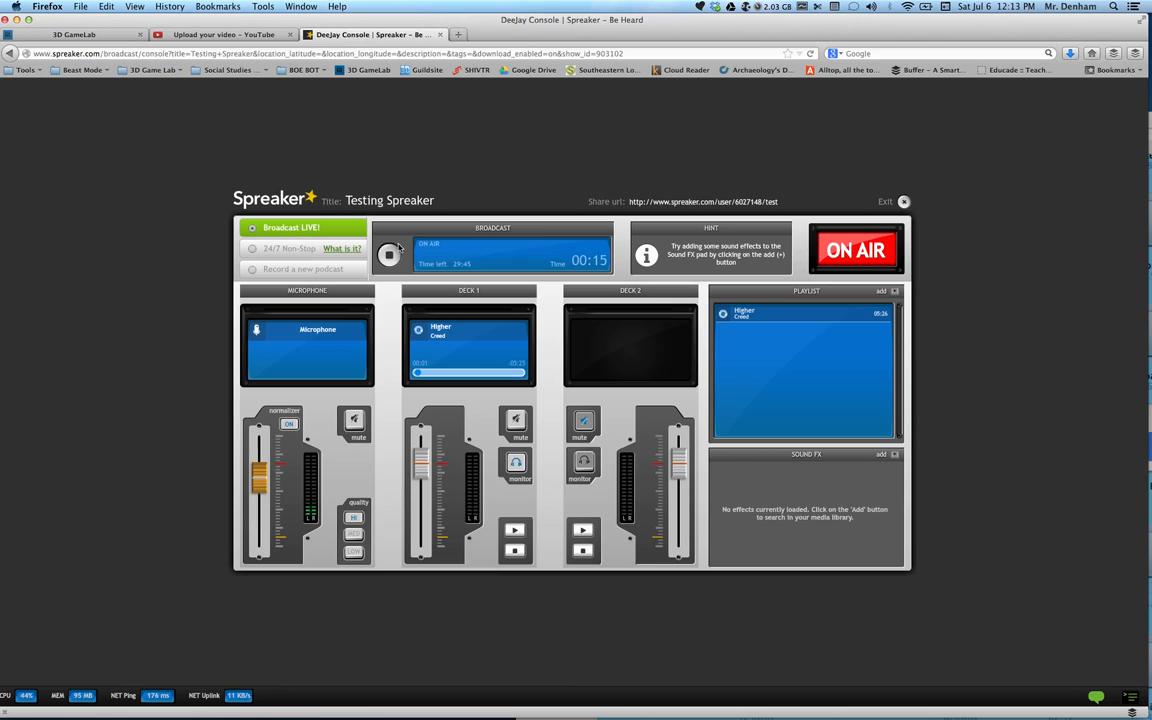
{"action": "left_click", "coordinate": [389, 255]}
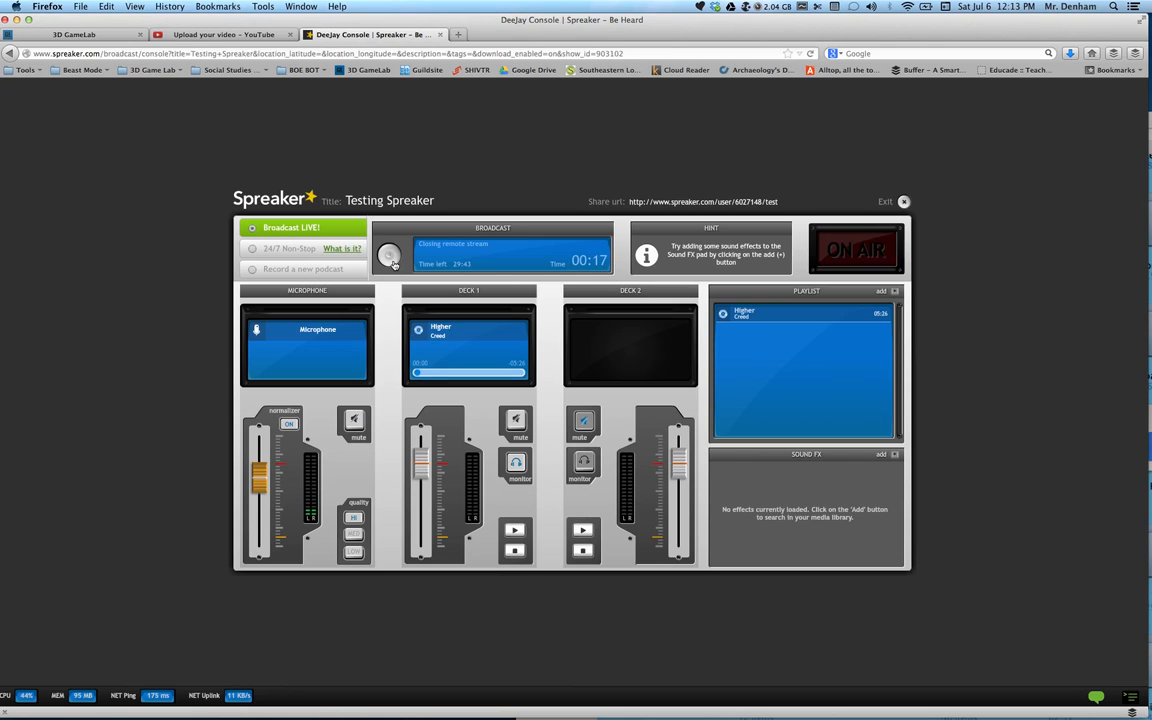
{"action": "mouse_move", "coordinate": [554, 161]}
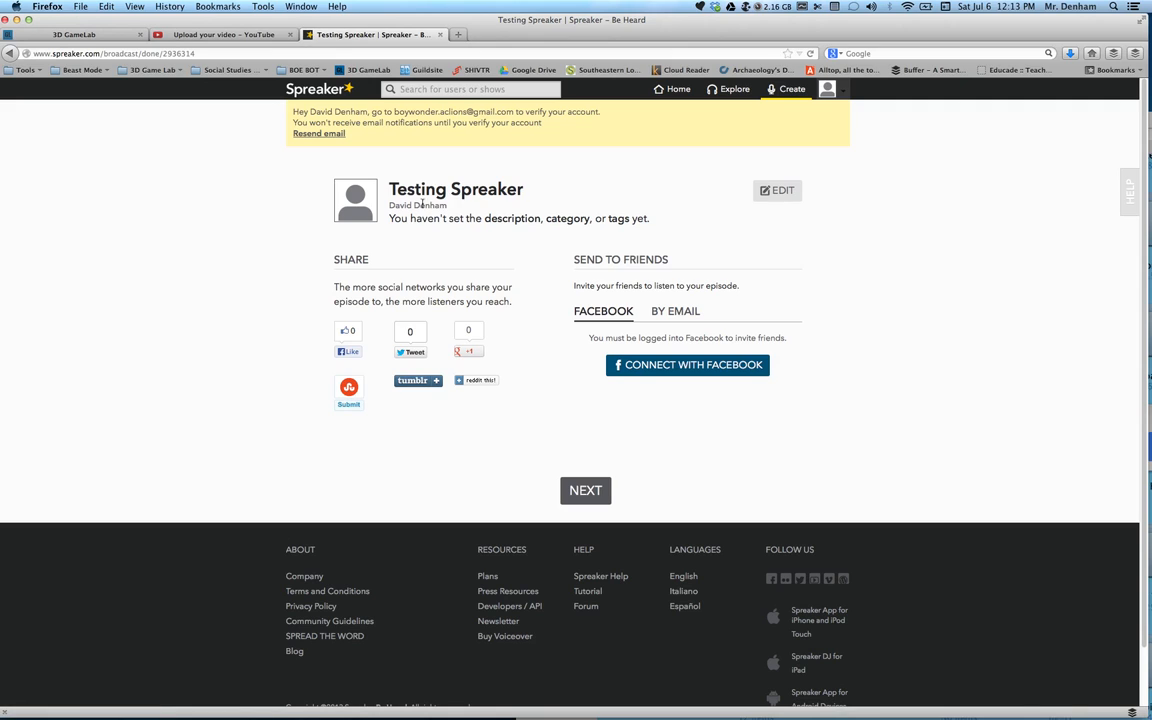
{"action": "mouse_move", "coordinate": [753, 202]}
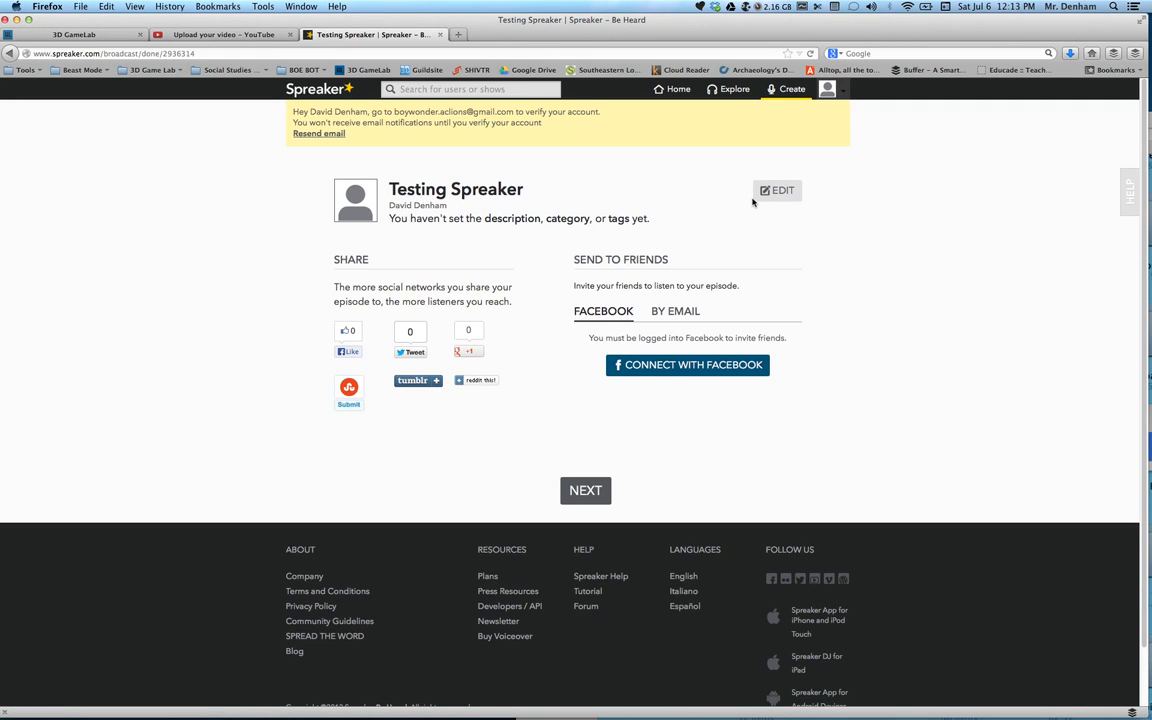
- Open the Testing Spreaker episode details and start sharing it BY EMAIL
{"action": "left_click", "coordinate": [777, 190]}
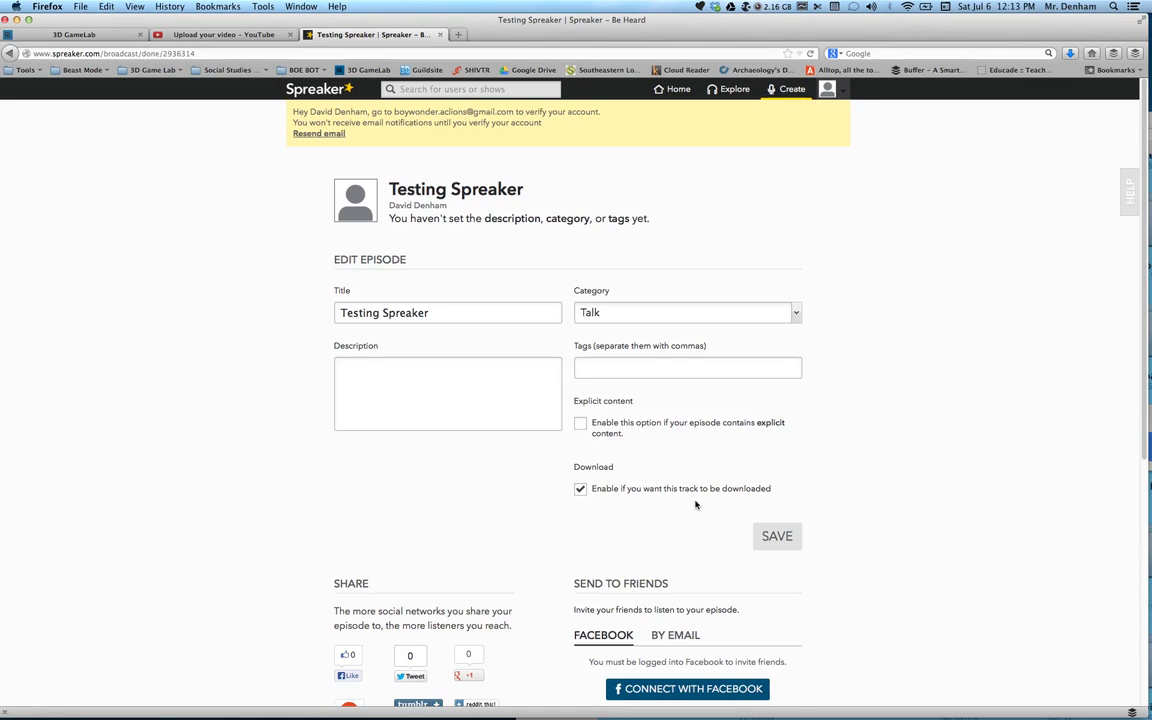
{"action": "scroll", "scroll_direction": "down", "scroll_amount": 3}
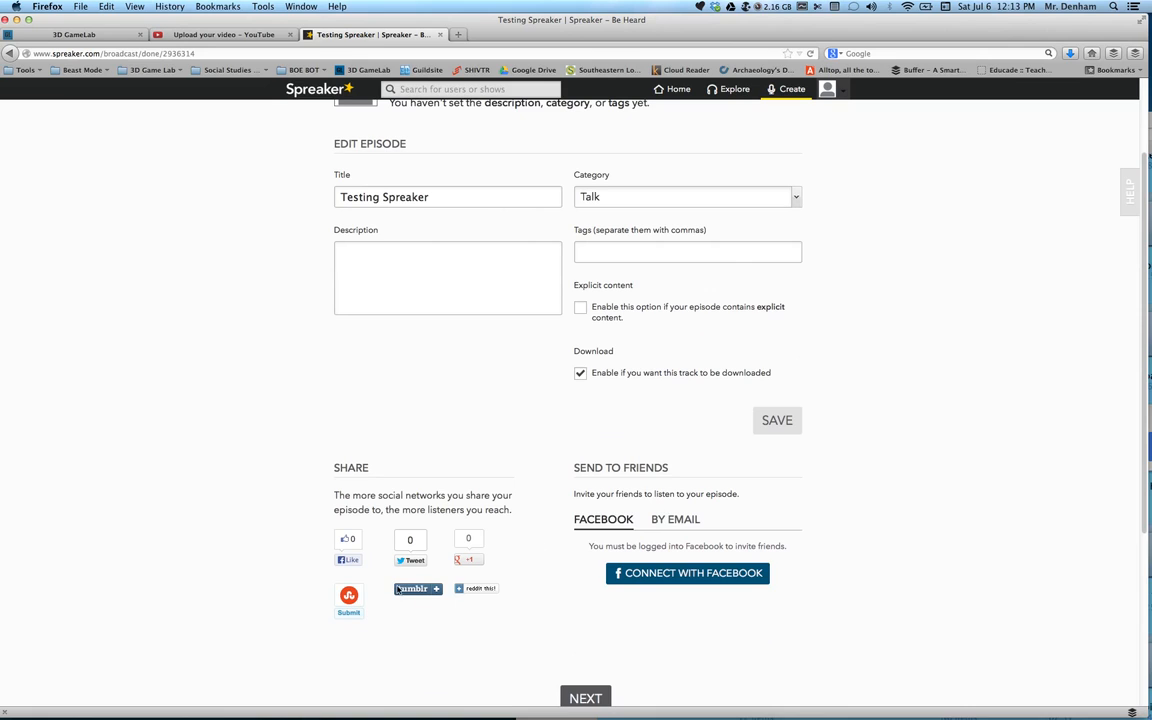
{"action": "mouse_move", "coordinate": [426, 578]}
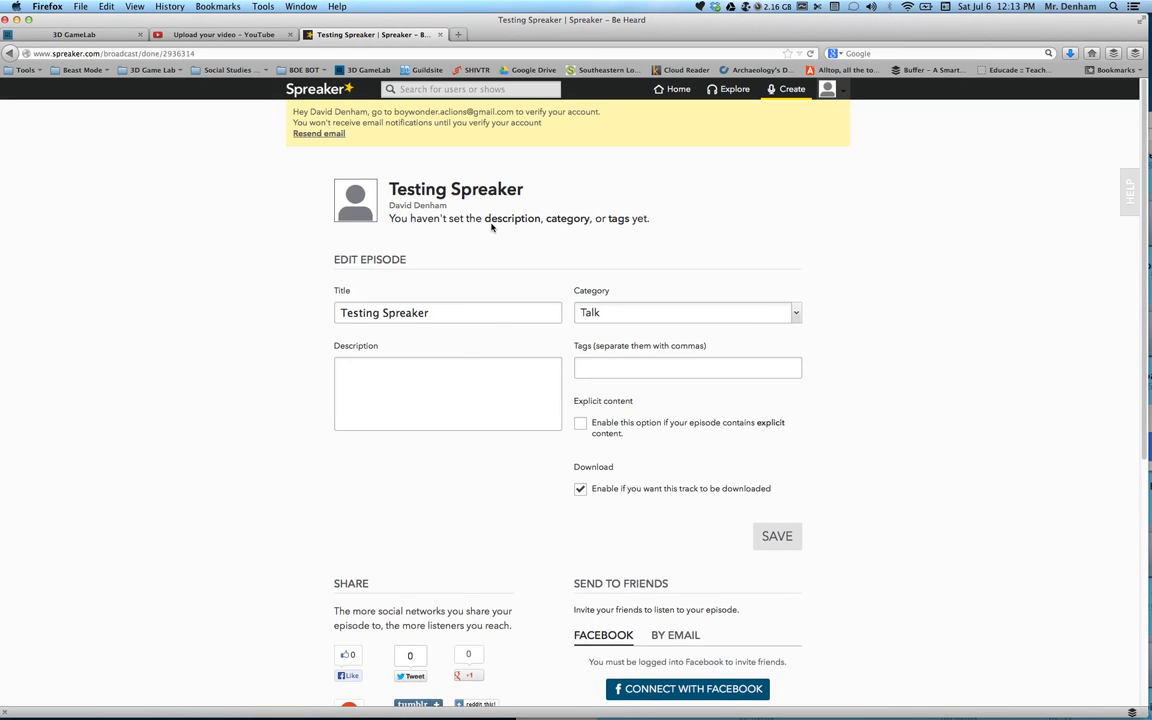
{"action": "mouse_move", "coordinate": [484, 277]}
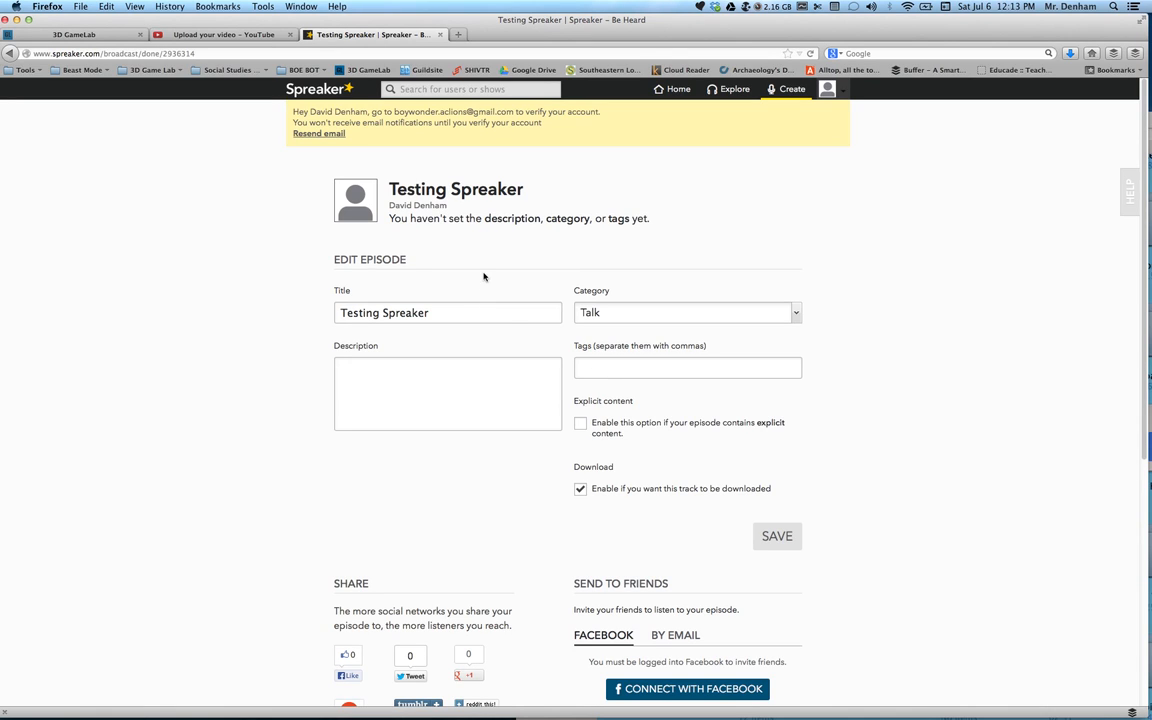
{"action": "mouse_move", "coordinate": [662, 346]}
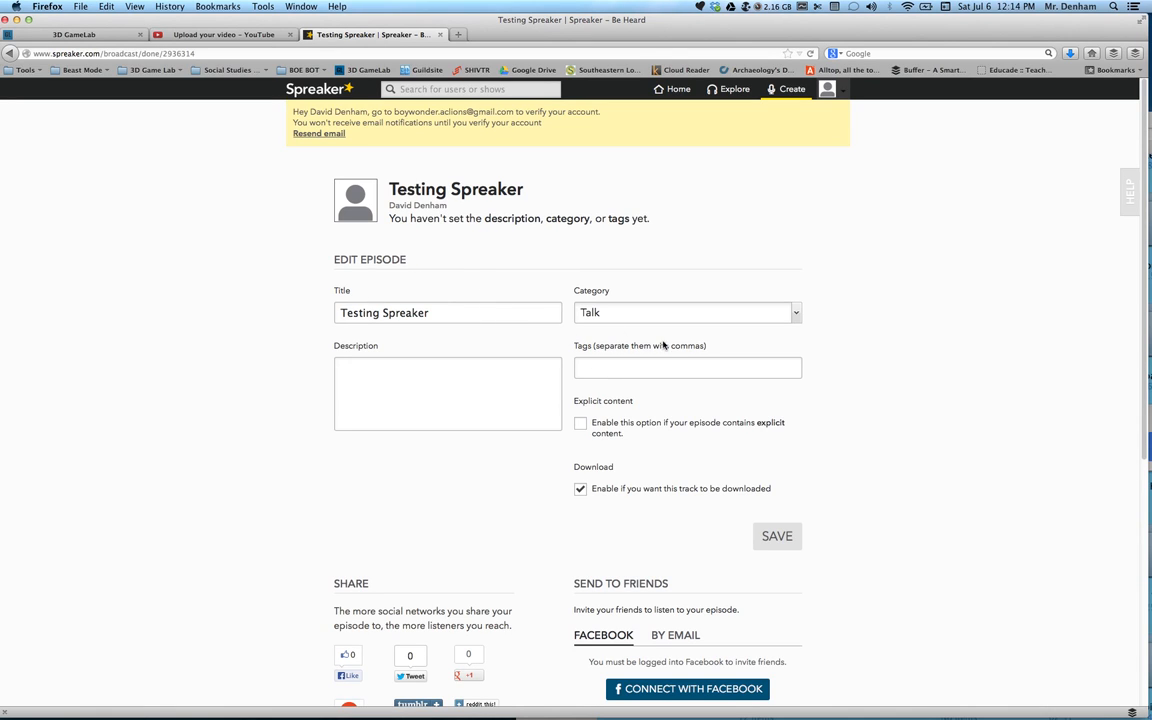
{"action": "scroll", "scroll_direction": "down", "scroll_amount": 3}
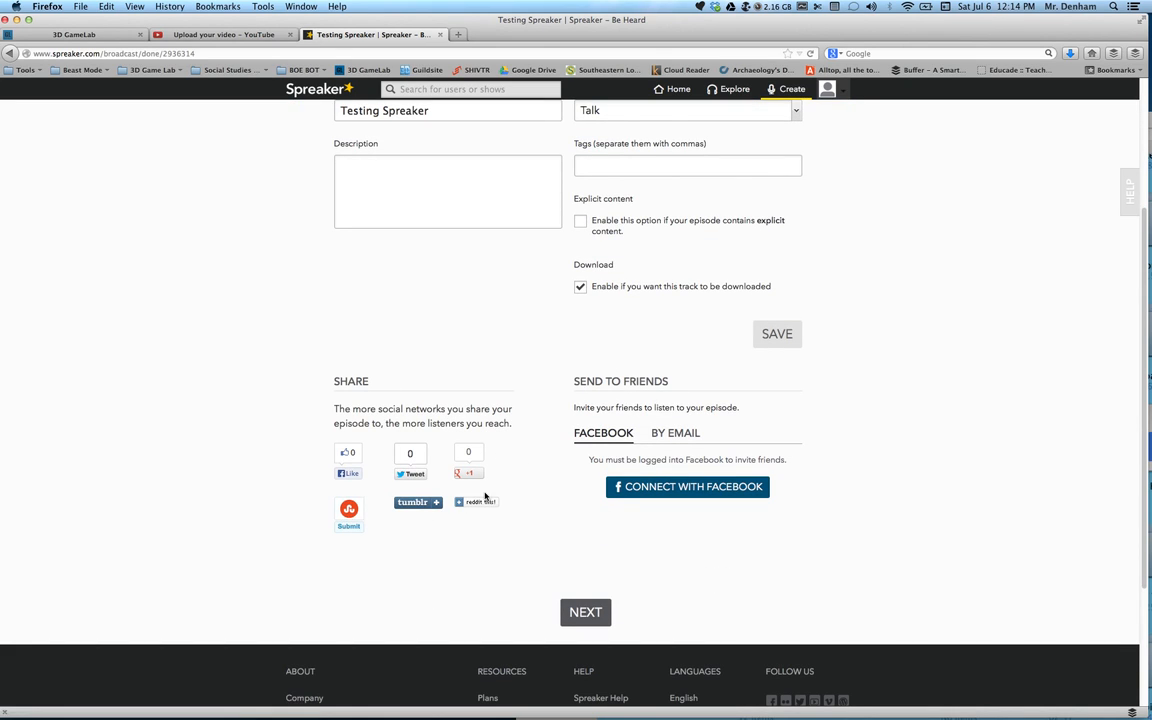
{"action": "mouse_move", "coordinate": [610, 387]}
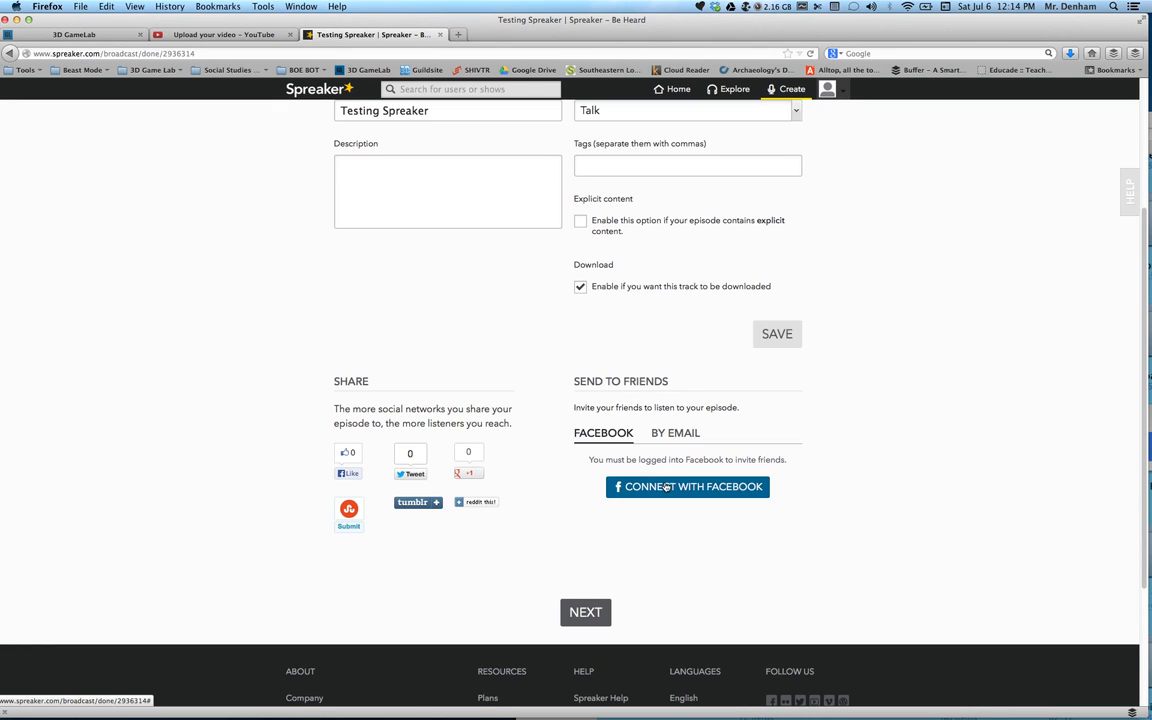
{"action": "left_click", "coordinate": [675, 432]}
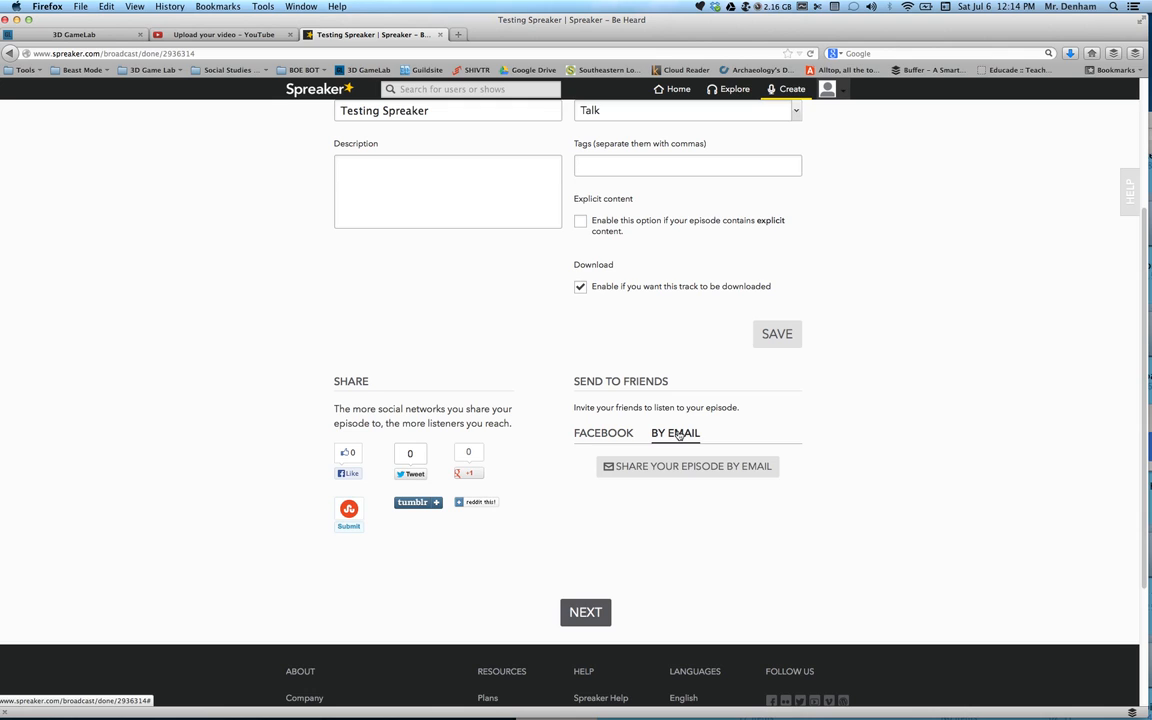
{"action": "left_click", "coordinate": [687, 466]}
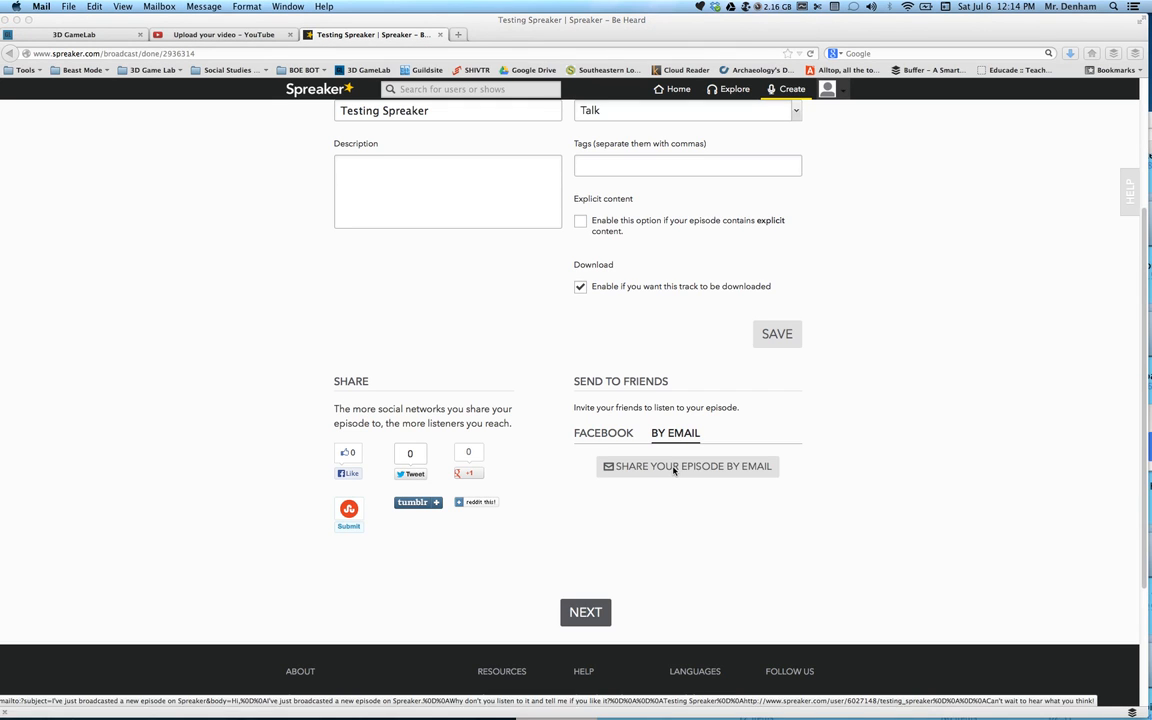
- Discard the pre-filled Mail draft carrying the Testing Spreaker episode link
{"action": "left_click", "coordinate": [687, 466]}
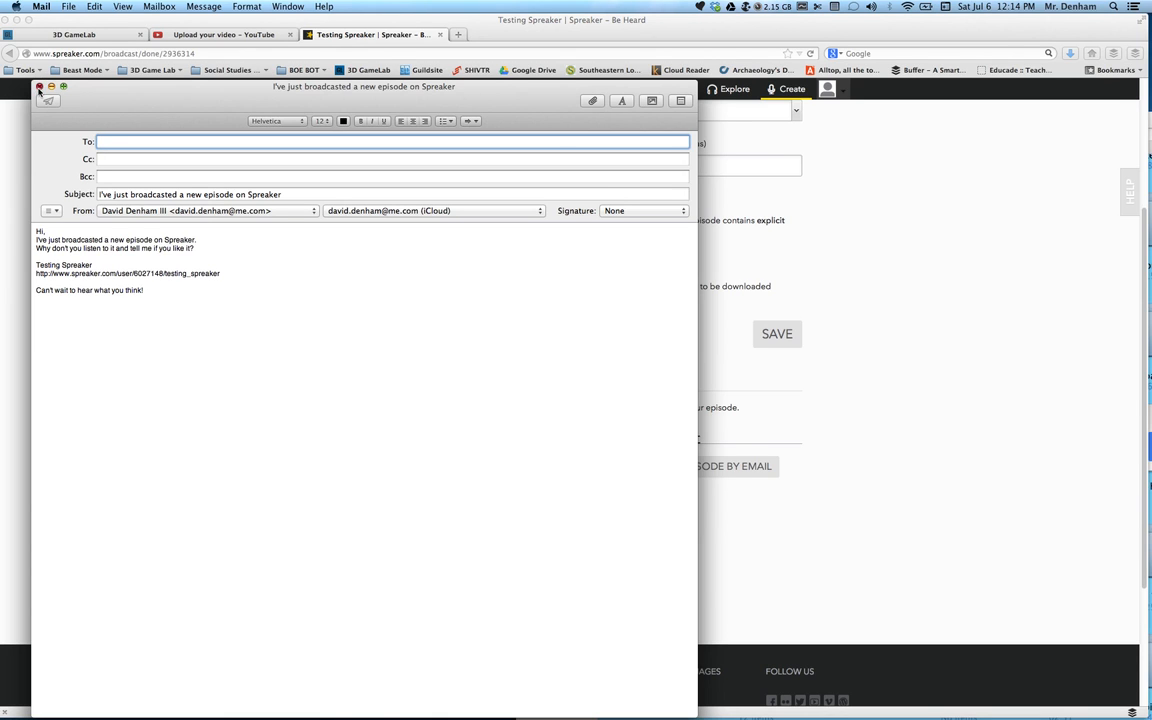
{"action": "left_click", "coordinate": [40, 87]}
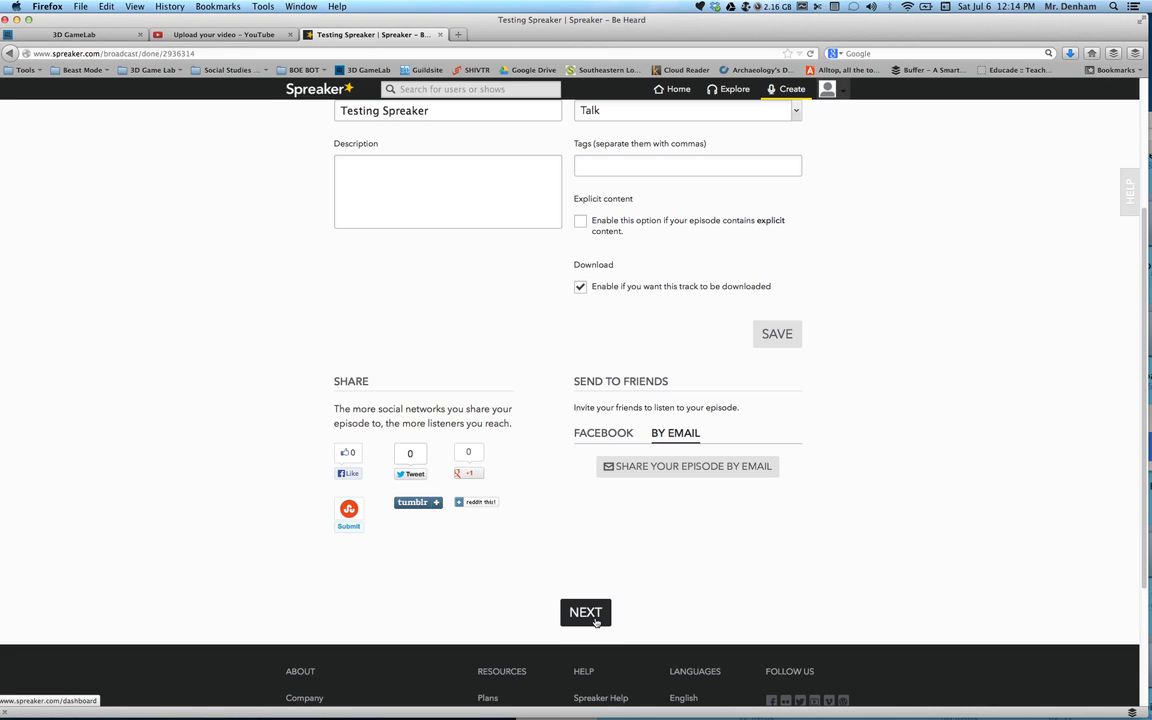
- Finish editing and open the Testing Spreaker episode from the Episodes list
{"action": "left_click", "coordinate": [585, 612]}
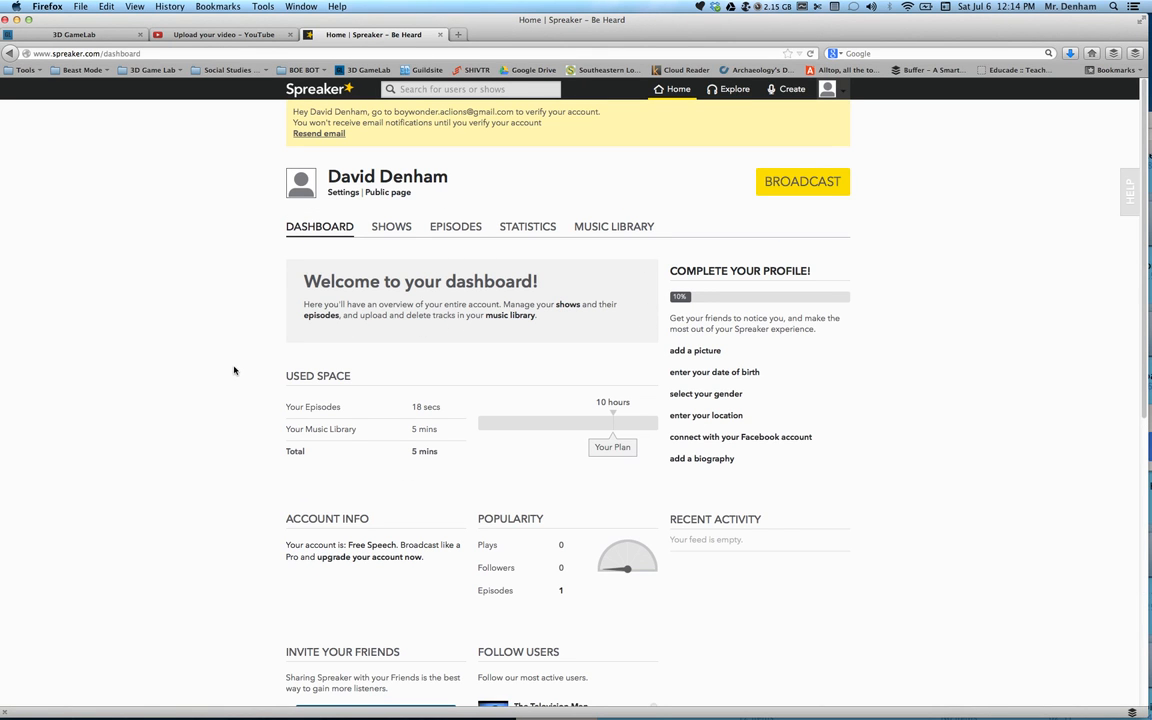
{"action": "mouse_move", "coordinate": [294, 291]}
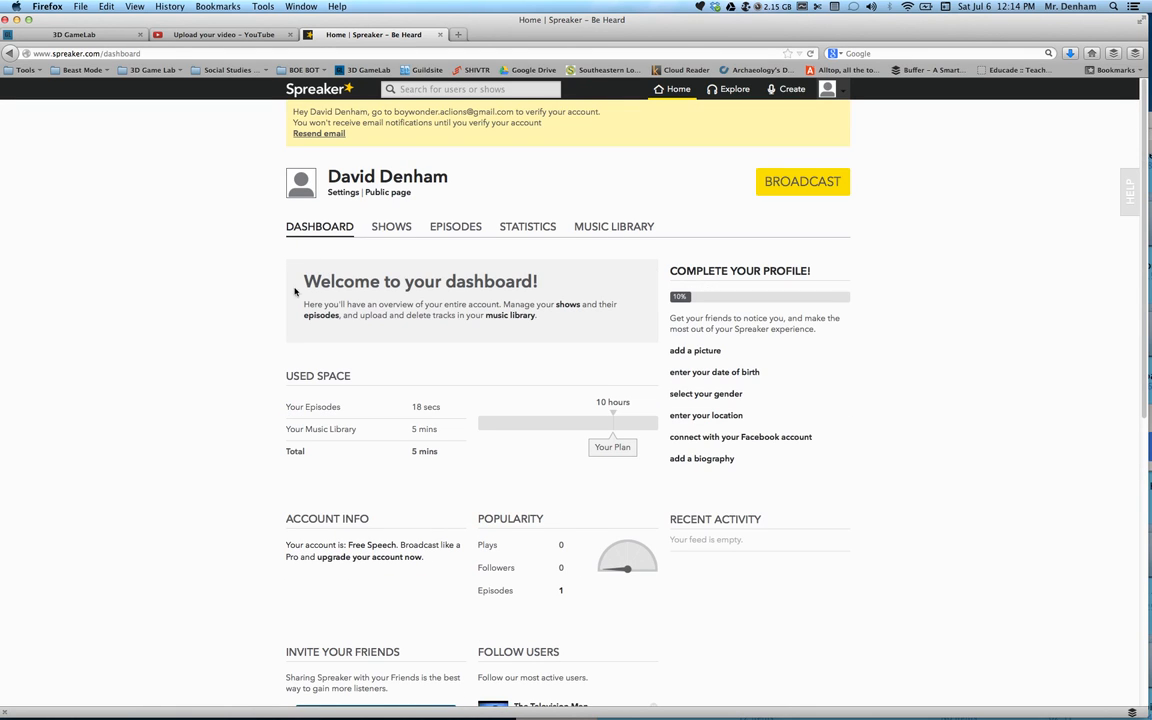
{"action": "left_click", "coordinate": [459, 226]}
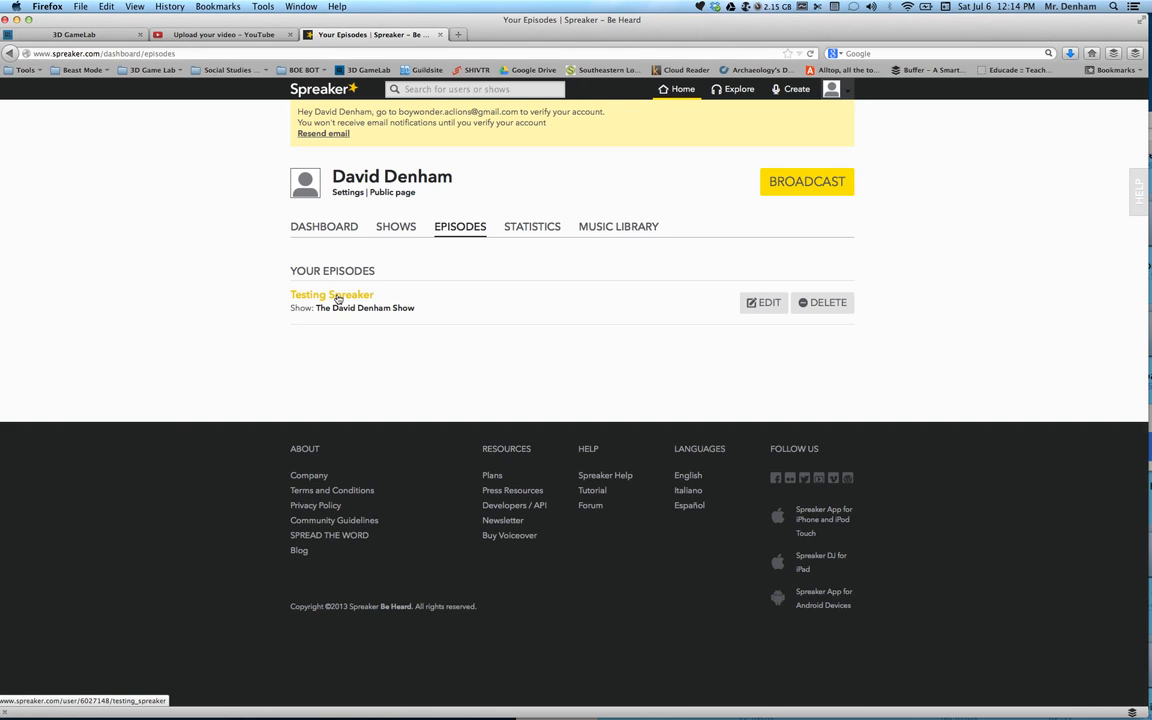
{"action": "left_click", "coordinate": [331, 294]}
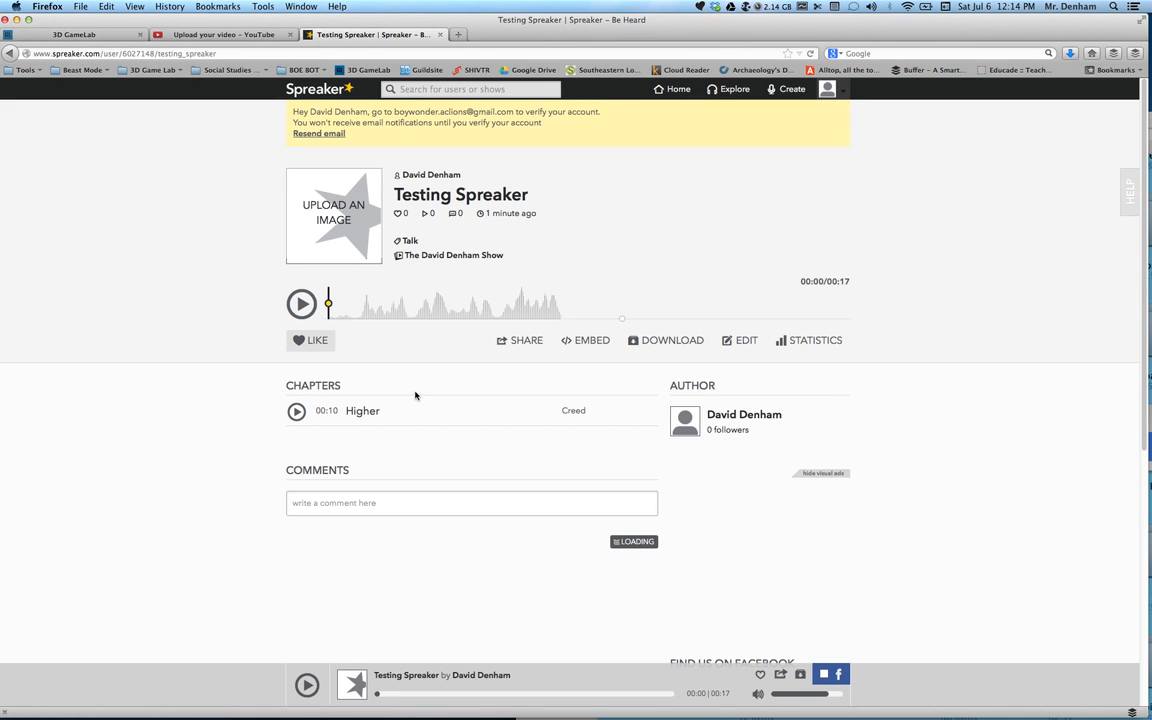
- Bring up the episode's embeddable player code, then dismiss the Share player dialog
{"action": "left_click", "coordinate": [527, 340]}
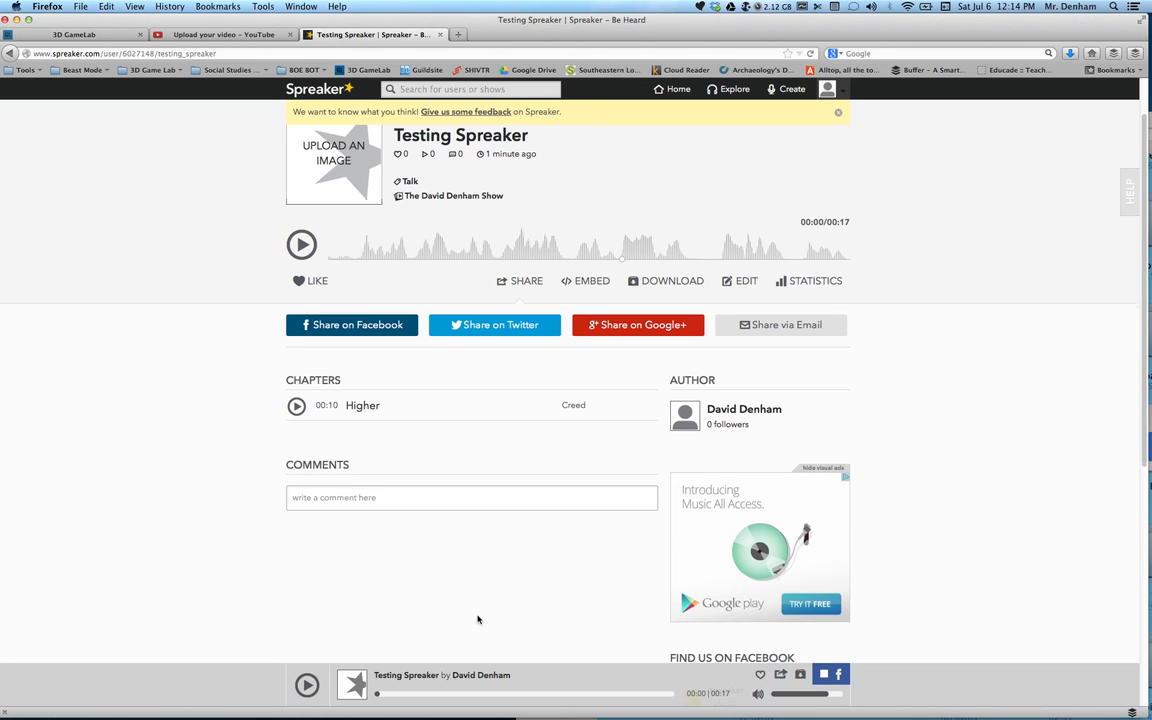
{"action": "scroll", "scroll_direction": "down", "scroll_amount": 3}
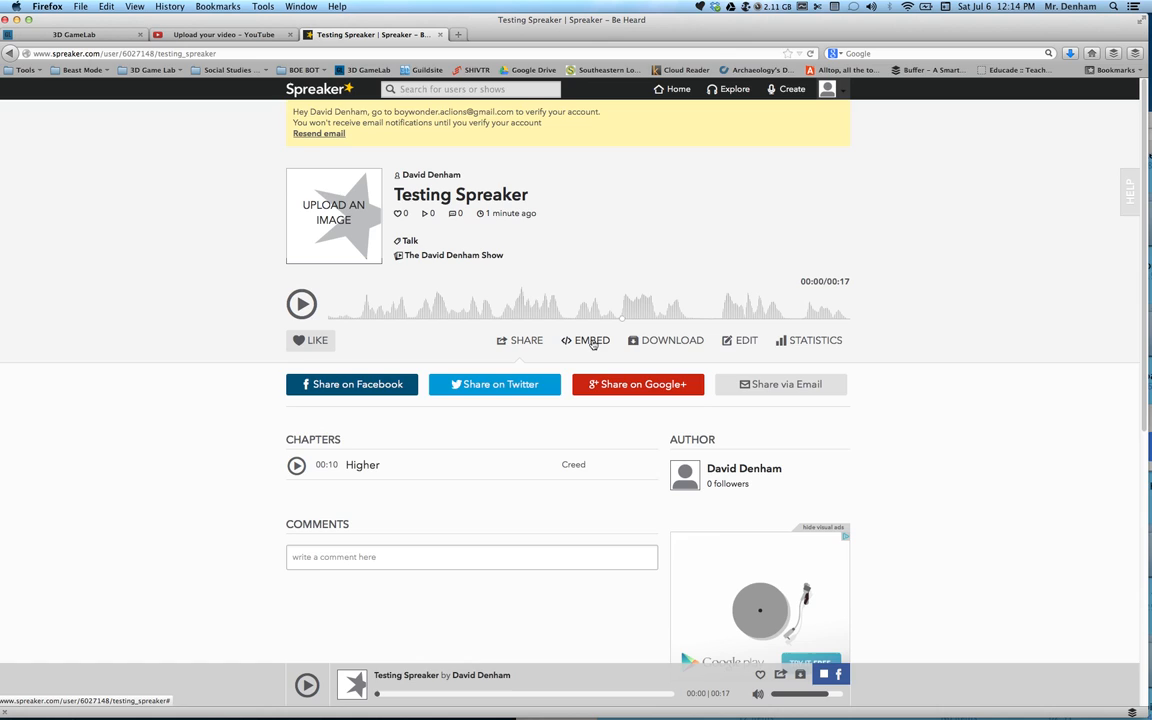
{"action": "left_click", "coordinate": [591, 340]}
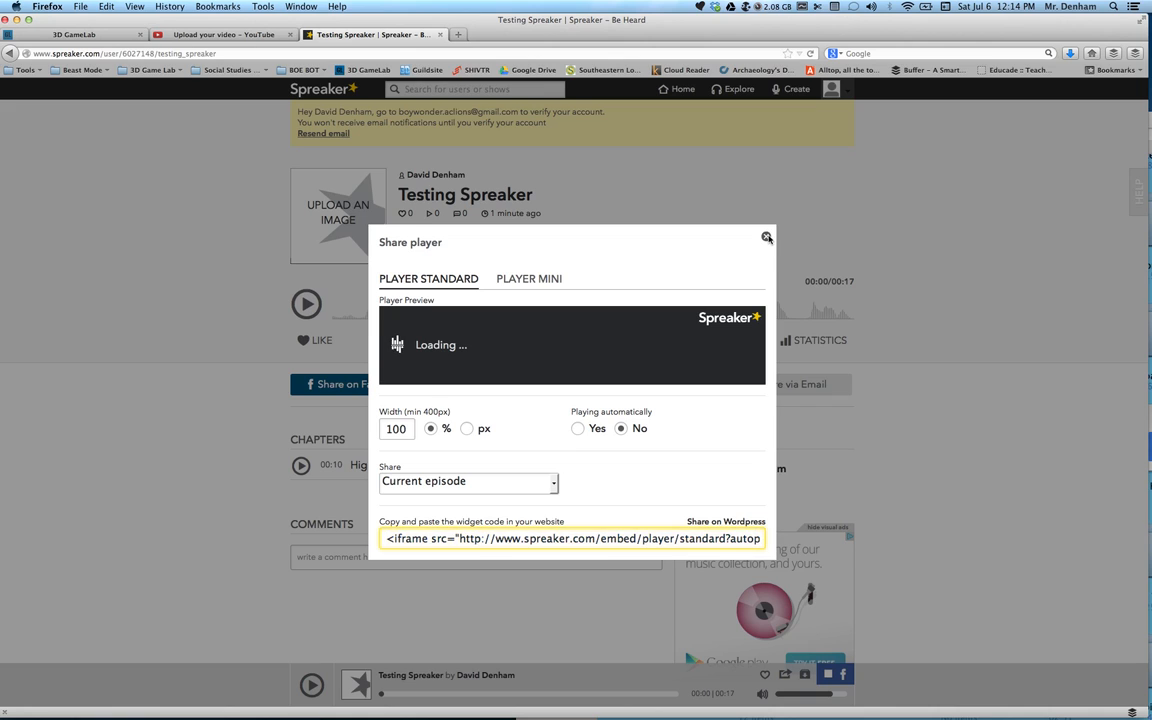
{"action": "left_click", "coordinate": [767, 238]}
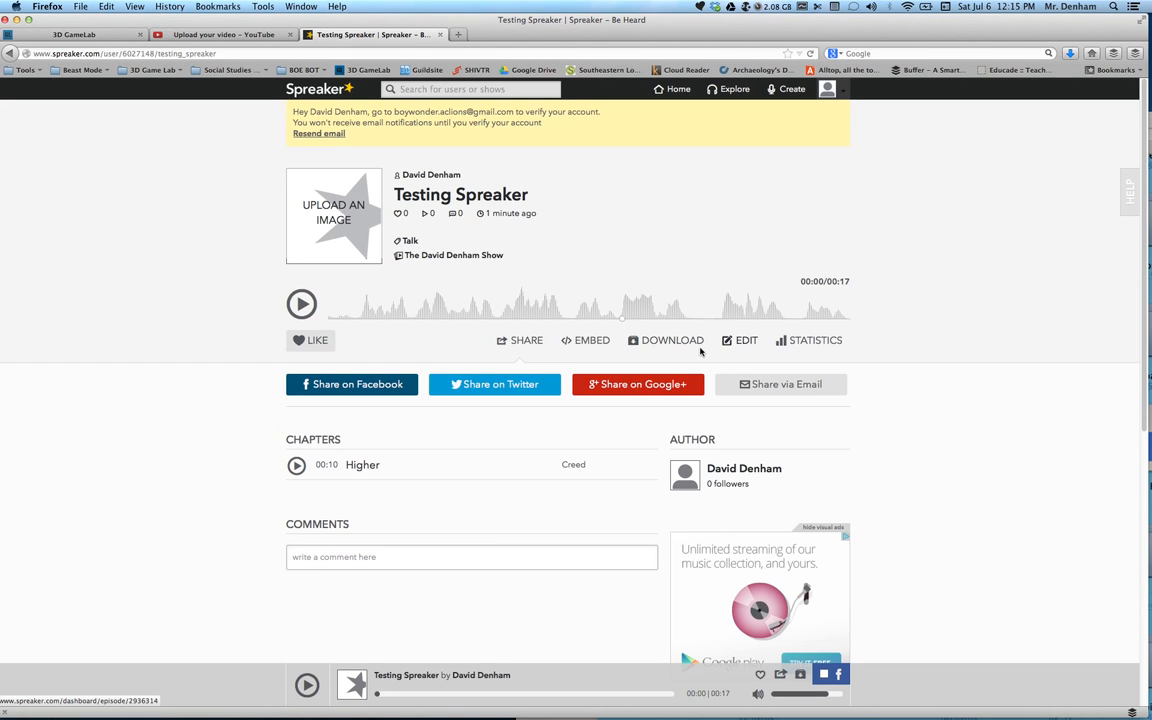
{"action": "mouse_move", "coordinate": [521, 414]}
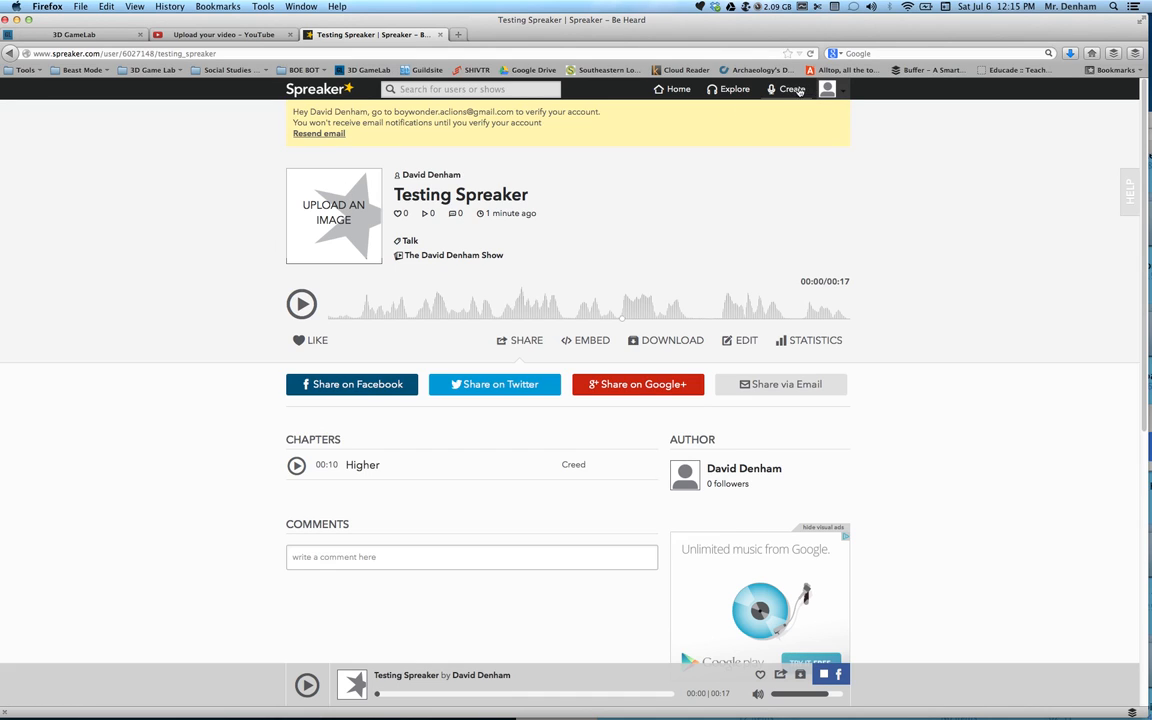
- Open the dashboard's Shows list and bring up the episode share panel from the player bar
{"action": "left_click", "coordinate": [826, 89]}
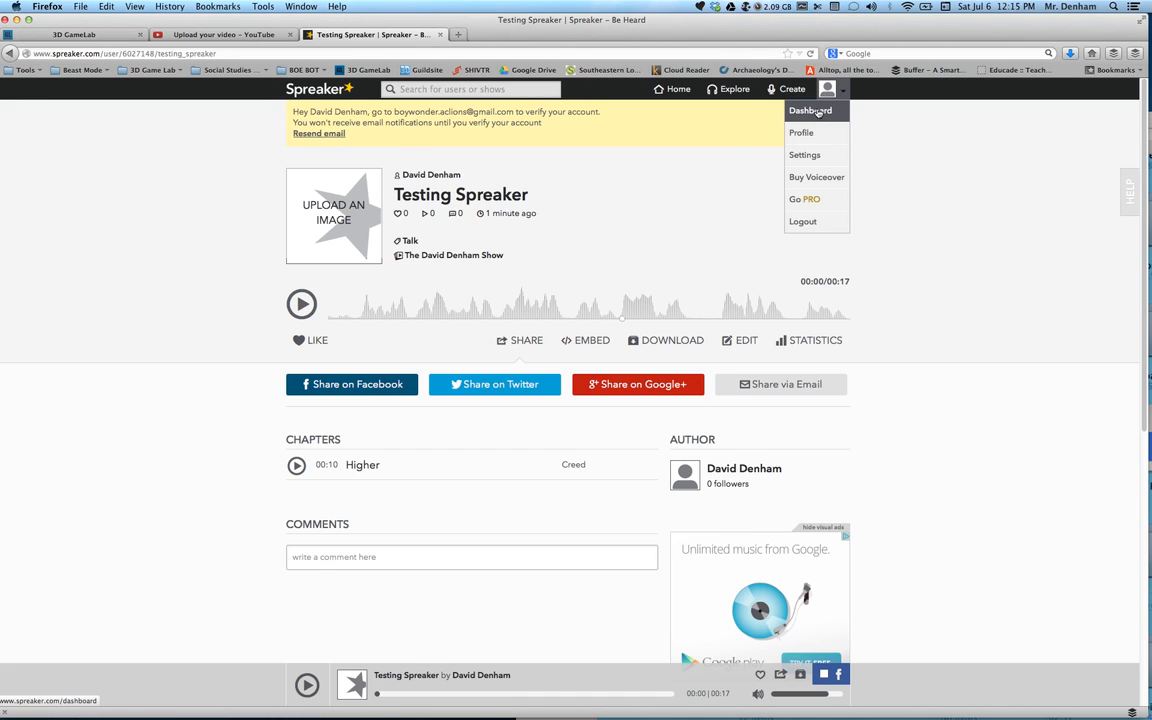
{"action": "left_click", "coordinate": [810, 110]}
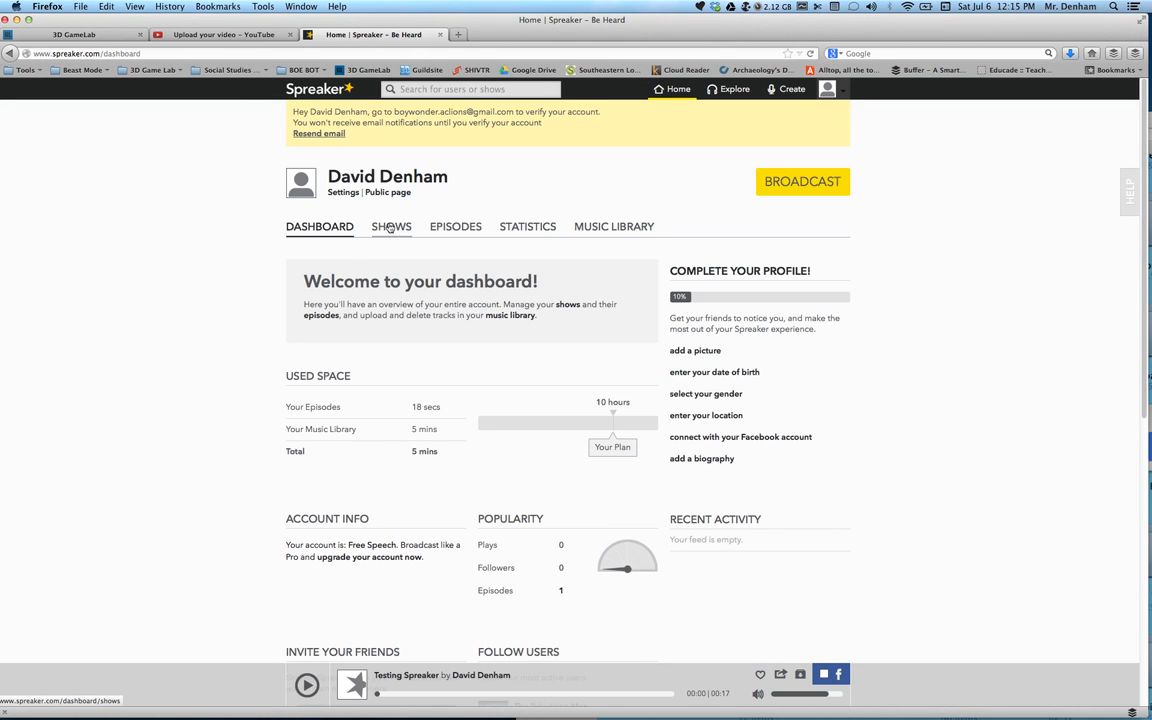
{"action": "left_click", "coordinate": [391, 226]}
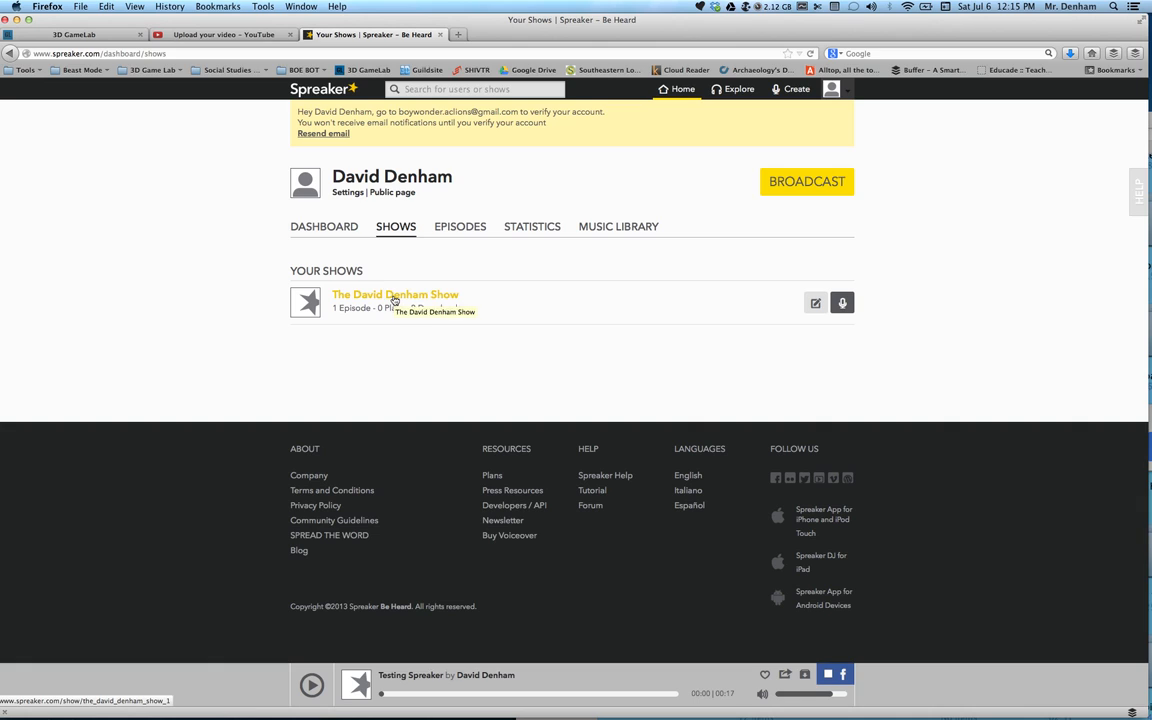
{"action": "right_click", "coordinate": [395, 294]}
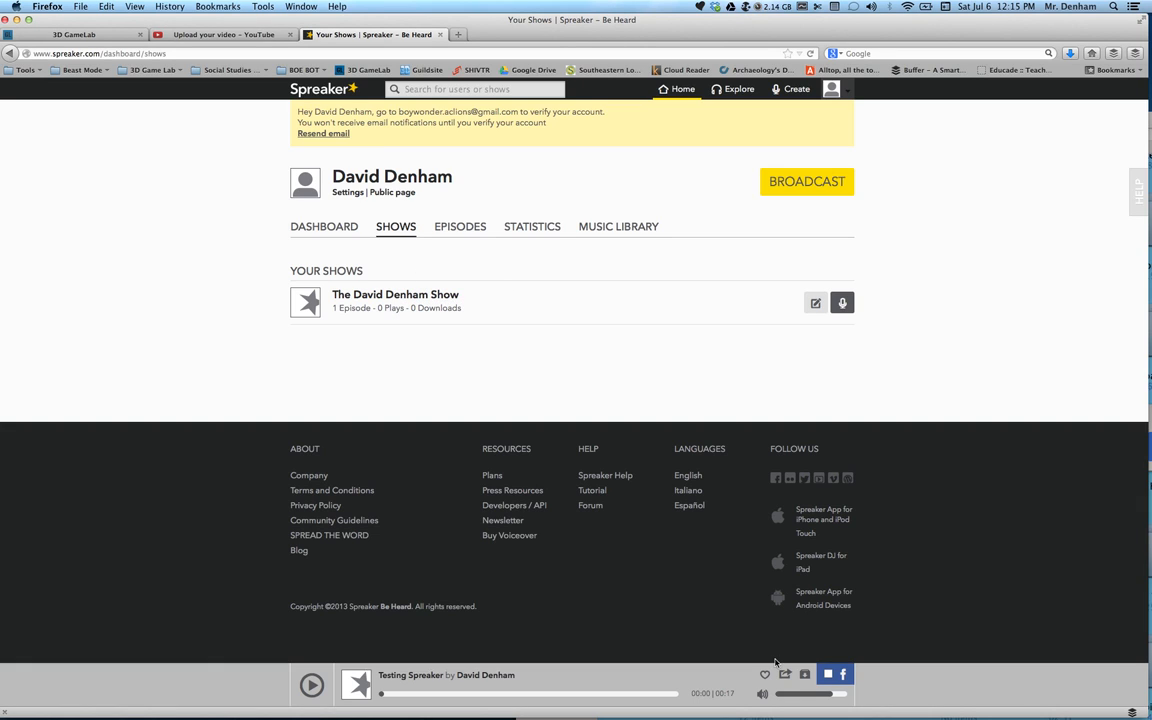
{"action": "left_click", "coordinate": [785, 673]}
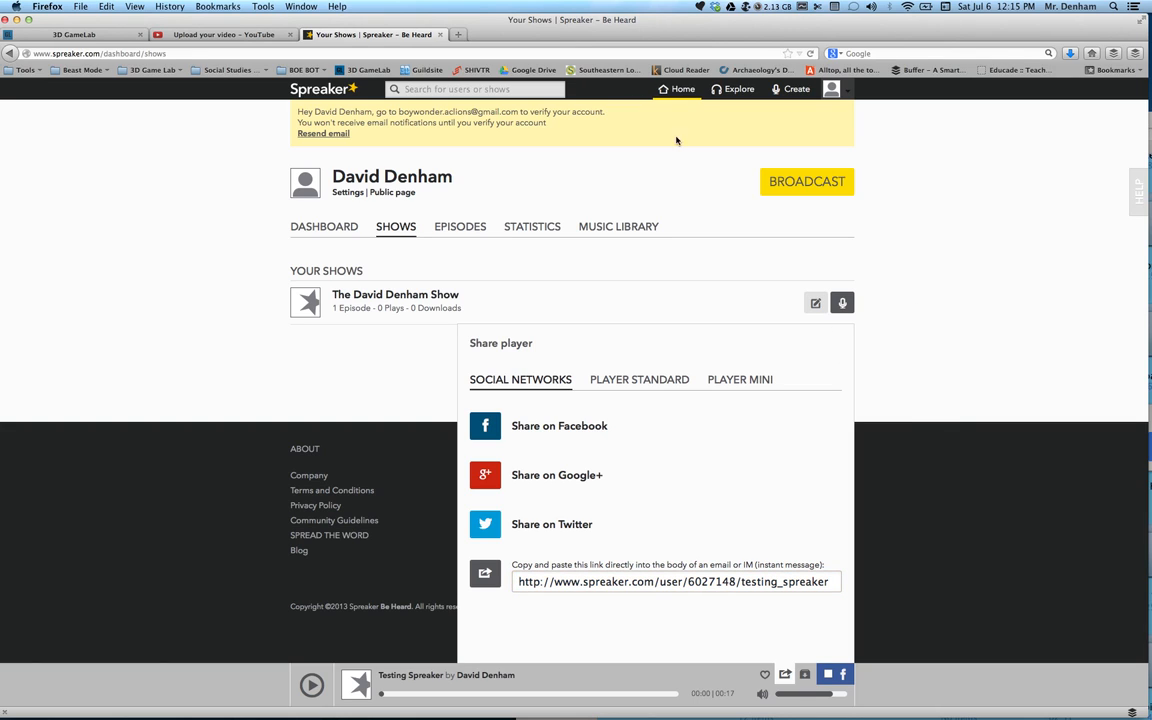
{"action": "mouse_move", "coordinate": [682, 101]}
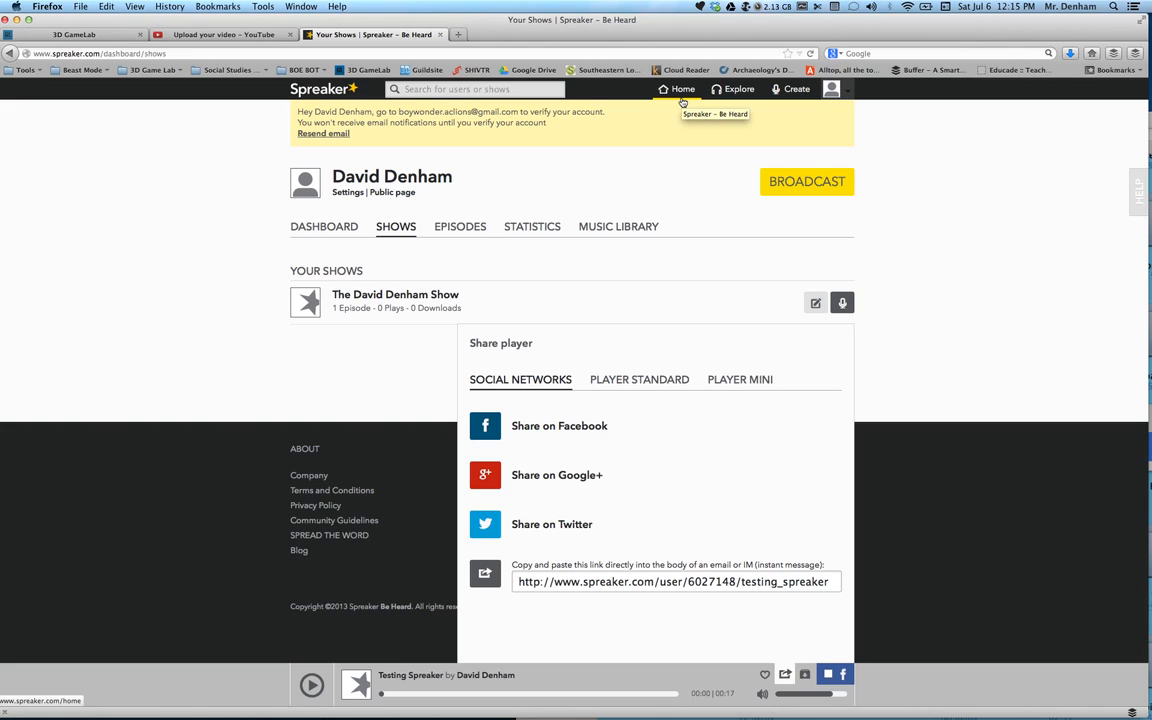
{"action": "mouse_move", "coordinate": [224, 173]}
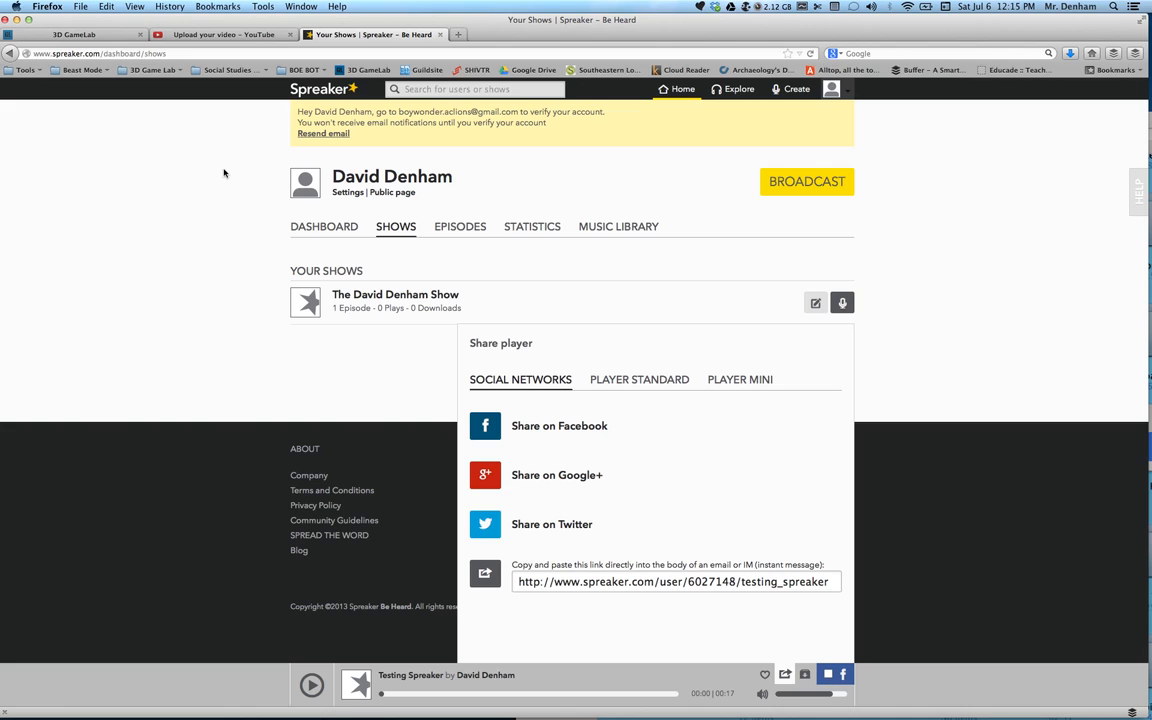
{"action": "mouse_move", "coordinate": [135, 196]}
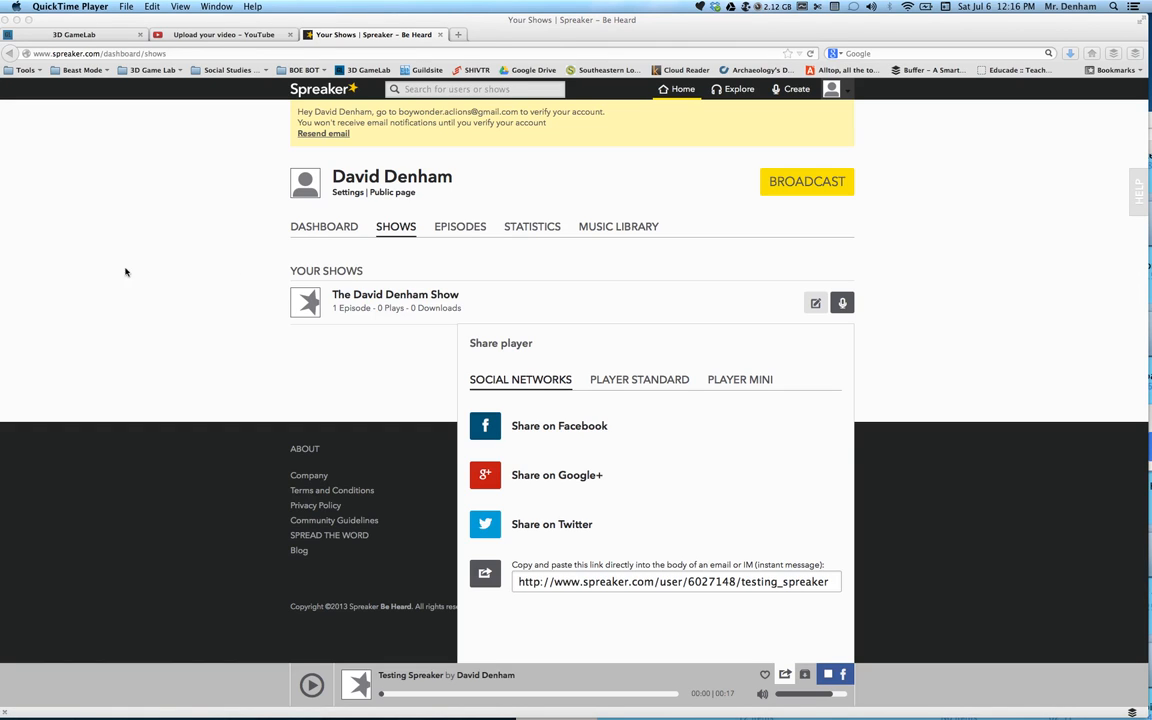
{"action": "mouse_move", "coordinate": [130, 303]}
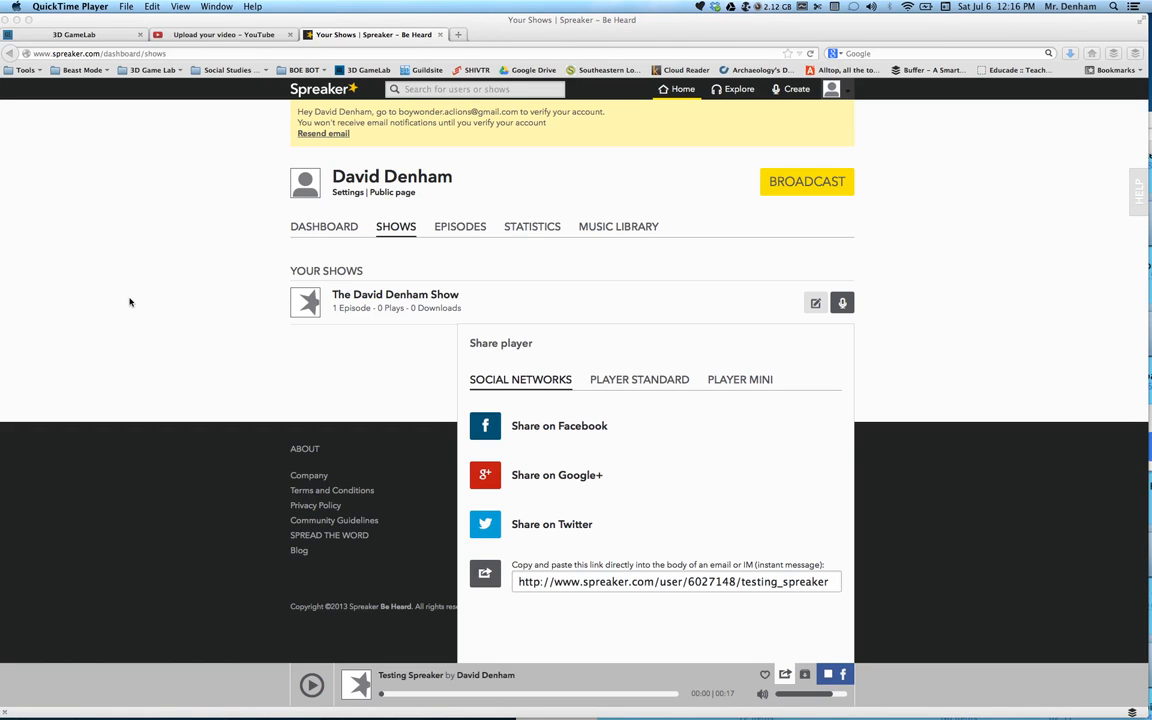
{"action": "mouse_move", "coordinate": [188, 277]}
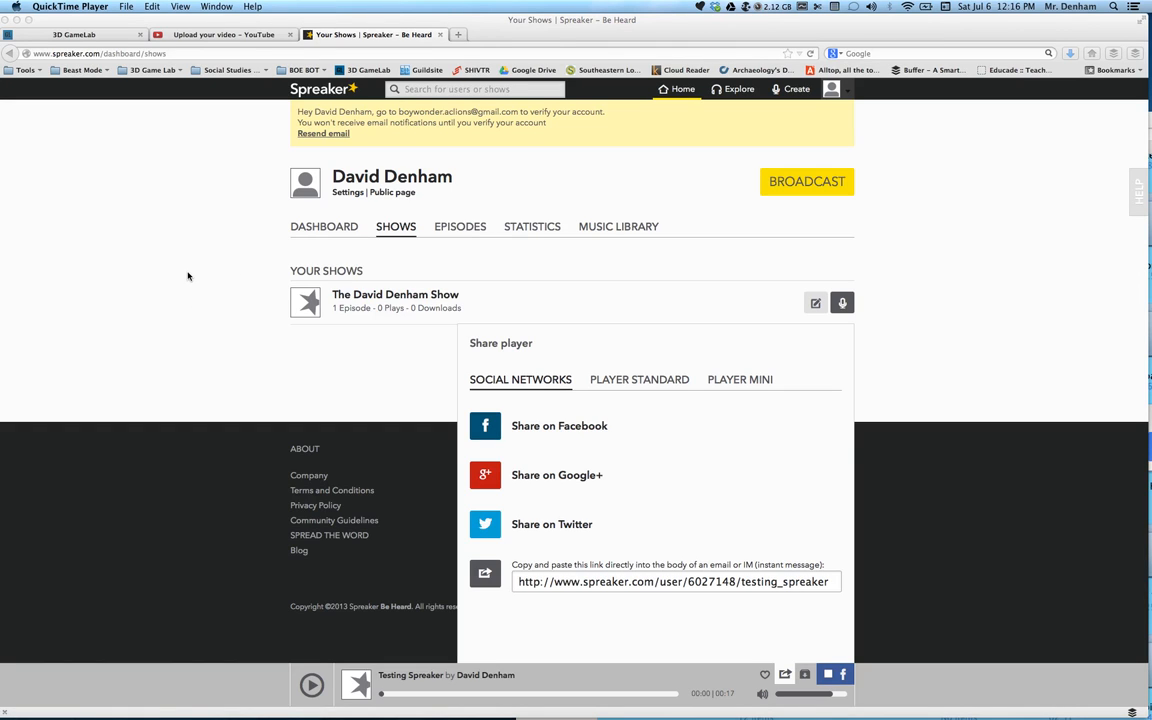